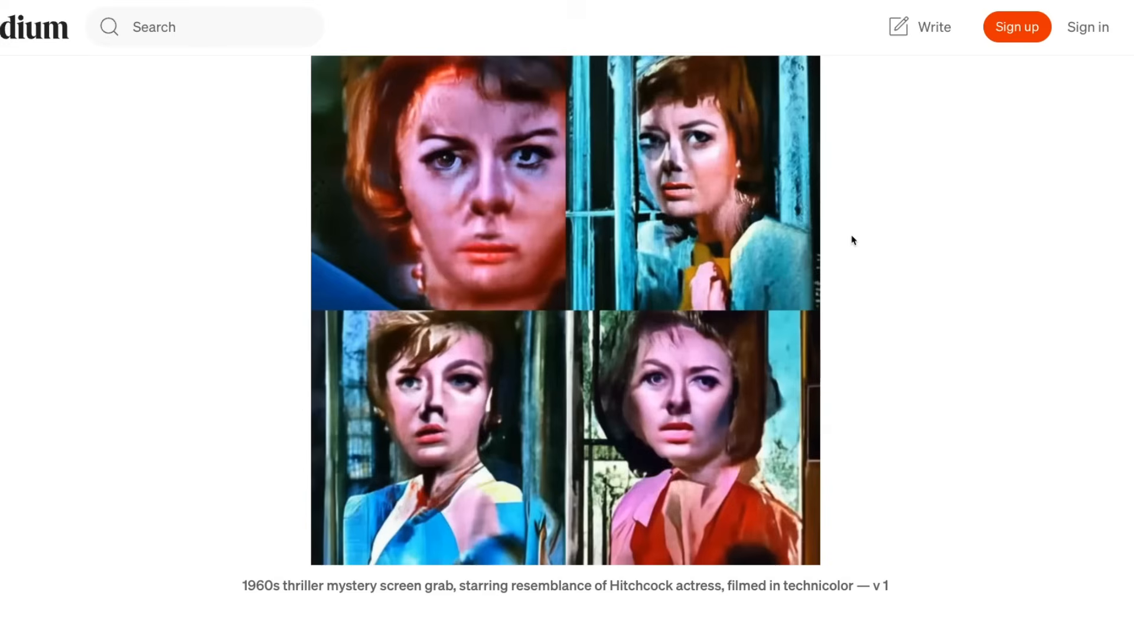
{"action": "mouse_move", "coordinate": [1040, 330]}
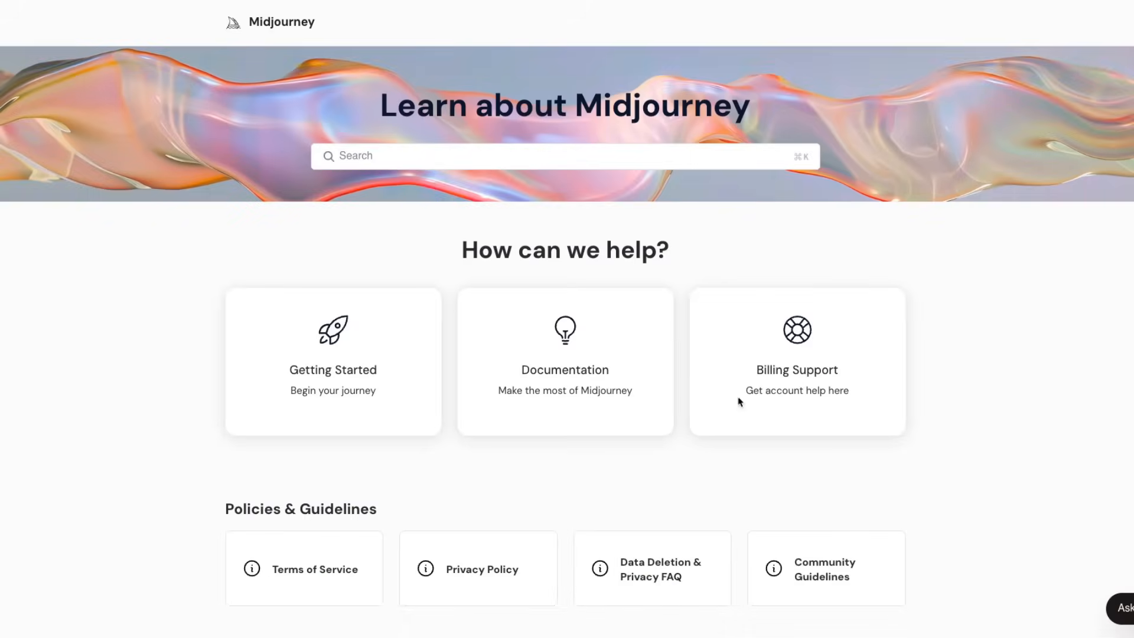
{"action": "mouse_move", "coordinate": [670, 405]}
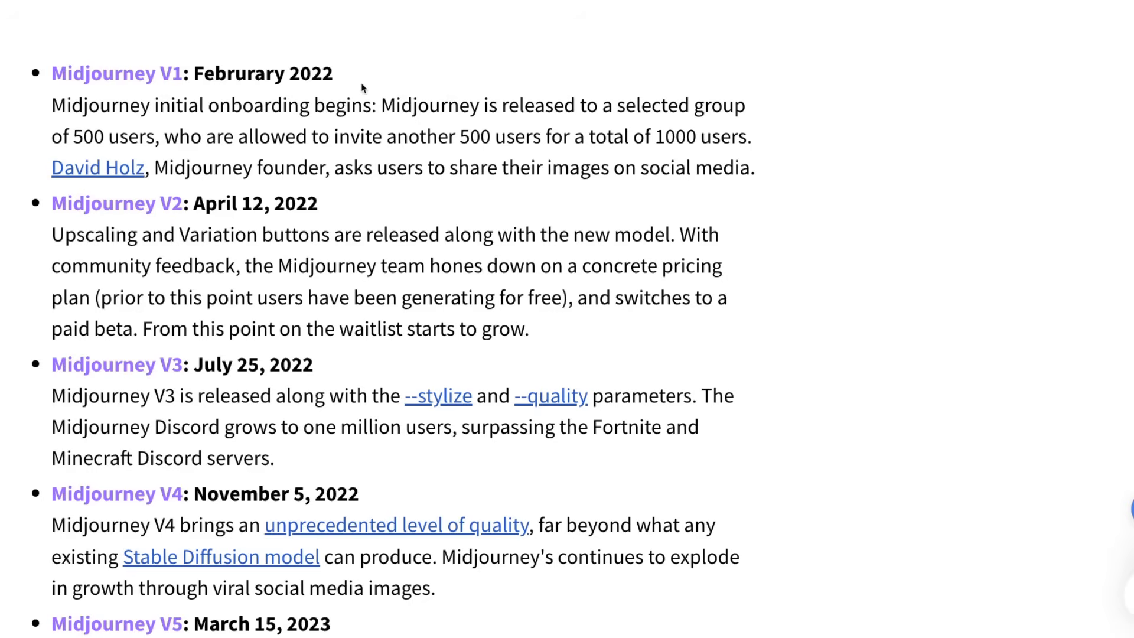
Highlight the rest of the 1960s thriller portrait's prompt caption and move down the gallery.
{"action": "double_click", "coordinate": [262, 73]}
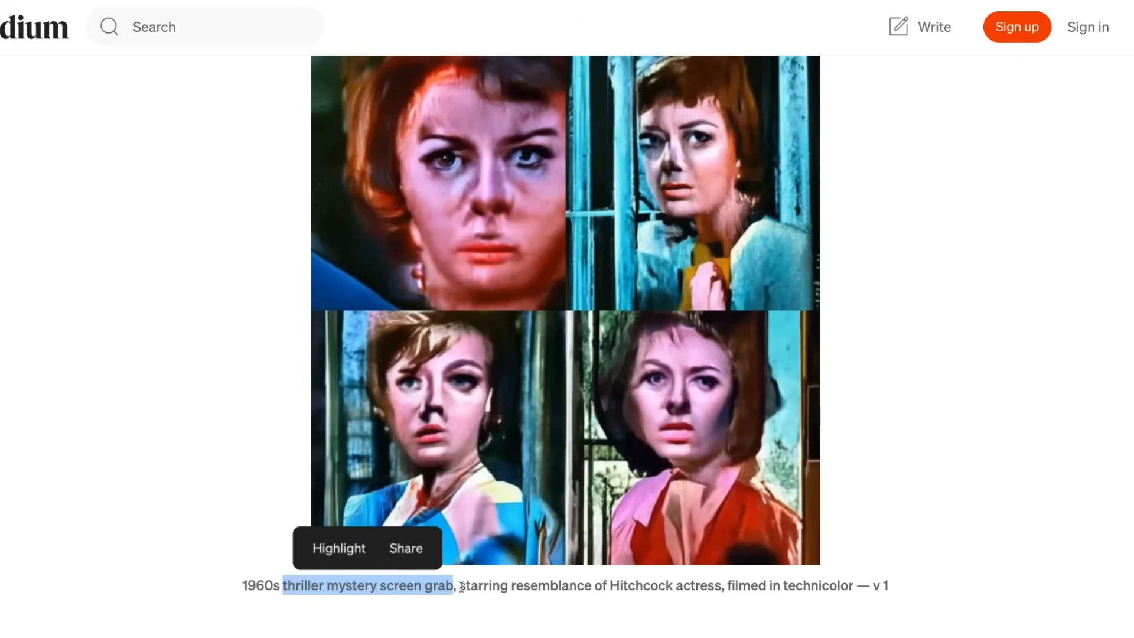
{"action": "left_click_drag", "start_coordinate": [459, 586], "coordinate": [723, 586]}
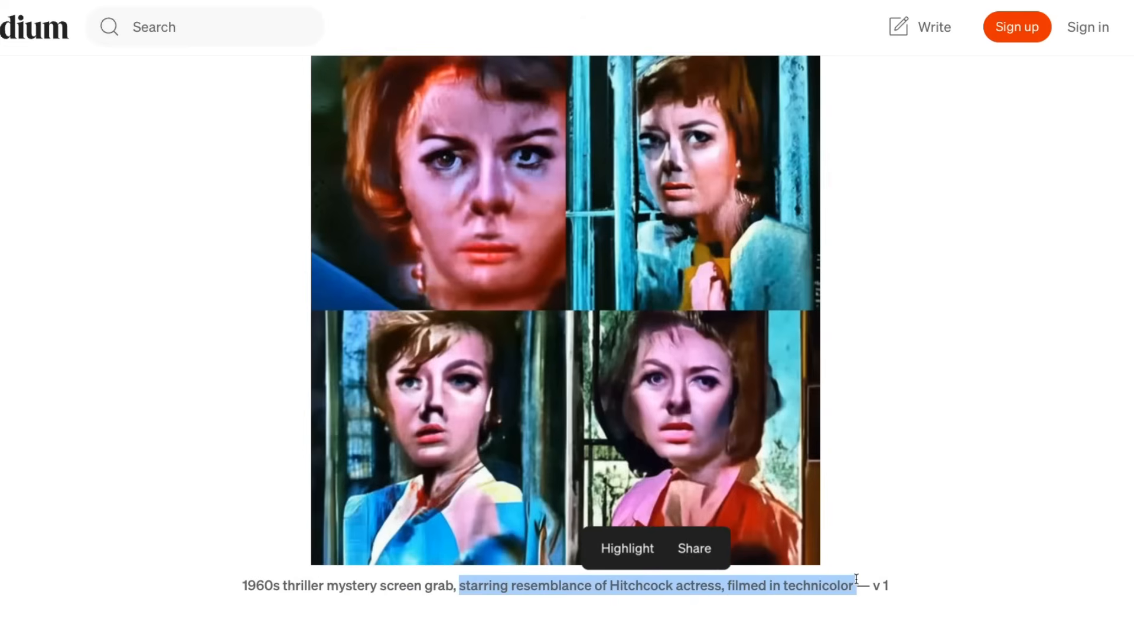
{"action": "scroll", "scroll_direction": "down", "scroll_amount": 3}
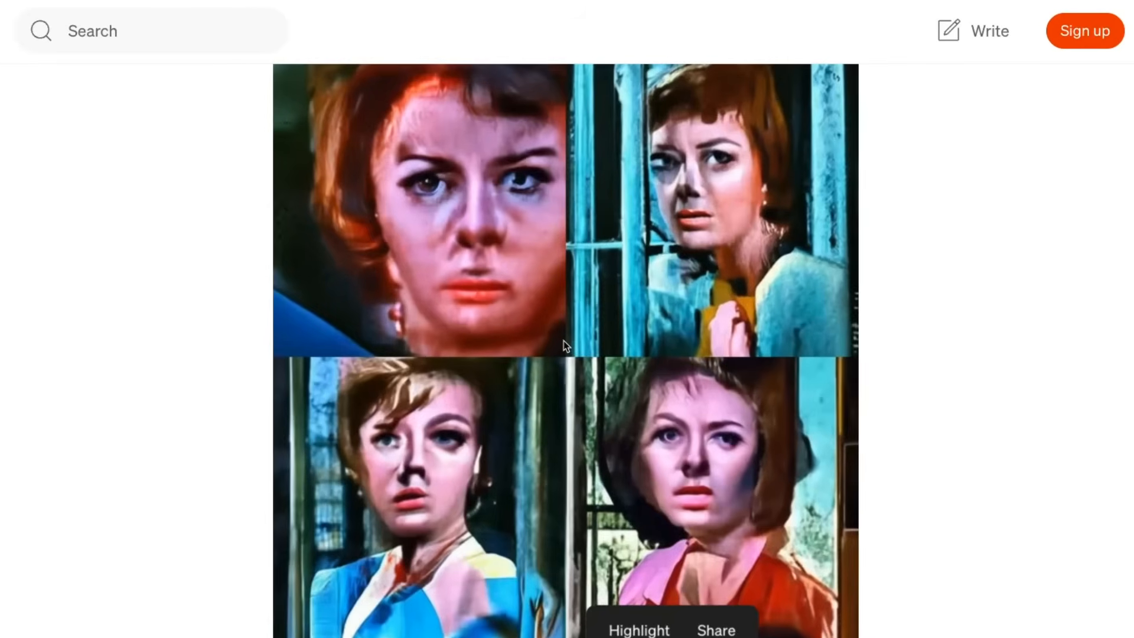
{"action": "mouse_move", "coordinate": [564, 350]}
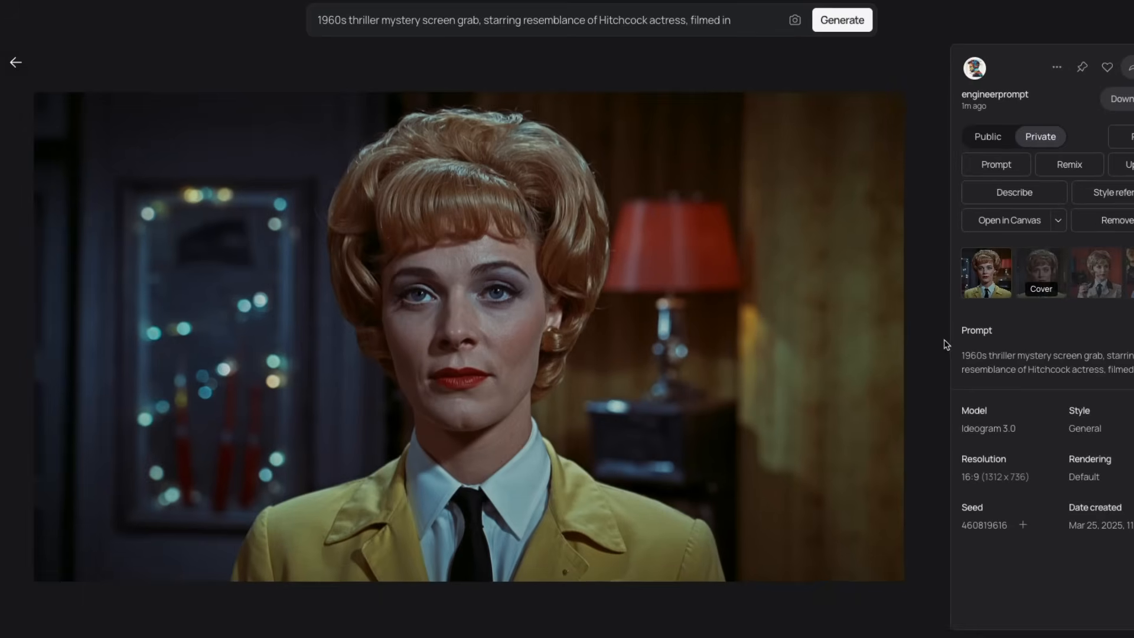
{"action": "mouse_move", "coordinate": [884, 351]}
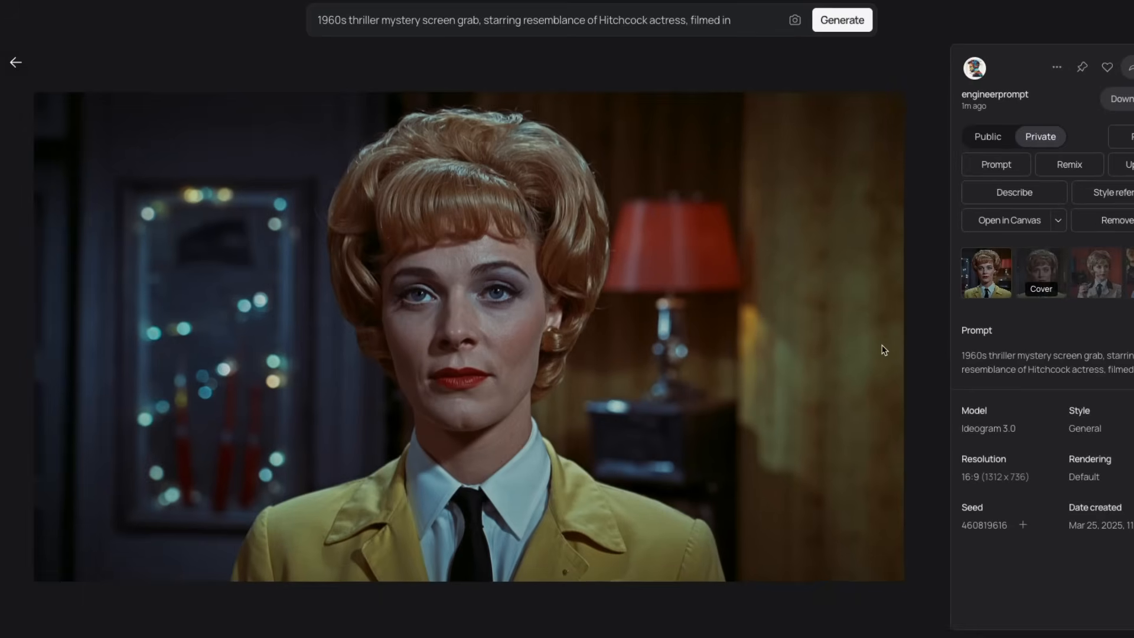
{"action": "mouse_move", "coordinate": [868, 353]}
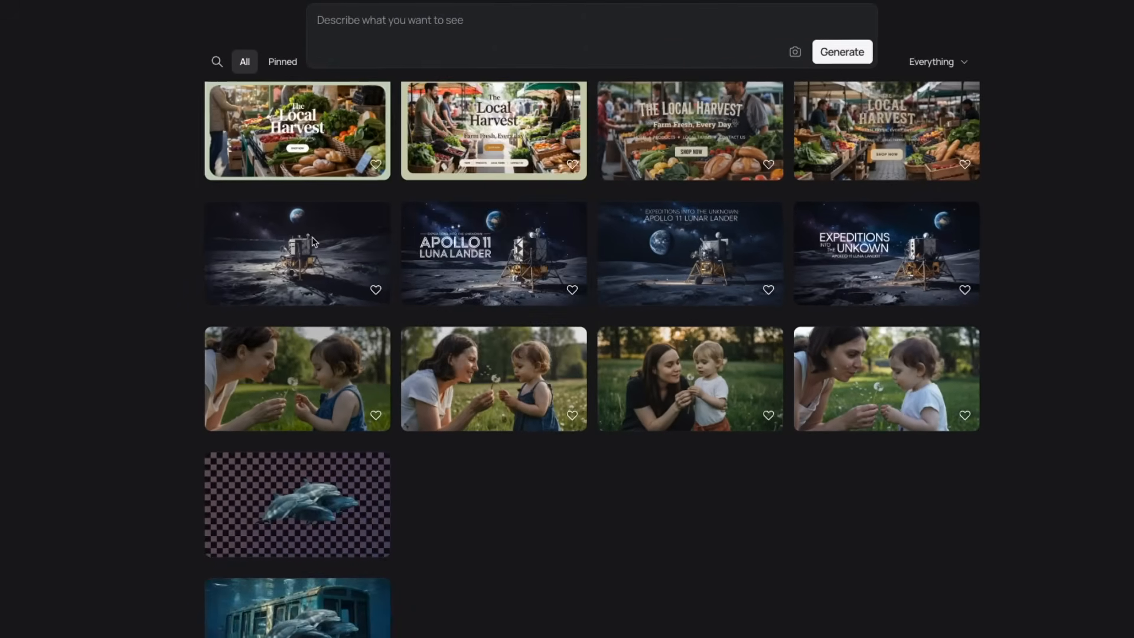
Open the Apollo 11 lunar lander render and view another of its variations.
{"action": "left_click", "coordinate": [296, 252]}
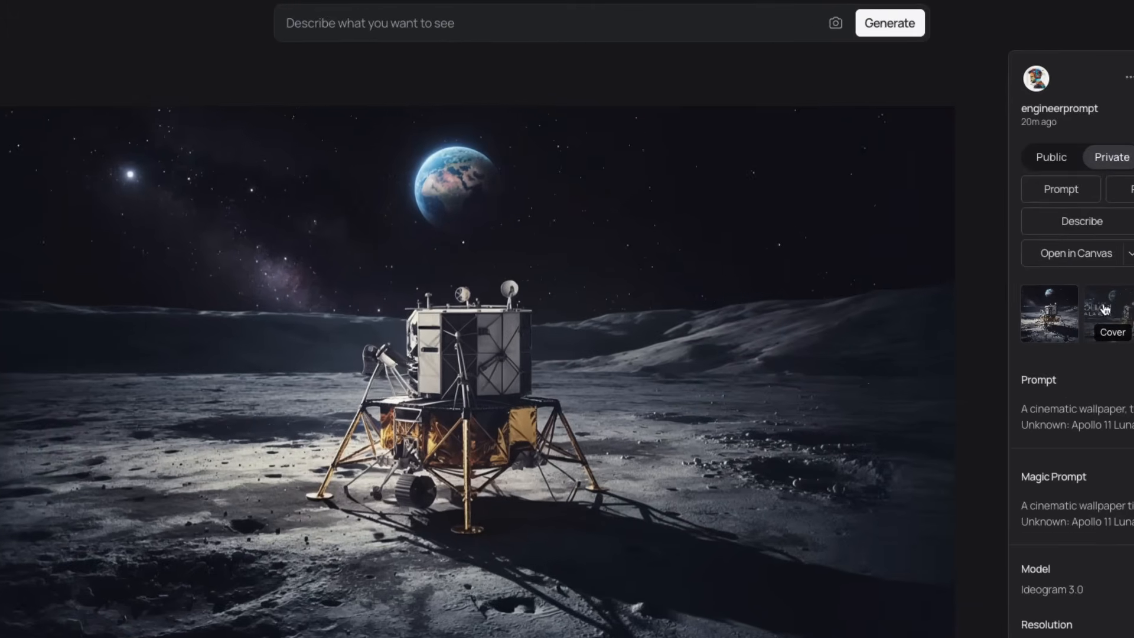
{"action": "left_click", "coordinate": [1106, 313]}
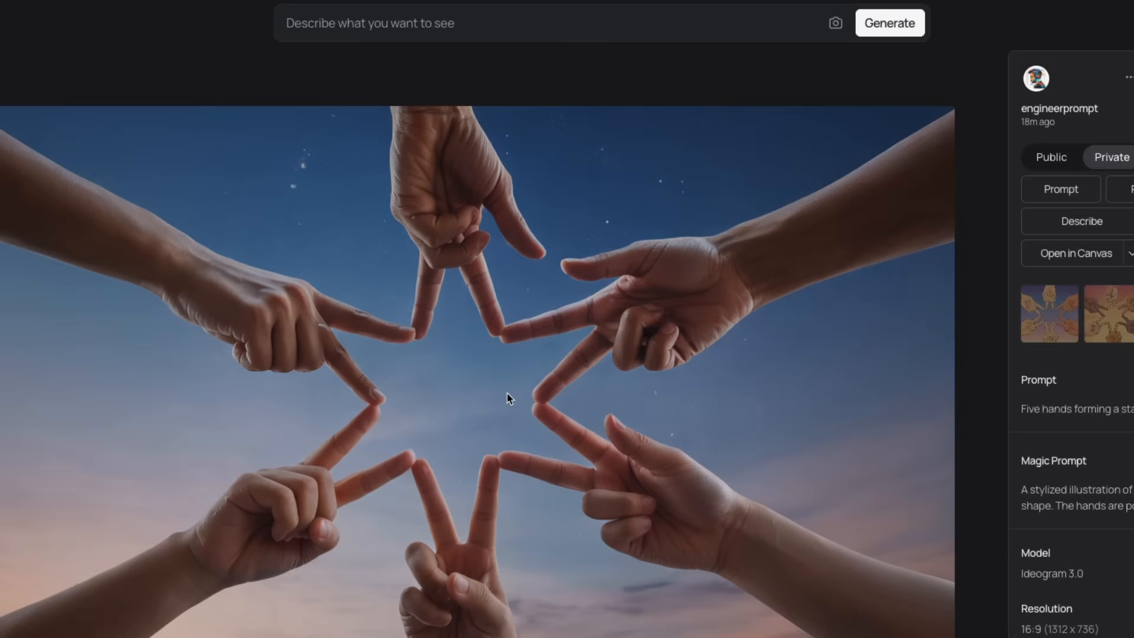
{"action": "mouse_move", "coordinate": [471, 304]}
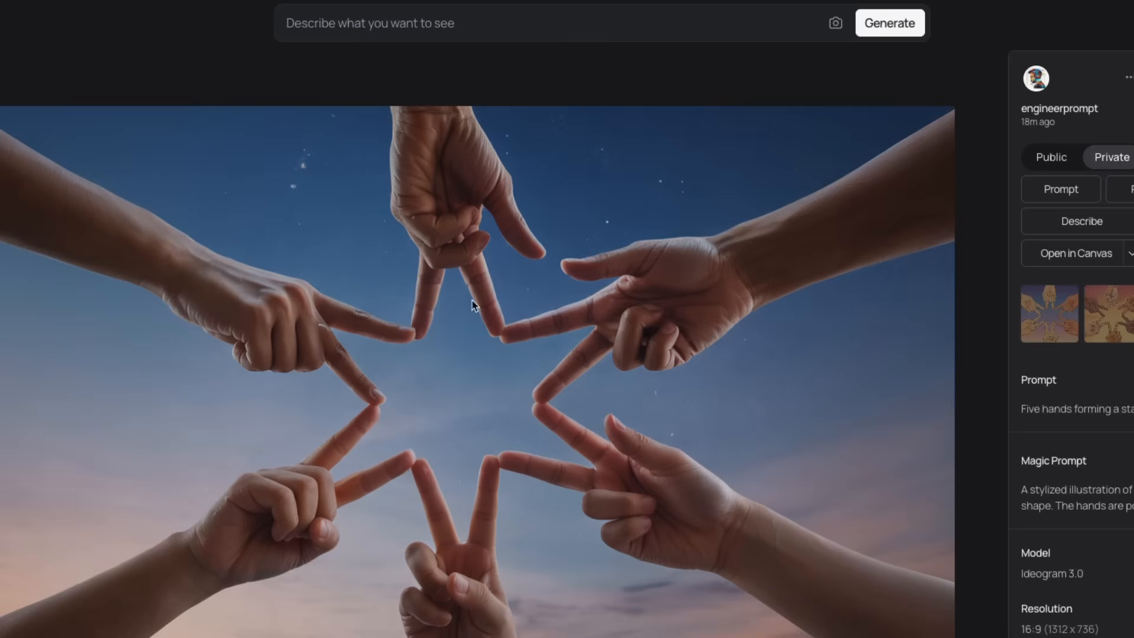
{"action": "mouse_move", "coordinate": [293, 507]}
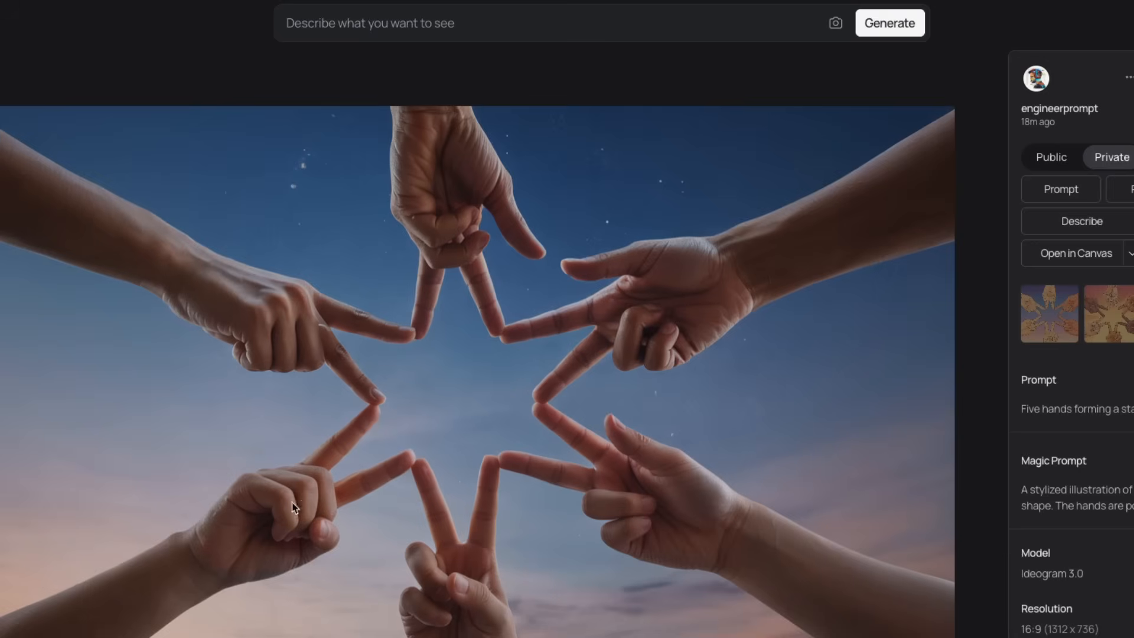
{"action": "mouse_move", "coordinate": [333, 454]}
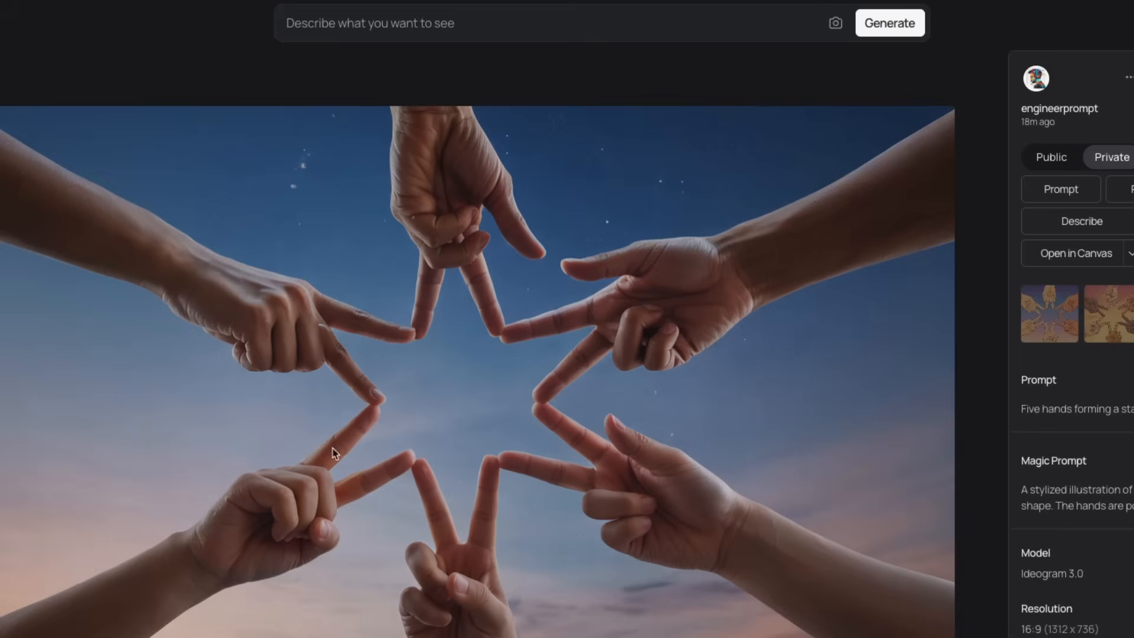
{"action": "mouse_move", "coordinate": [349, 523]}
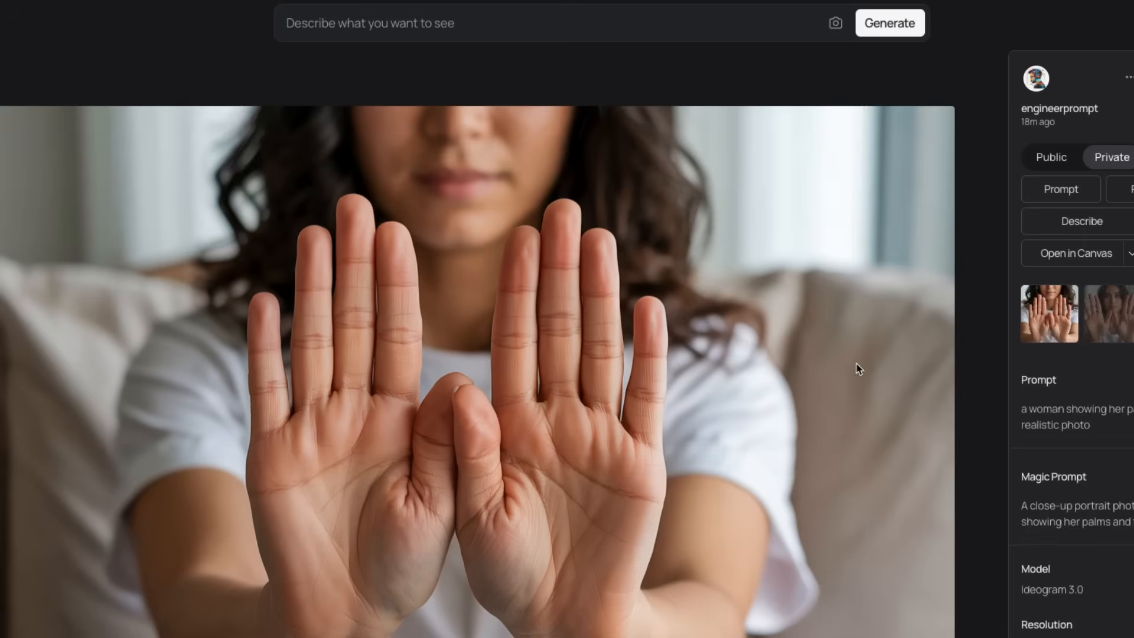
{"action": "mouse_move", "coordinate": [548, 440]}
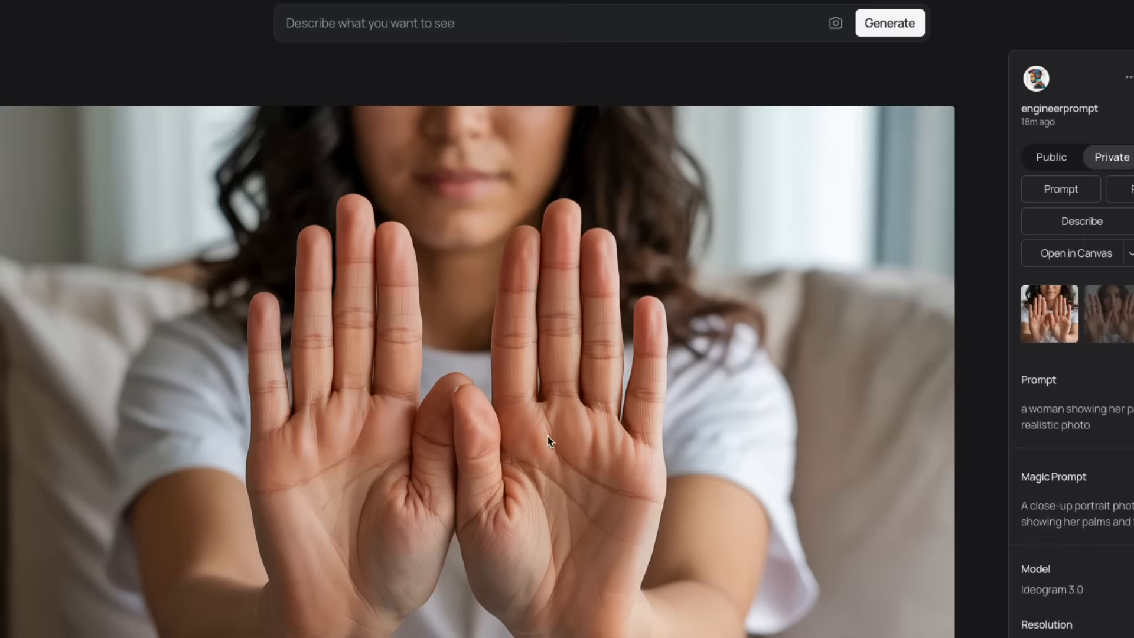
{"action": "mouse_move", "coordinate": [1116, 313]}
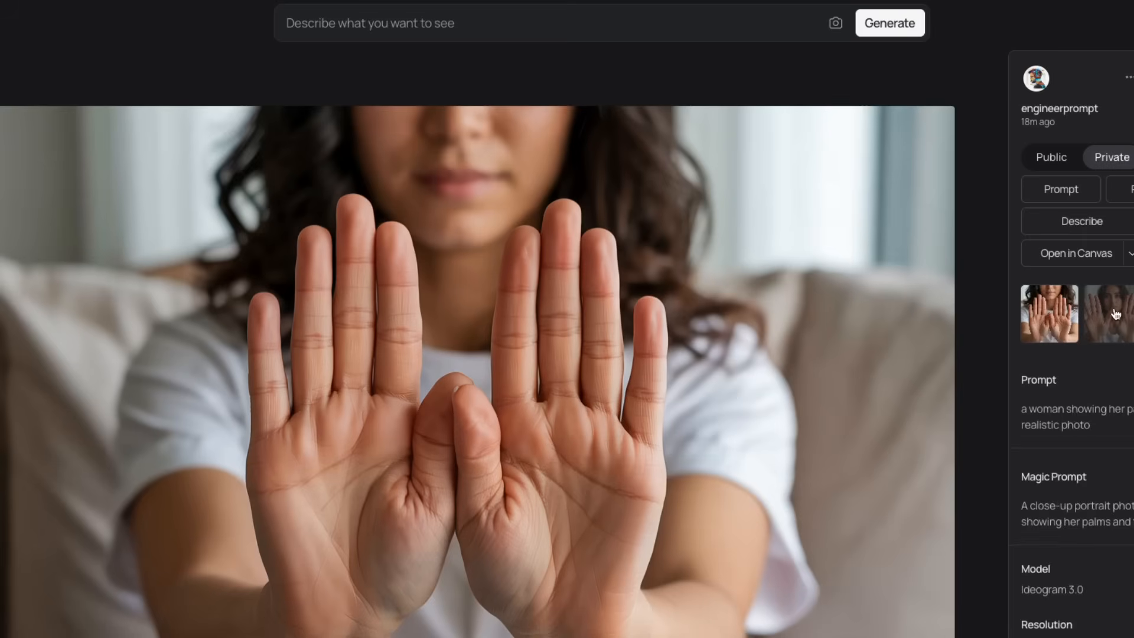
View another variation of the palms-raised photo.
{"action": "left_click", "coordinate": [1109, 313]}
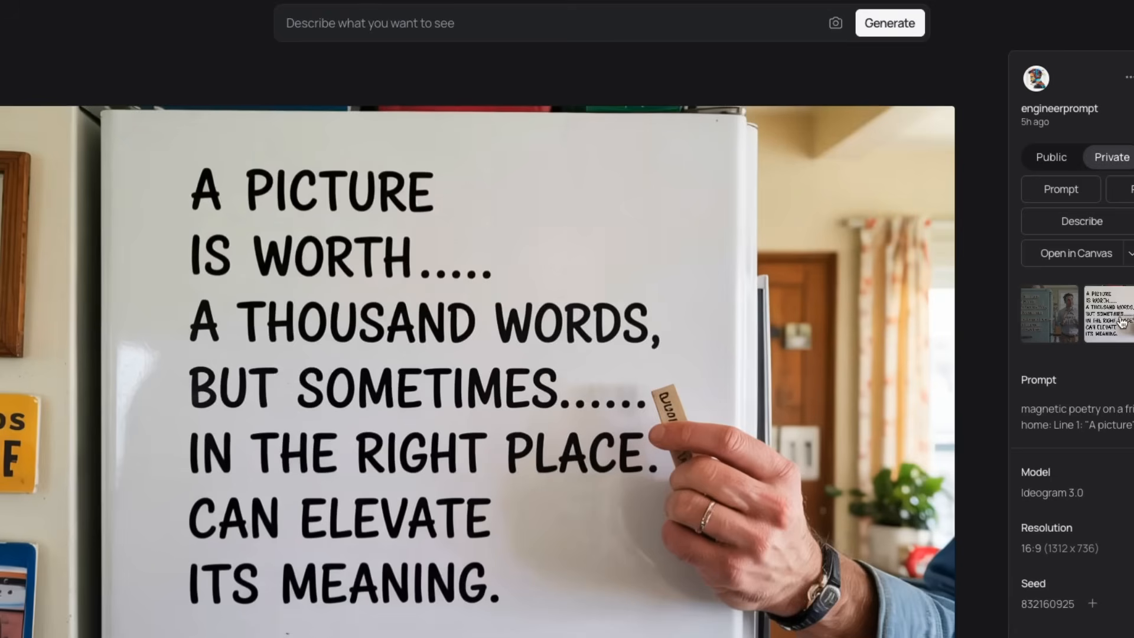
{"action": "mouse_move", "coordinate": [1121, 321]}
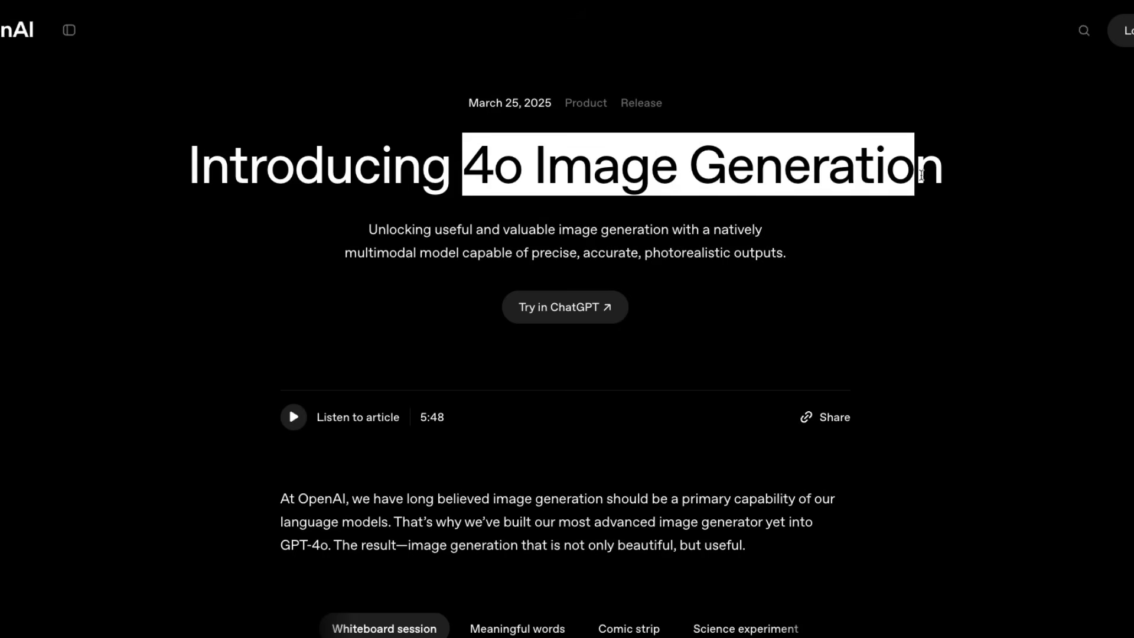
Highlight '4o' in the Introducing 4o Image Generation article title.
{"action": "left_click", "coordinate": [479, 207]}
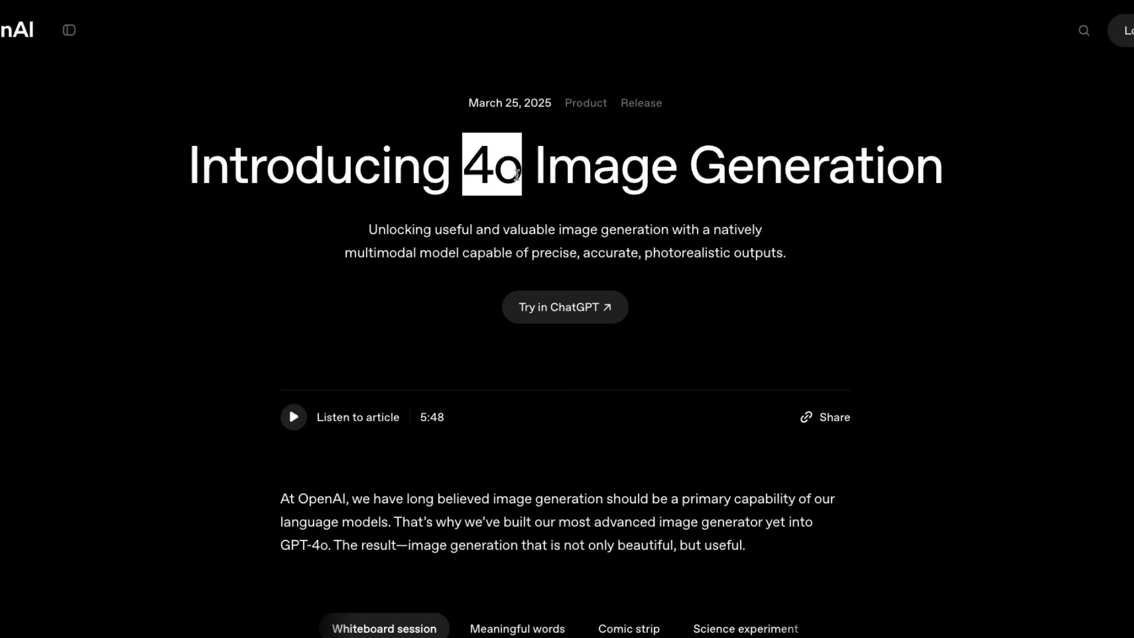
{"action": "left_click_drag", "start_coordinate": [492, 166], "coordinate": [940, 165]}
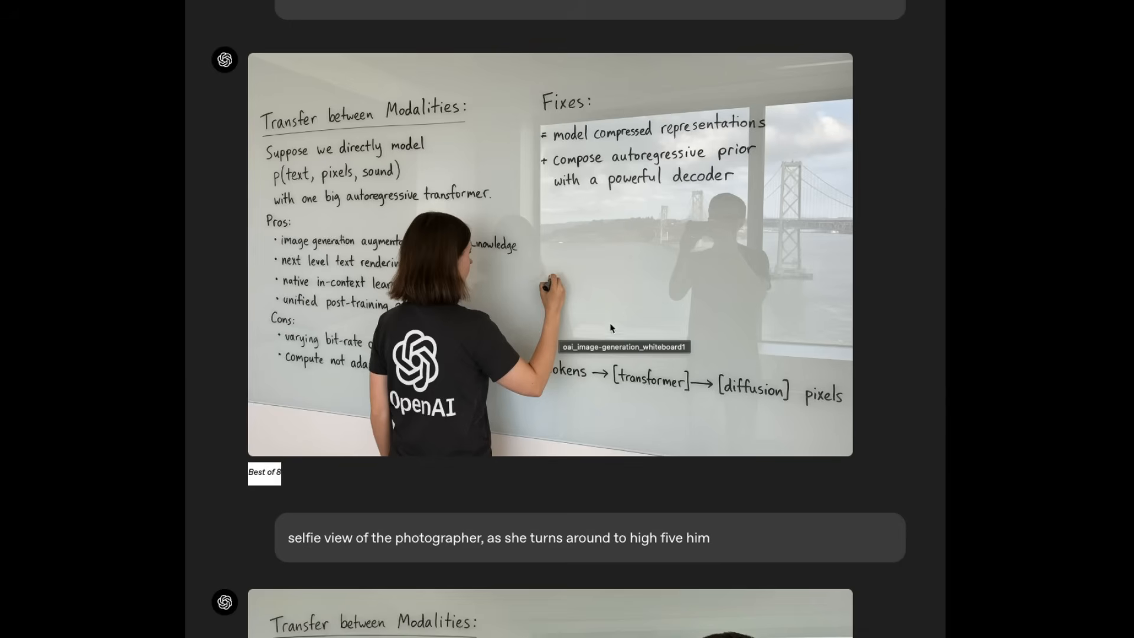
{"action": "mouse_move", "coordinate": [575, 298]}
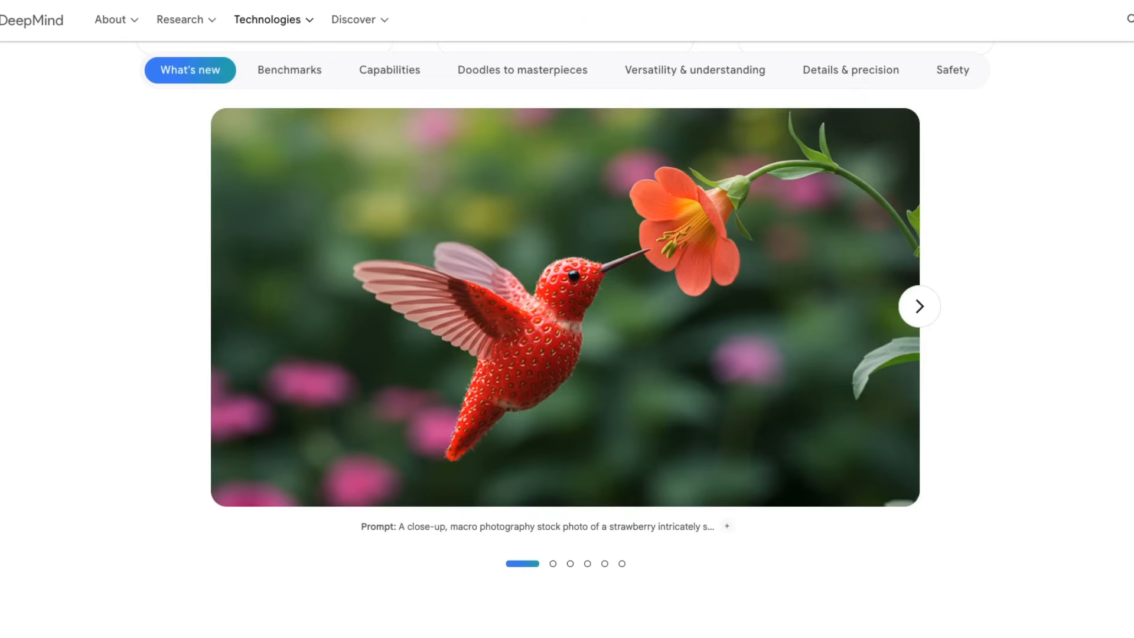
{"action": "mouse_move", "coordinate": [860, 354]}
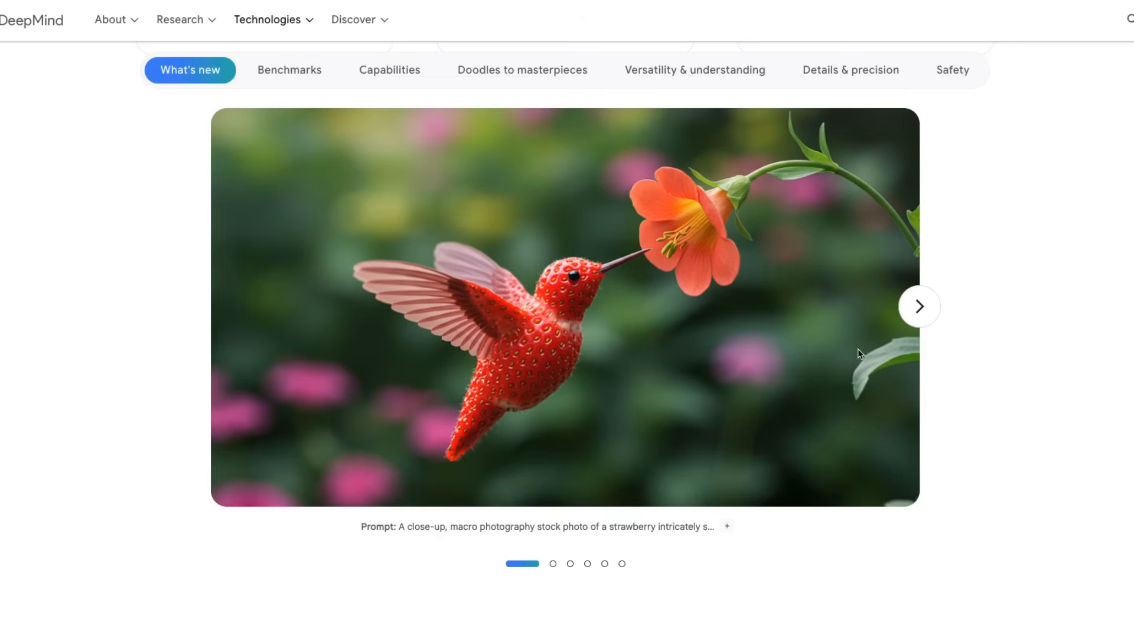
{"action": "mouse_move", "coordinate": [665, 381]}
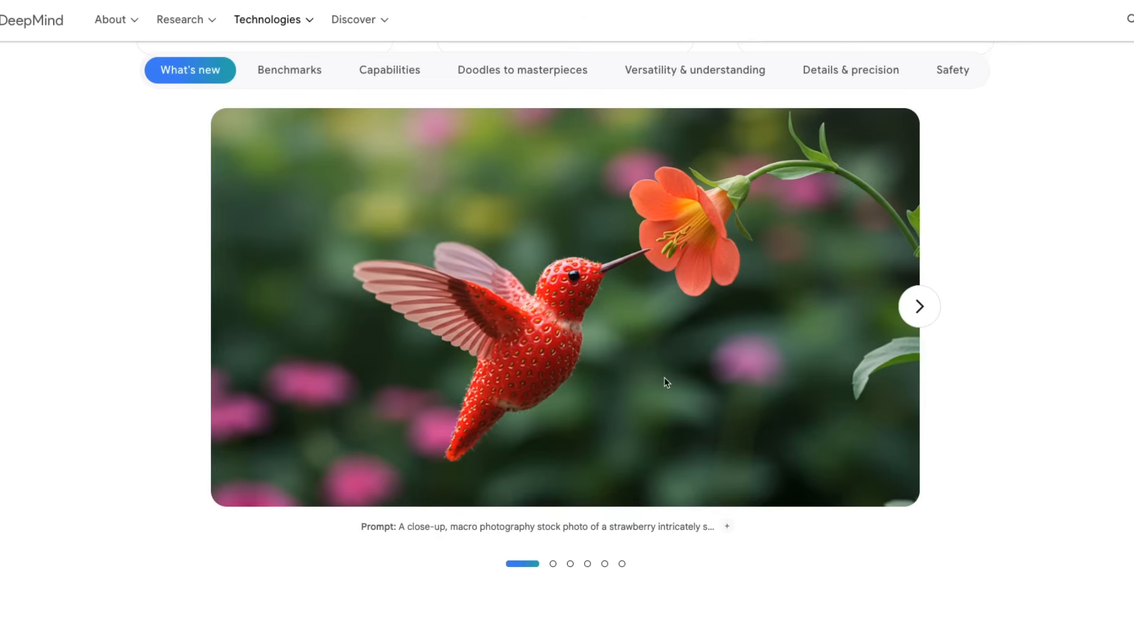
{"action": "mouse_move", "coordinate": [687, 380]}
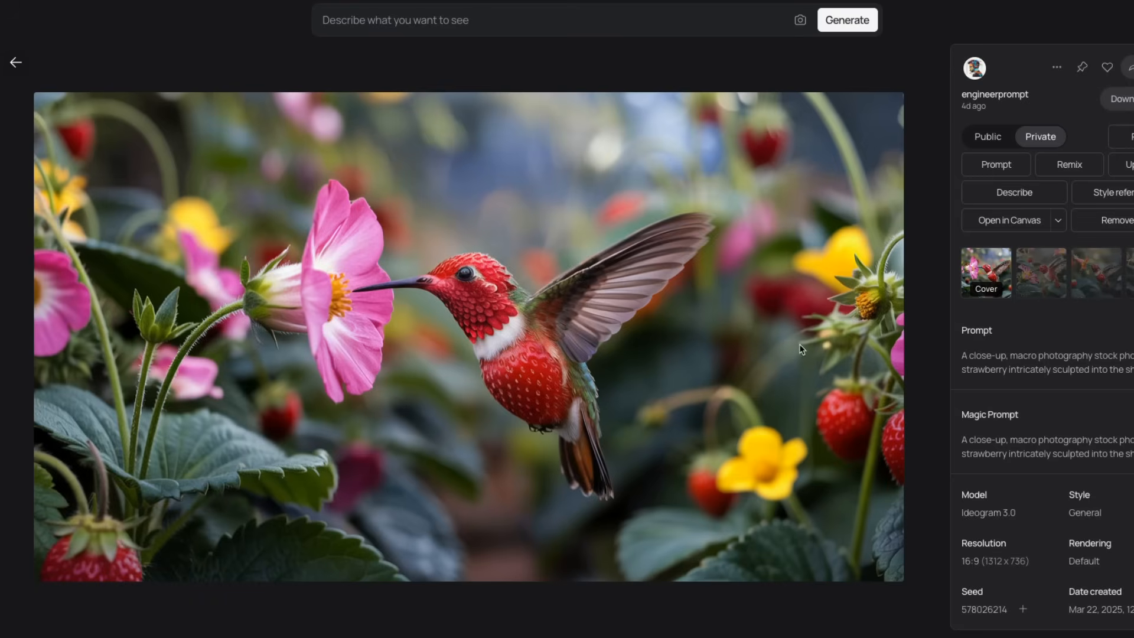
{"action": "mouse_move", "coordinate": [508, 411]}
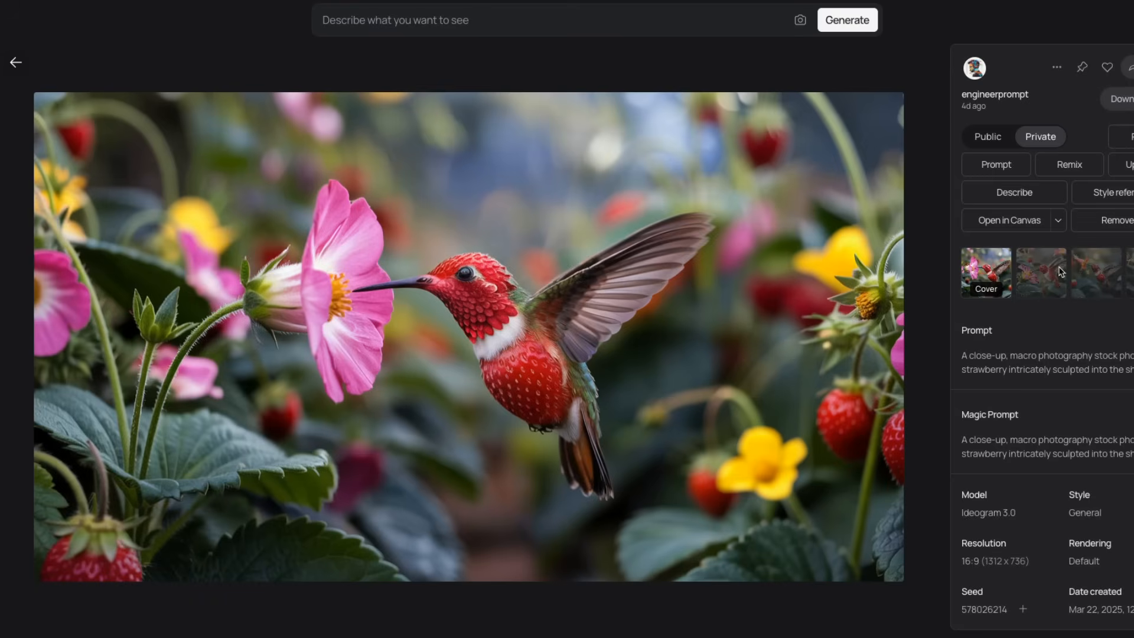
View another hummingbird variation, then switch Magic Prompt from Off to Auto.
{"action": "left_click", "coordinate": [1039, 273]}
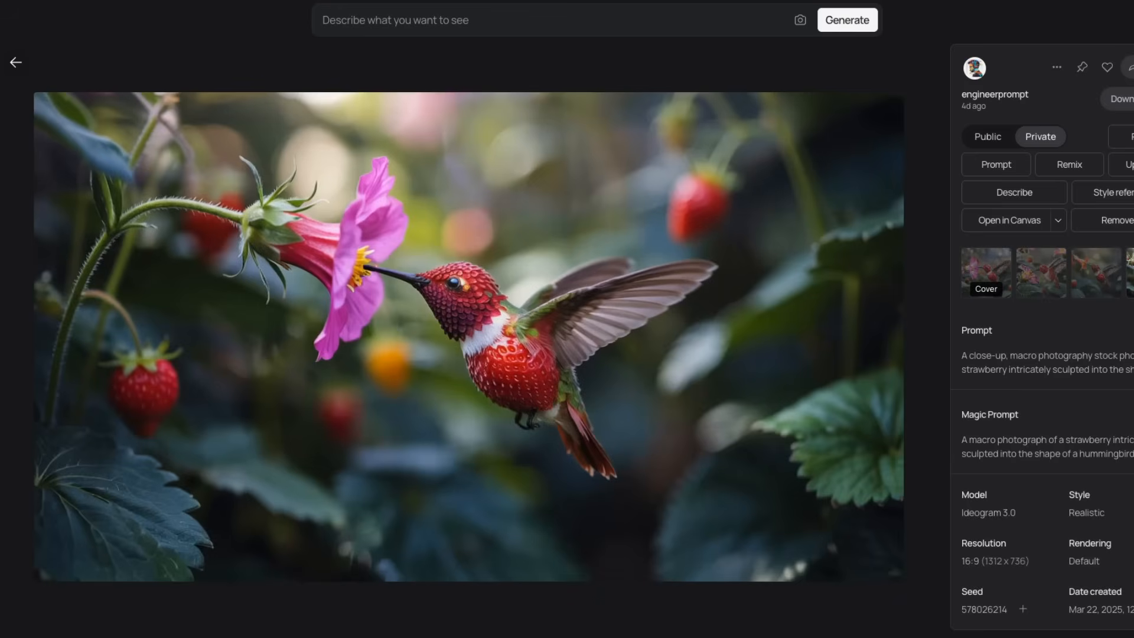
{"action": "mouse_move", "coordinate": [1120, 281]}
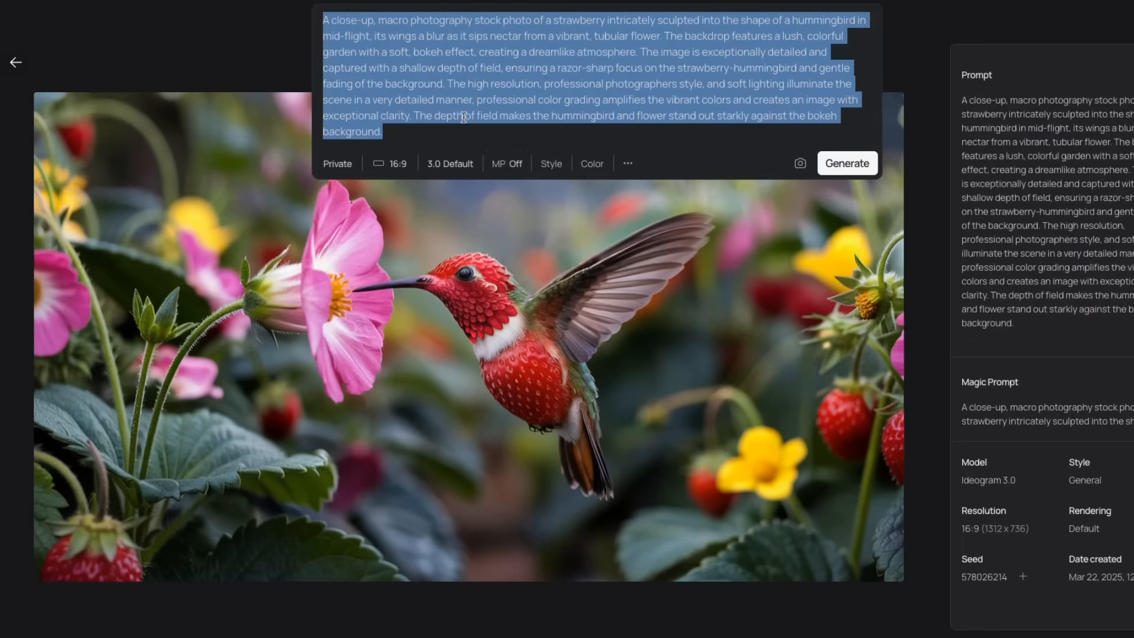
{"action": "left_click", "coordinate": [507, 163]}
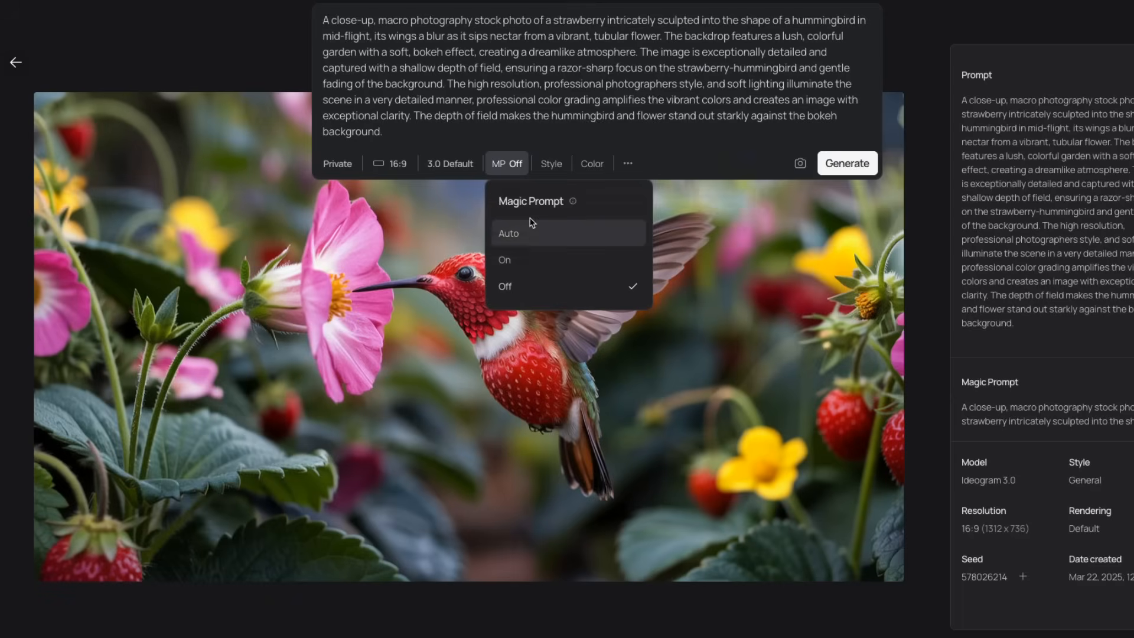
{"action": "mouse_move", "coordinate": [527, 249]}
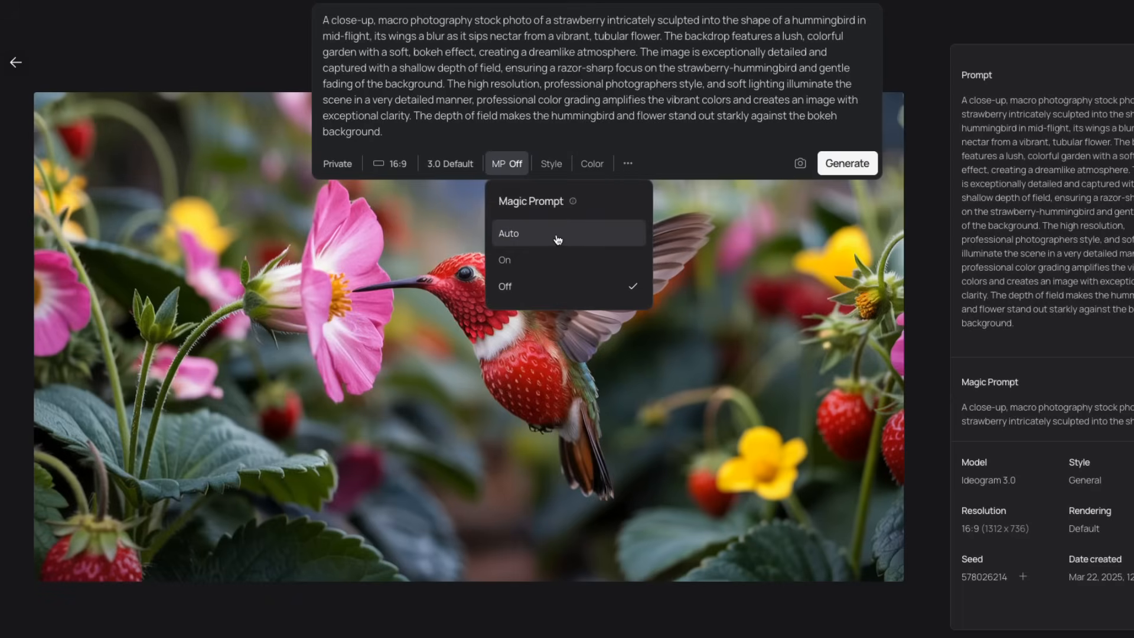
{"action": "left_click", "coordinate": [508, 233]}
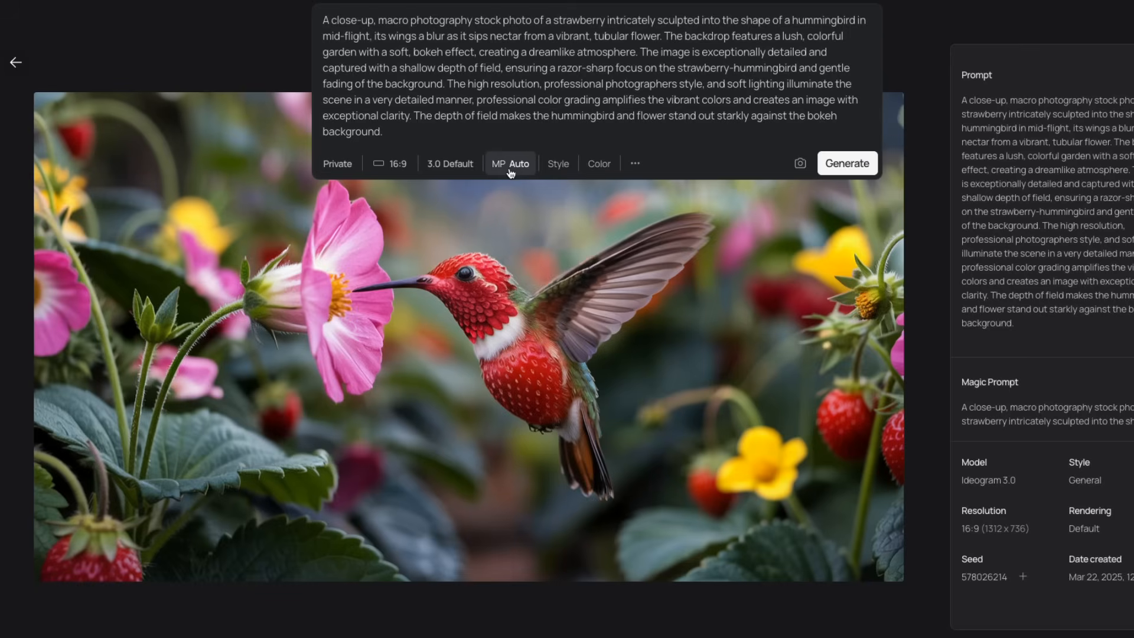
{"action": "mouse_move", "coordinate": [506, 179]}
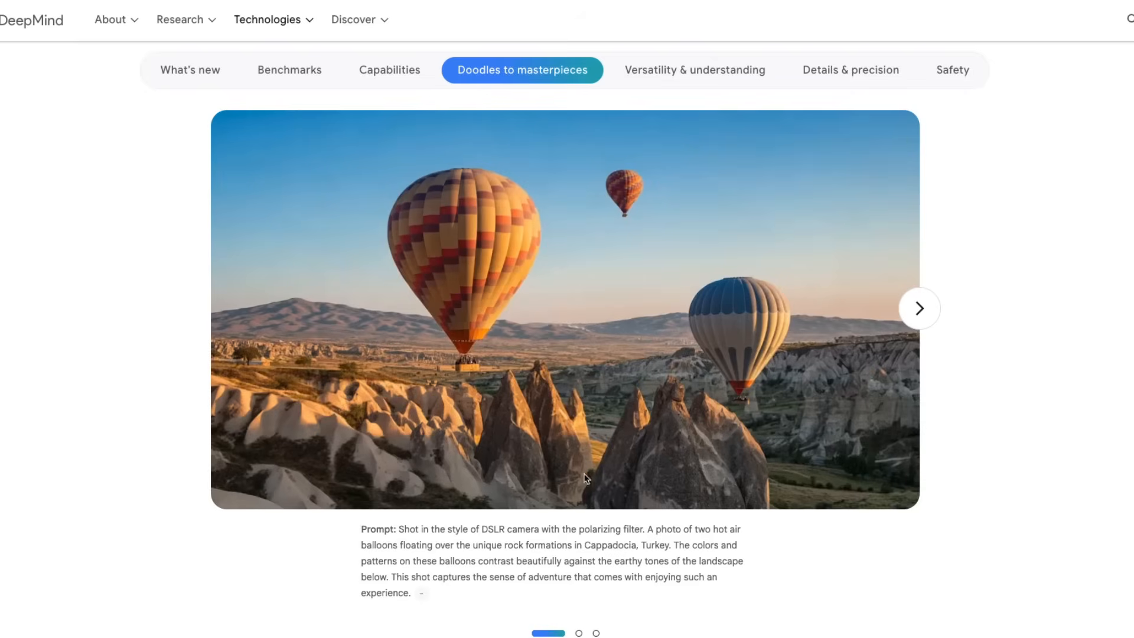
{"action": "mouse_move", "coordinate": [538, 382]}
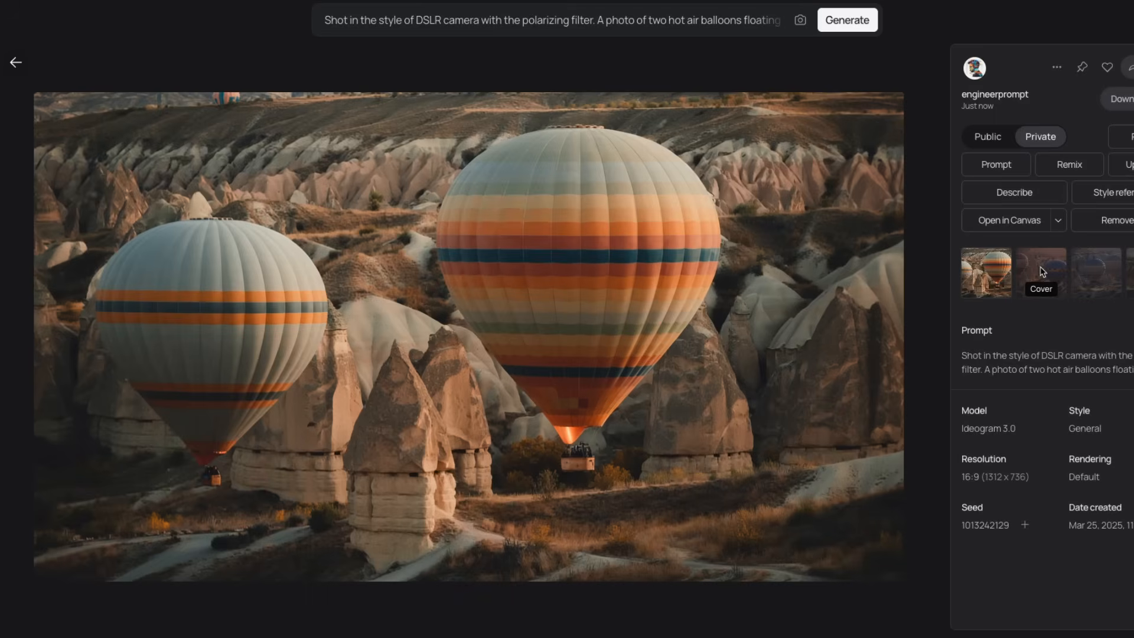
Cycle through the second and realistic-style balloon variations, then the feather-lettered LIGHT image.
{"action": "left_click", "coordinate": [1039, 273]}
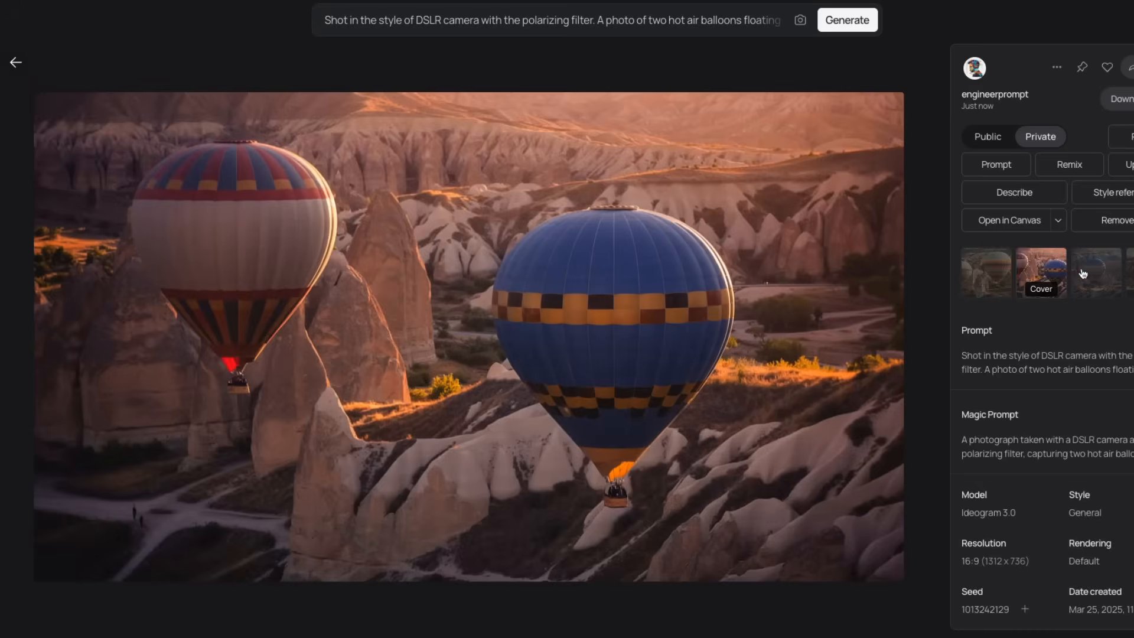
{"action": "left_click", "coordinate": [1096, 272]}
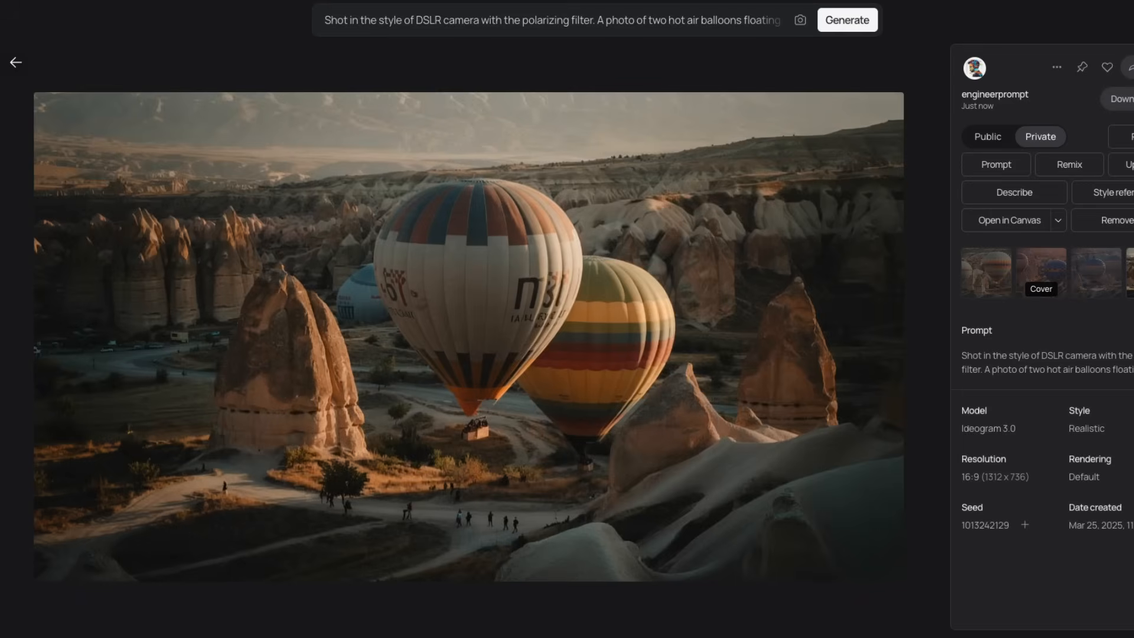
{"action": "mouse_move", "coordinate": [574, 452]}
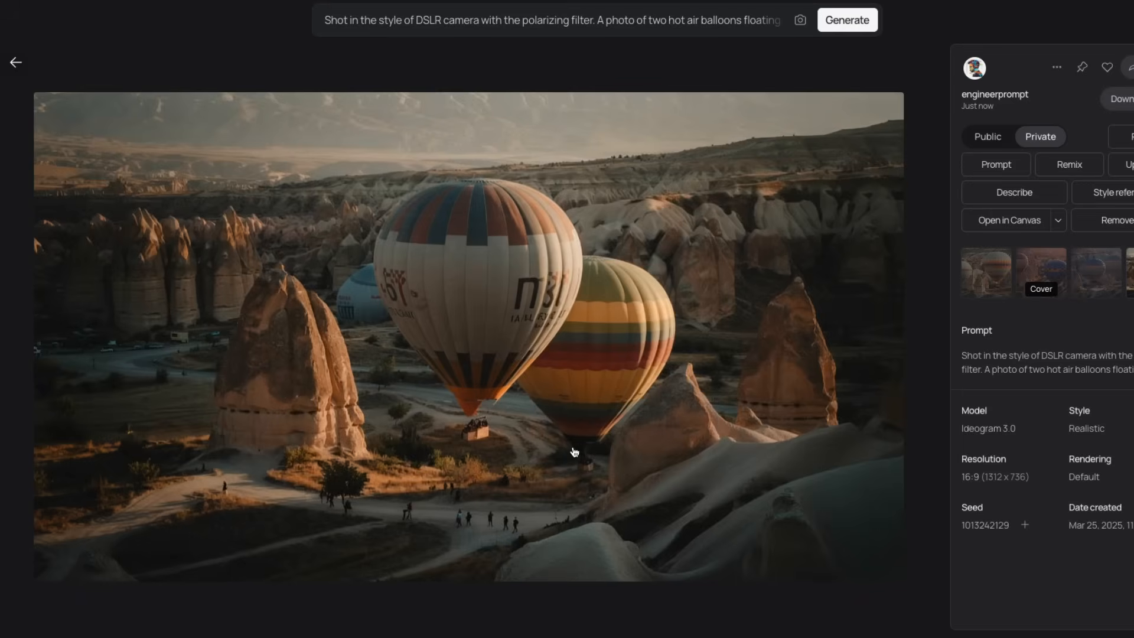
{"action": "mouse_move", "coordinate": [423, 333]}
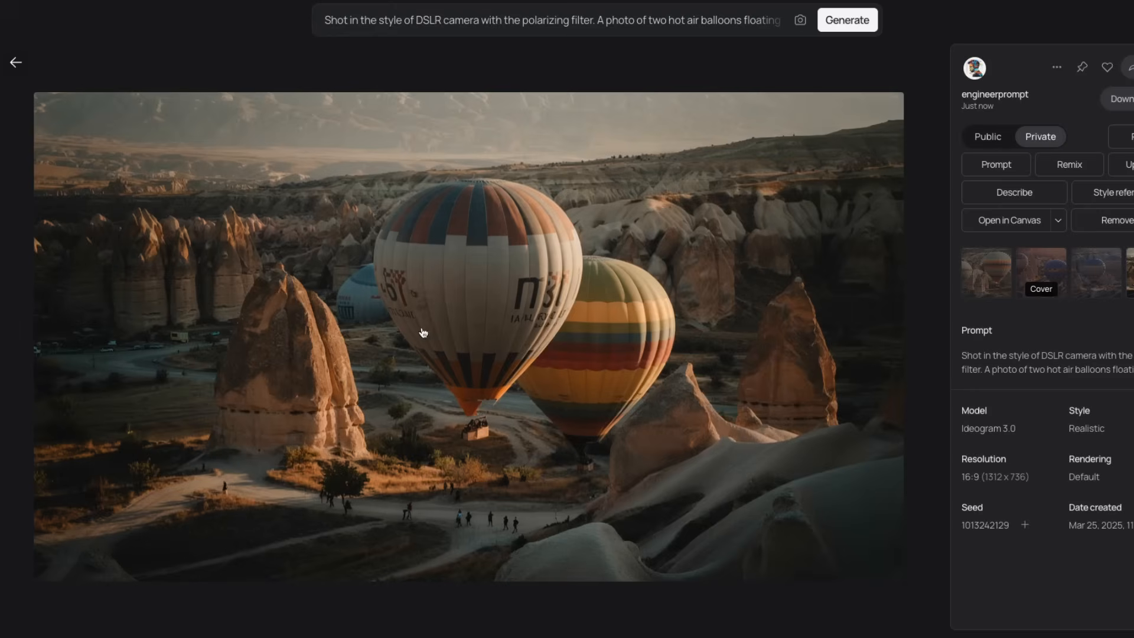
{"action": "left_click", "coordinate": [1039, 273]}
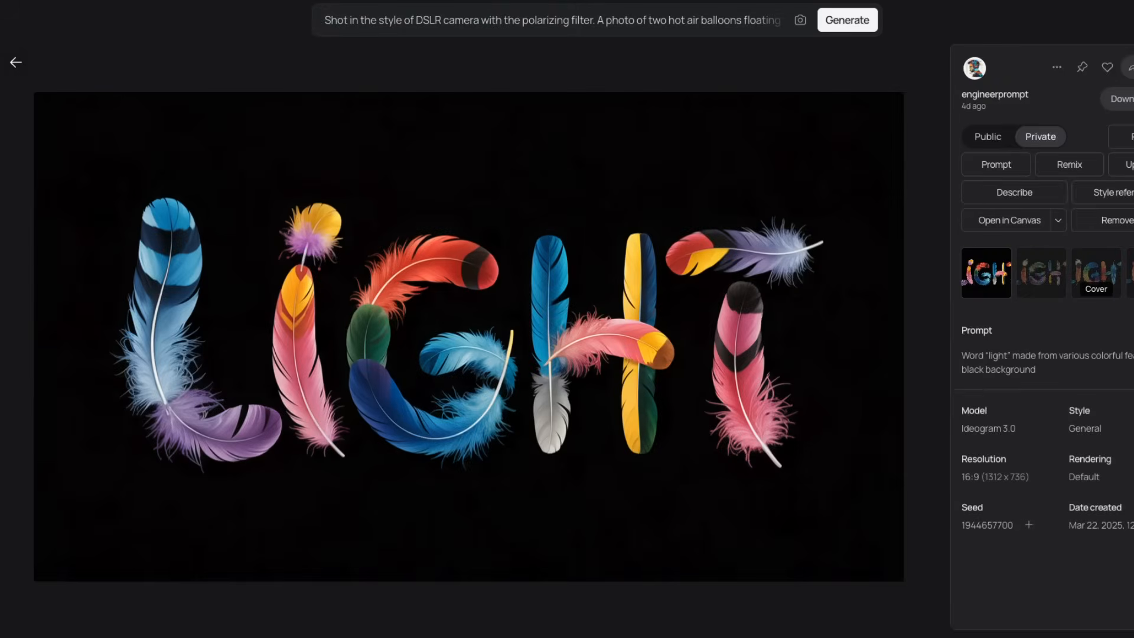
{"action": "mouse_move", "coordinate": [767, 369]}
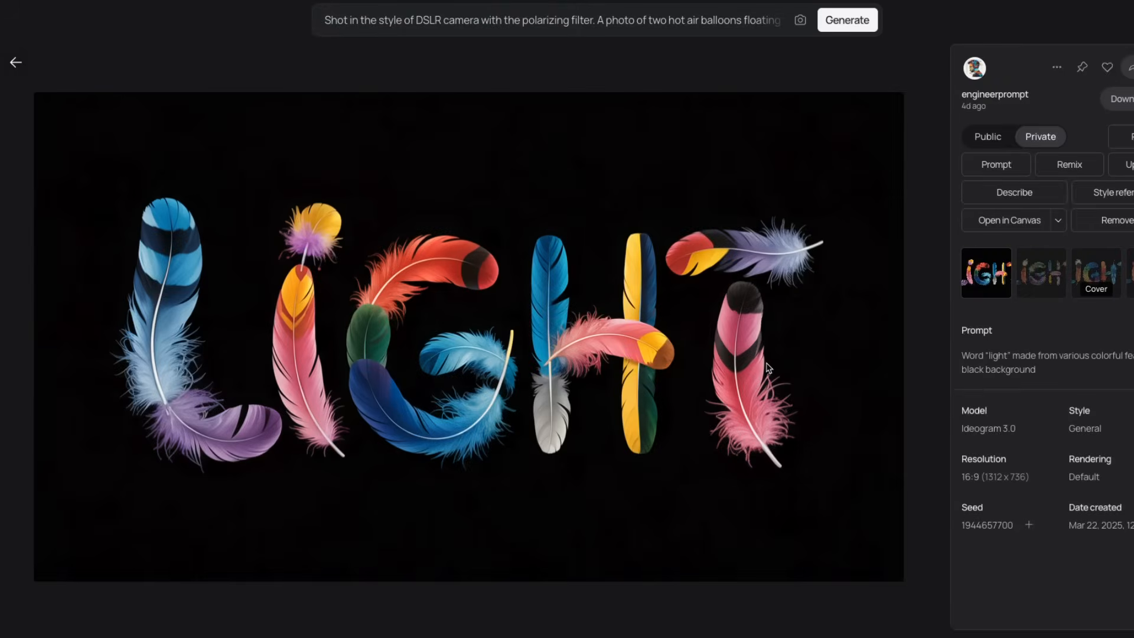
{"action": "mouse_move", "coordinate": [504, 434]}
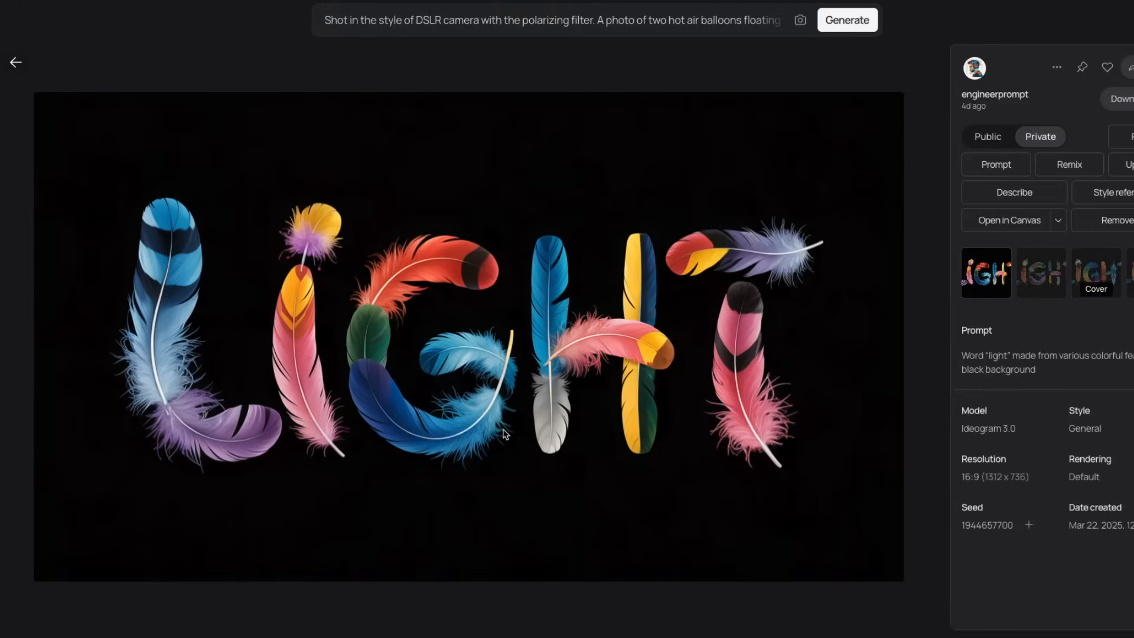
{"action": "mouse_move", "coordinate": [839, 421]}
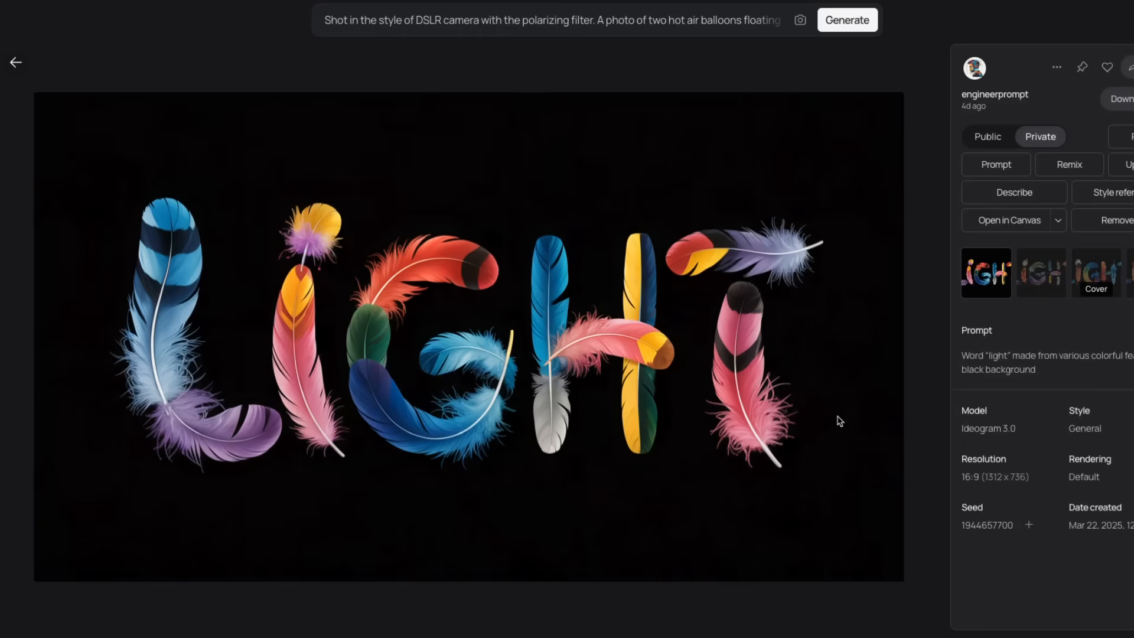
View another feather LIGHT variation and the Design-style one.
{"action": "left_click", "coordinate": [1040, 272]}
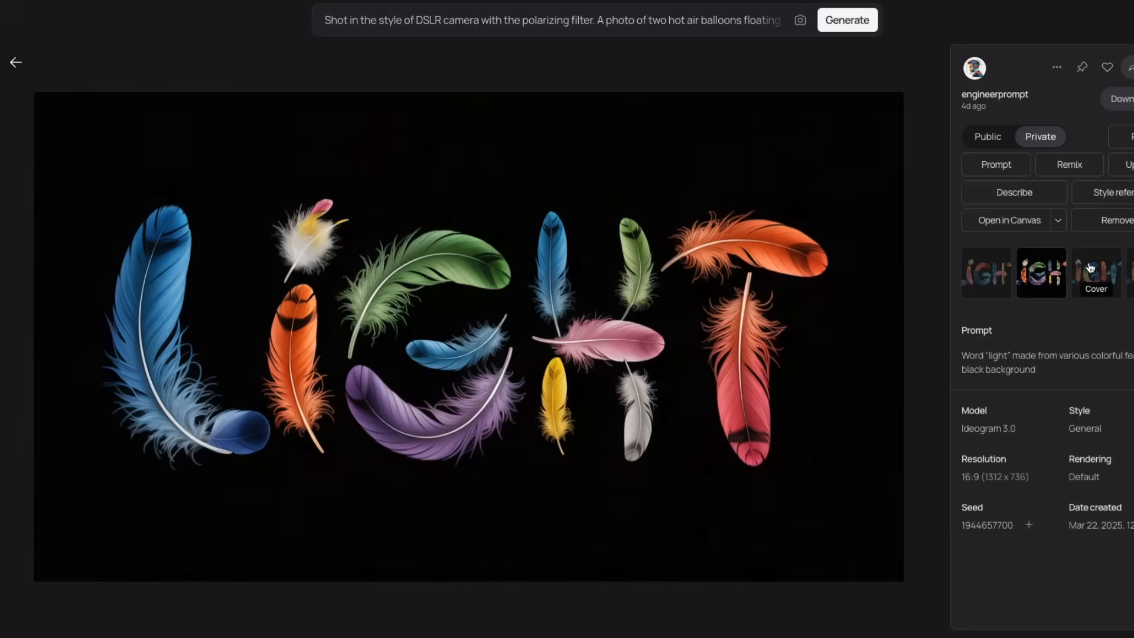
{"action": "left_click", "coordinate": [1096, 273]}
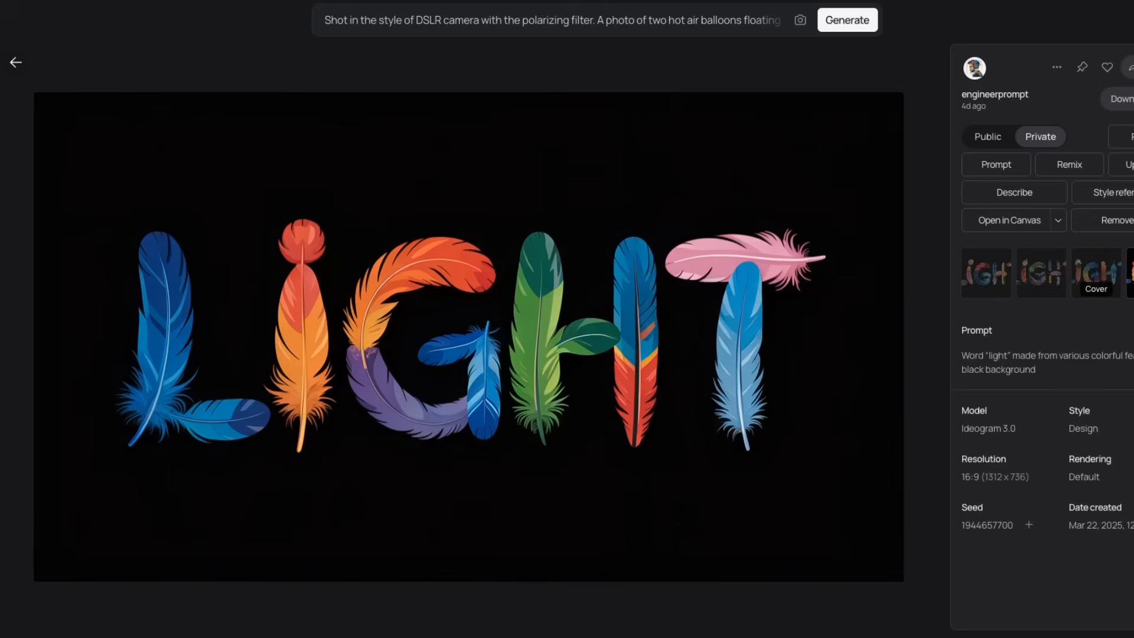
Generate 'A single comic book panel of a boy and his father on a grassy hill, staring at the su…'.
{"action": "type", "text": "A single comic book panel of a boy and his father on a grassy hill, staring at the sunset. A speech bubble points from the boy's mouth and says: The sun will rise again. Muted, late 1990s coloring style"}
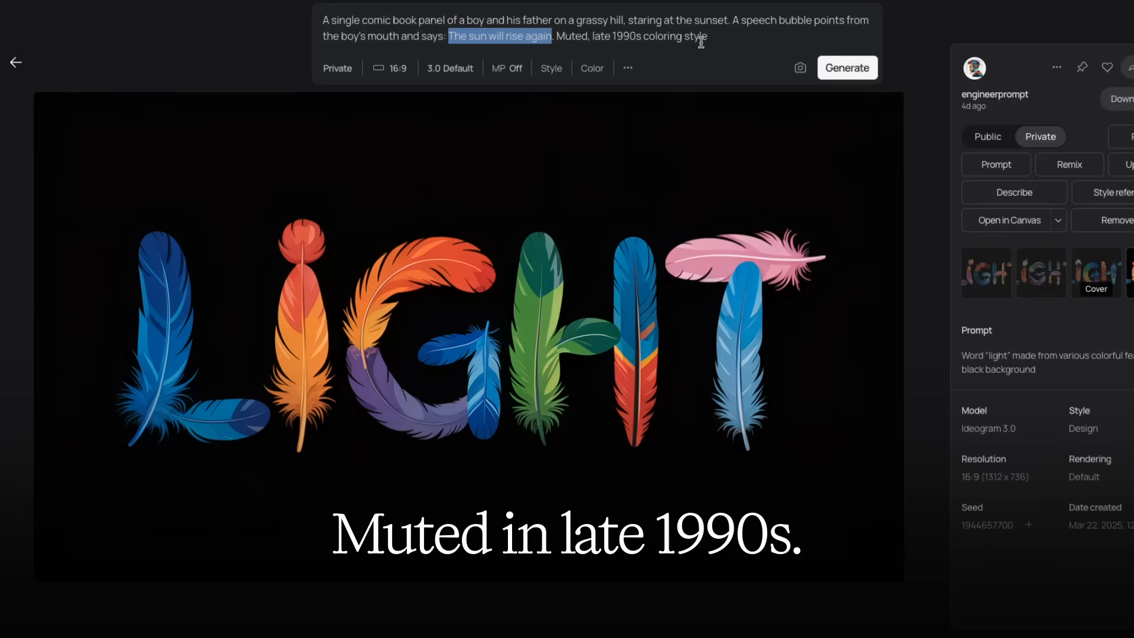
{"action": "left_click", "coordinate": [847, 67]}
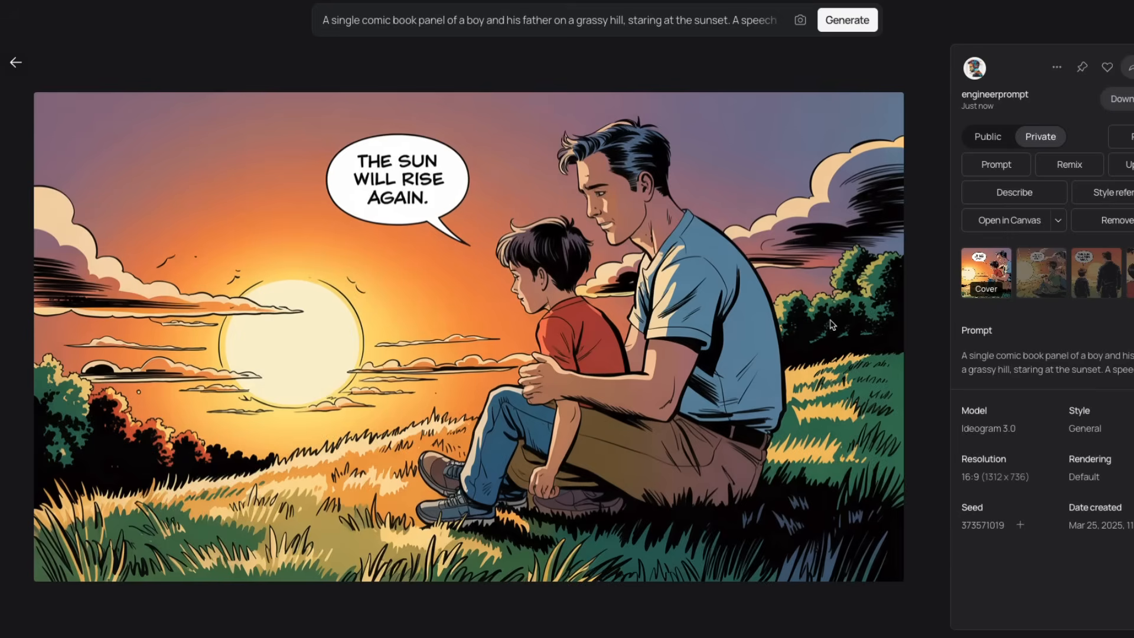
{"action": "mouse_move", "coordinate": [1022, 273]}
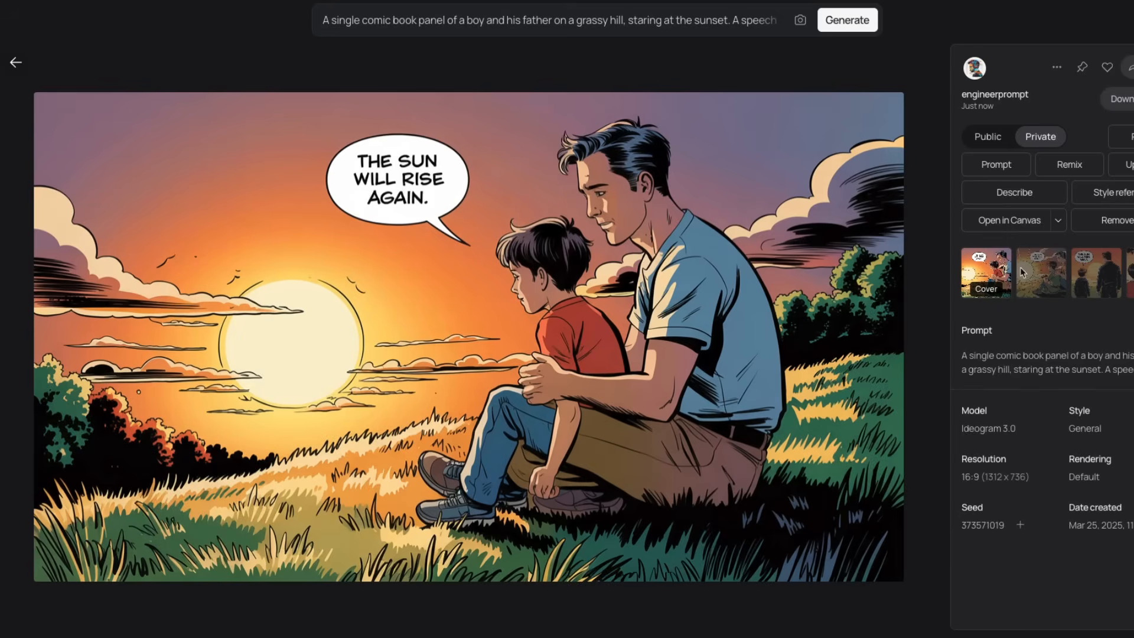
View the design-style variation of the comic panel.
{"action": "left_click", "coordinate": [1096, 272]}
{"action": "type", "text": "a modern web app user interface design for a meal tracking application"}
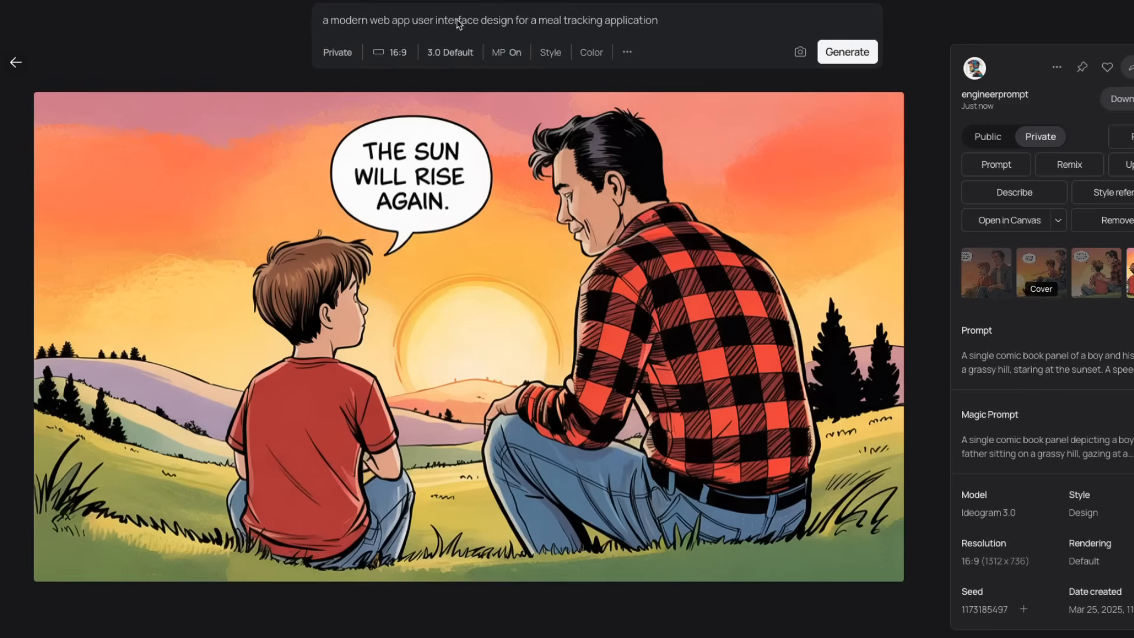
{"action": "mouse_move", "coordinate": [320, 26]}
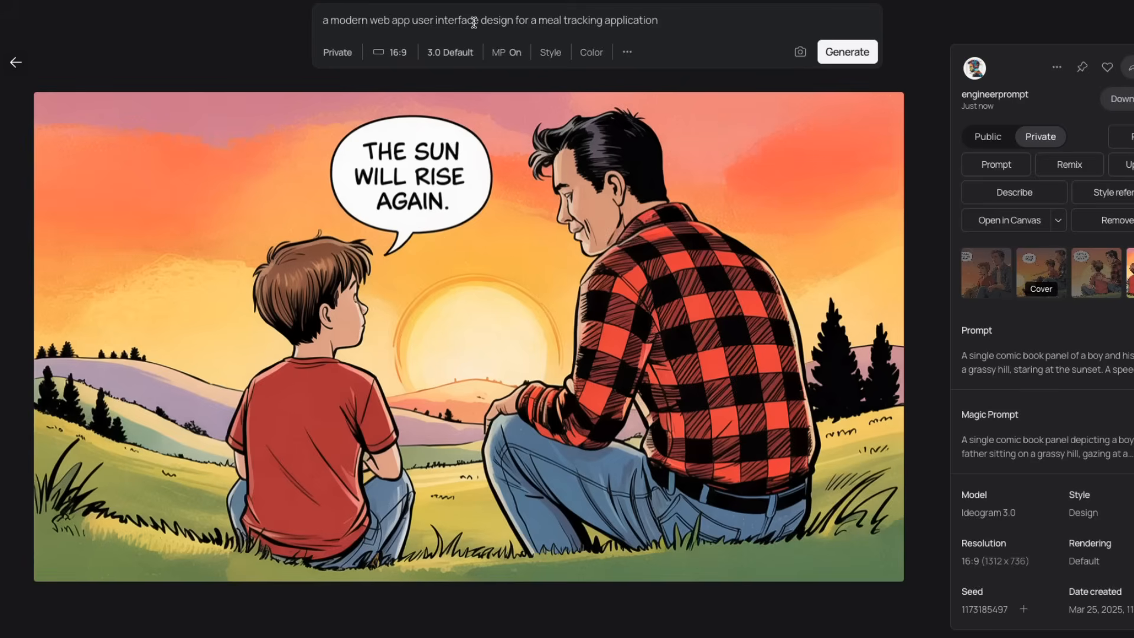
Change the aspect ratio from 16:9 to 9:16 portrait for the meal tracking app design.
{"action": "left_click_drag", "start_coordinate": [543, 21], "coordinate": [657, 20]}
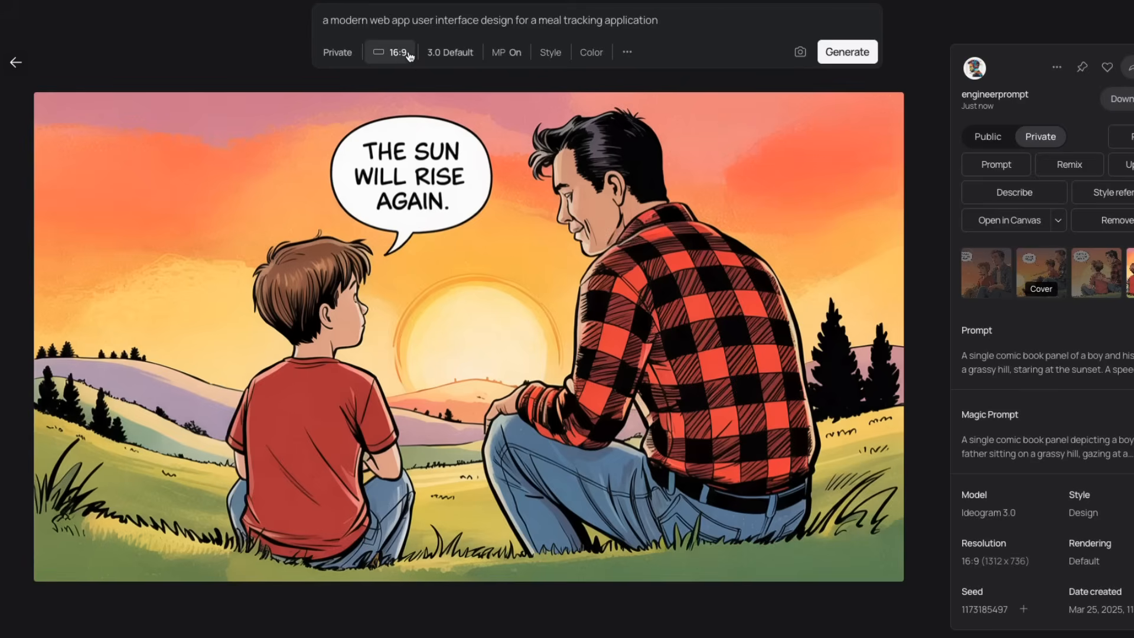
{"action": "left_click", "coordinate": [395, 50]}
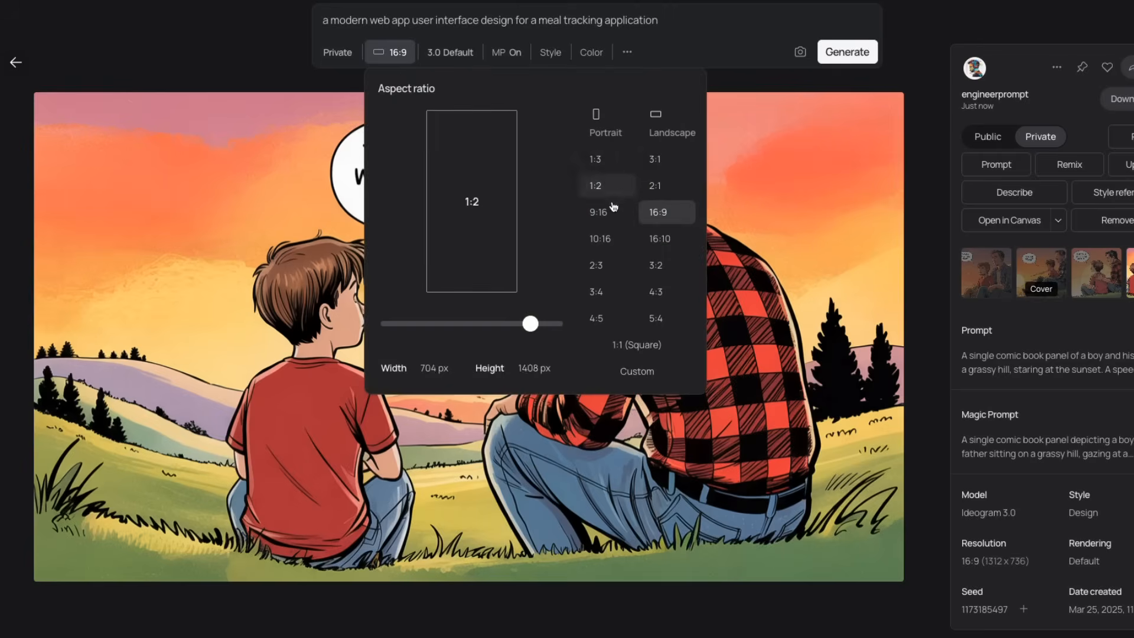
{"action": "left_click", "coordinate": [606, 212]}
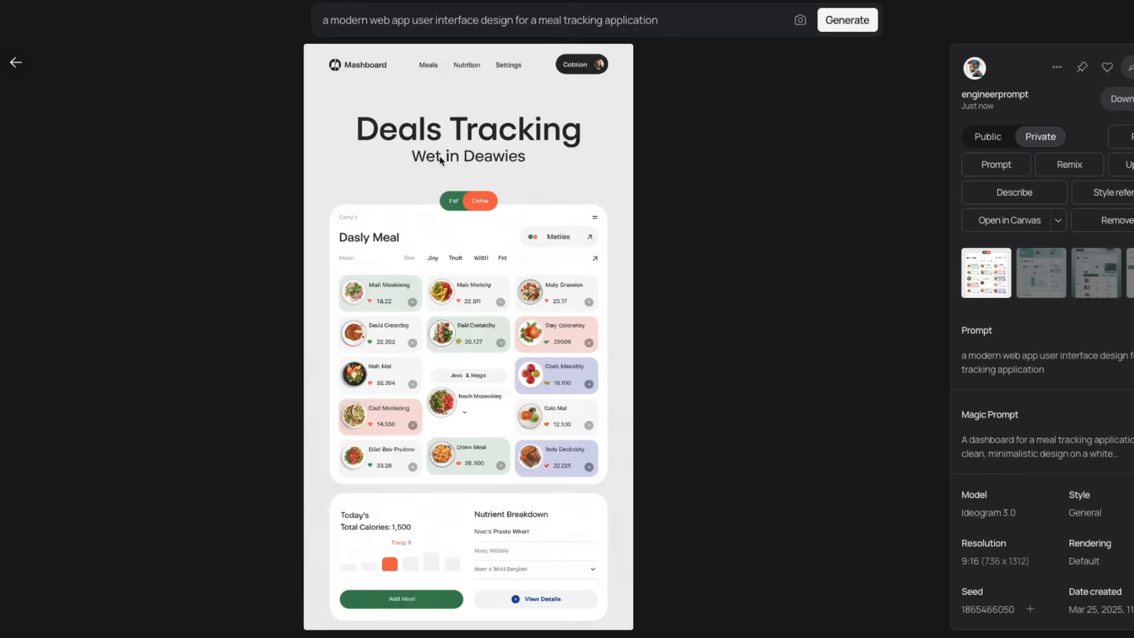
{"action": "mouse_move", "coordinate": [954, 302]}
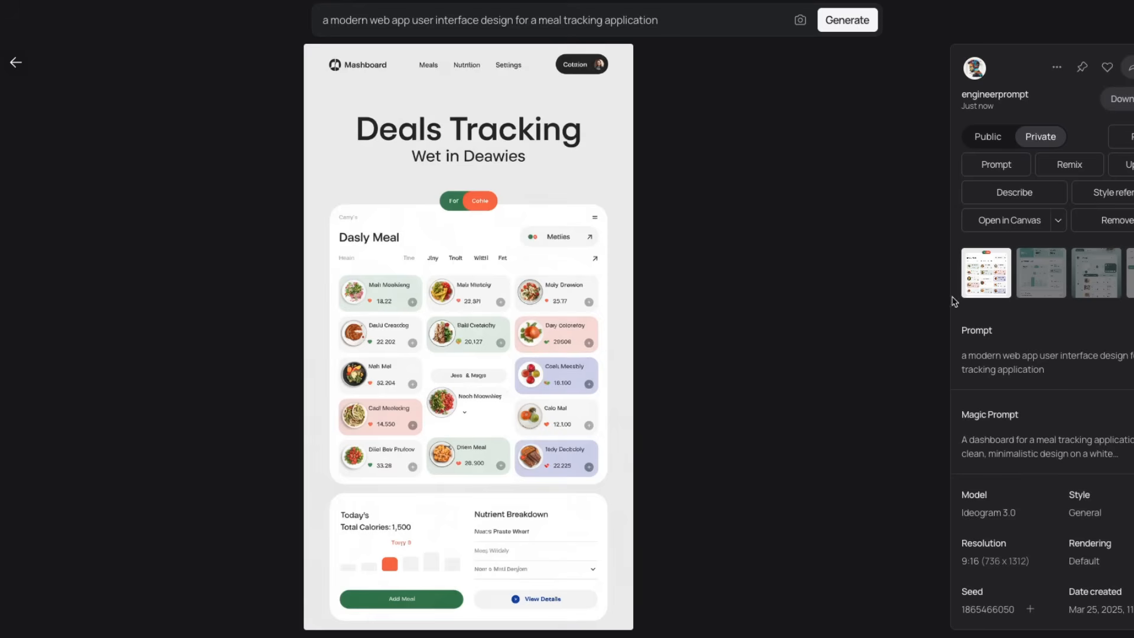
Compare the green Meal Tracking variation with the first design, then open the fridge-magnet poetry image.
{"action": "left_click", "coordinate": [1095, 273]}
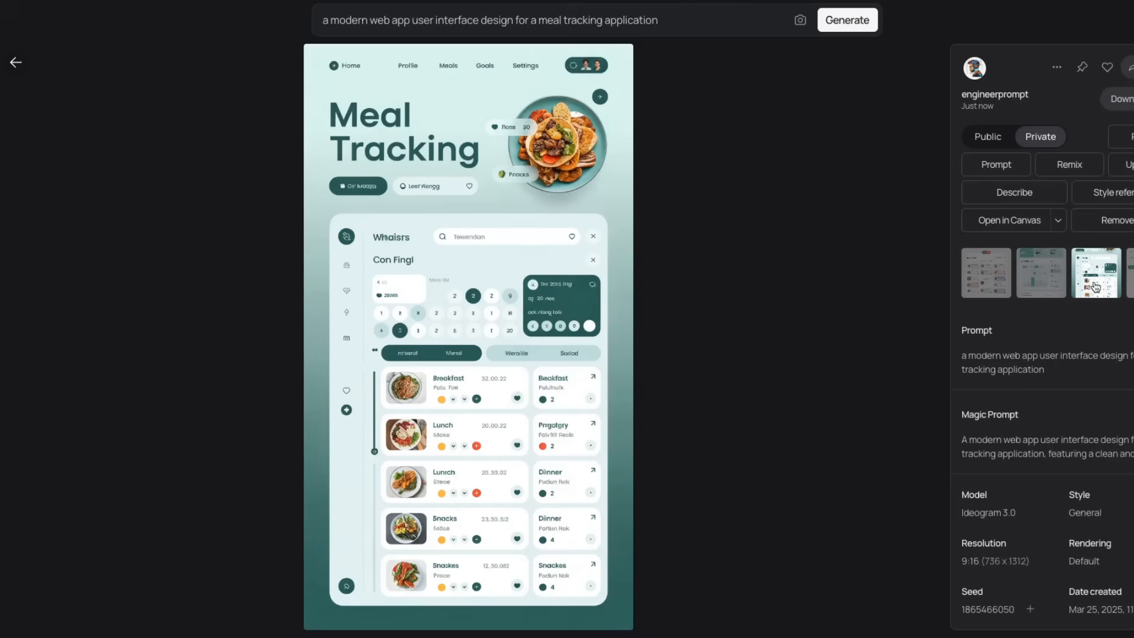
{"action": "mouse_move", "coordinate": [1015, 292]}
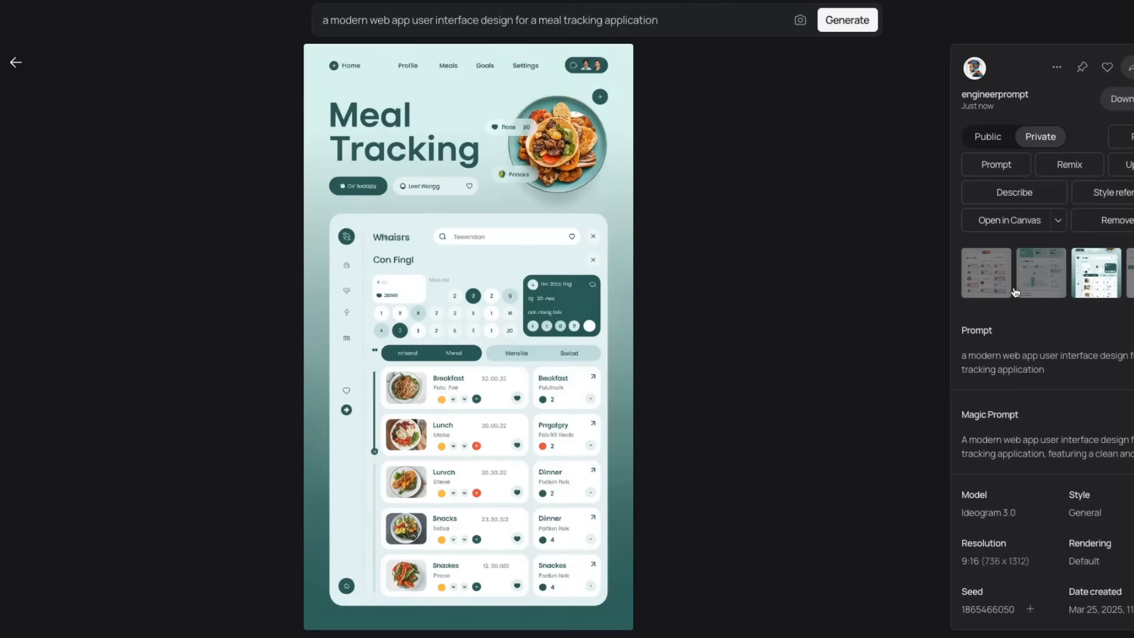
{"action": "left_click", "coordinate": [985, 273]}
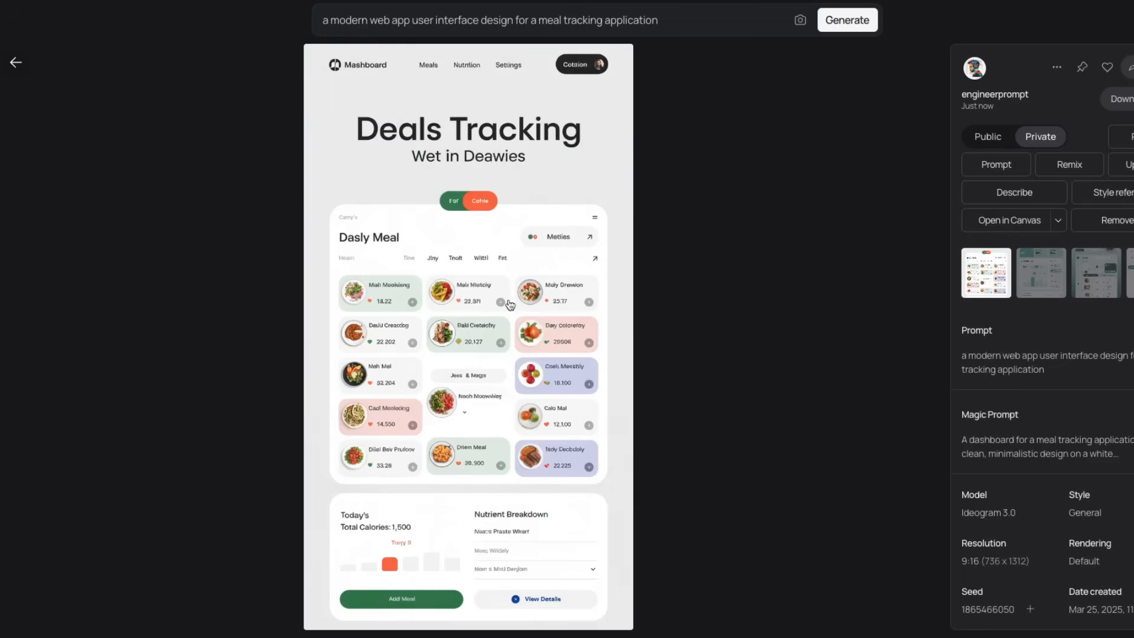
{"action": "mouse_move", "coordinate": [576, 346]}
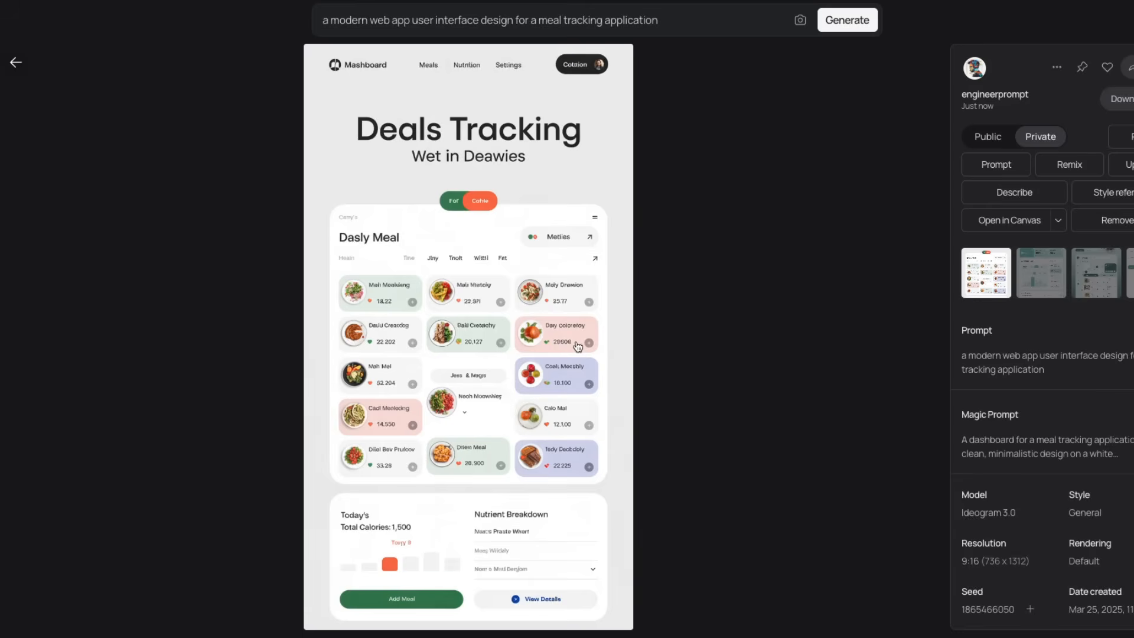
{"action": "mouse_move", "coordinate": [475, 381]}
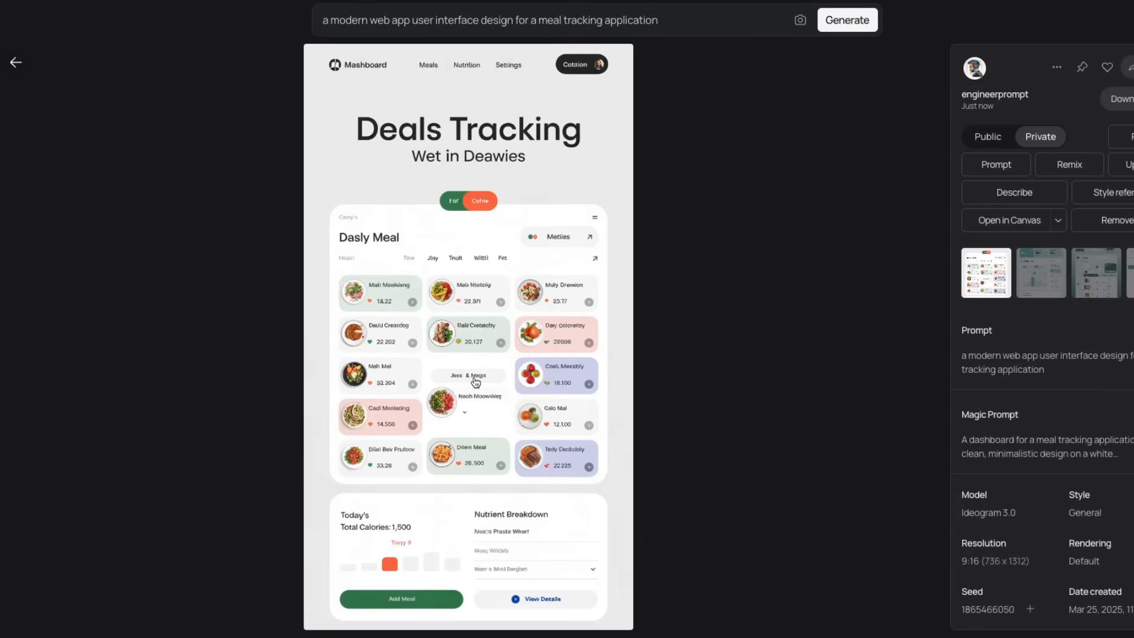
{"action": "left_click", "coordinate": [1041, 273]}
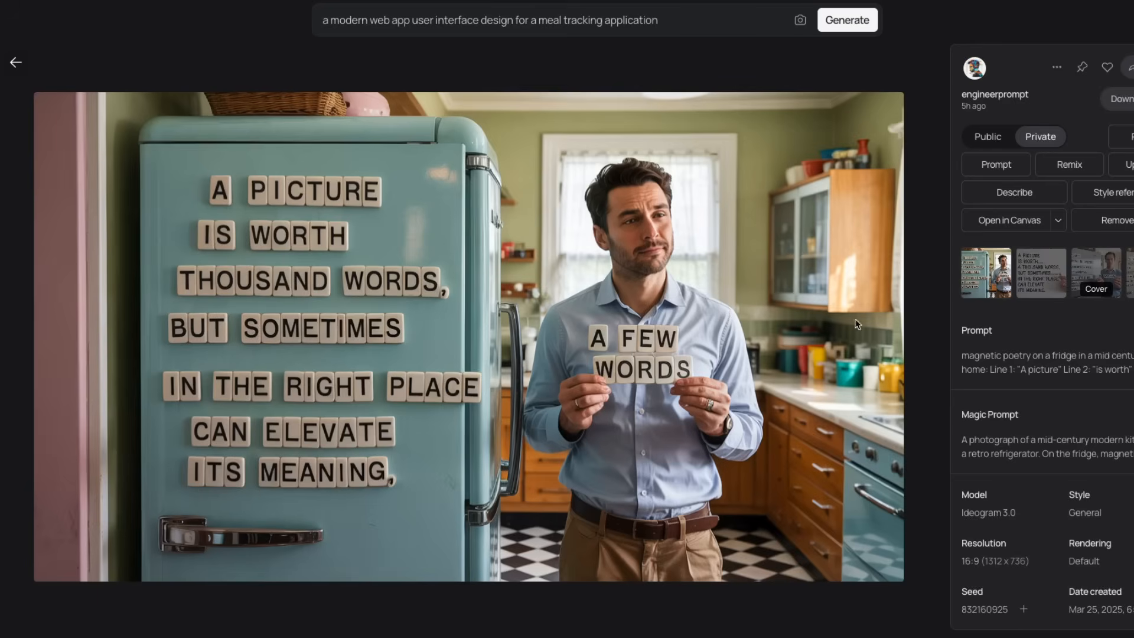
{"action": "mouse_move", "coordinate": [311, 237]}
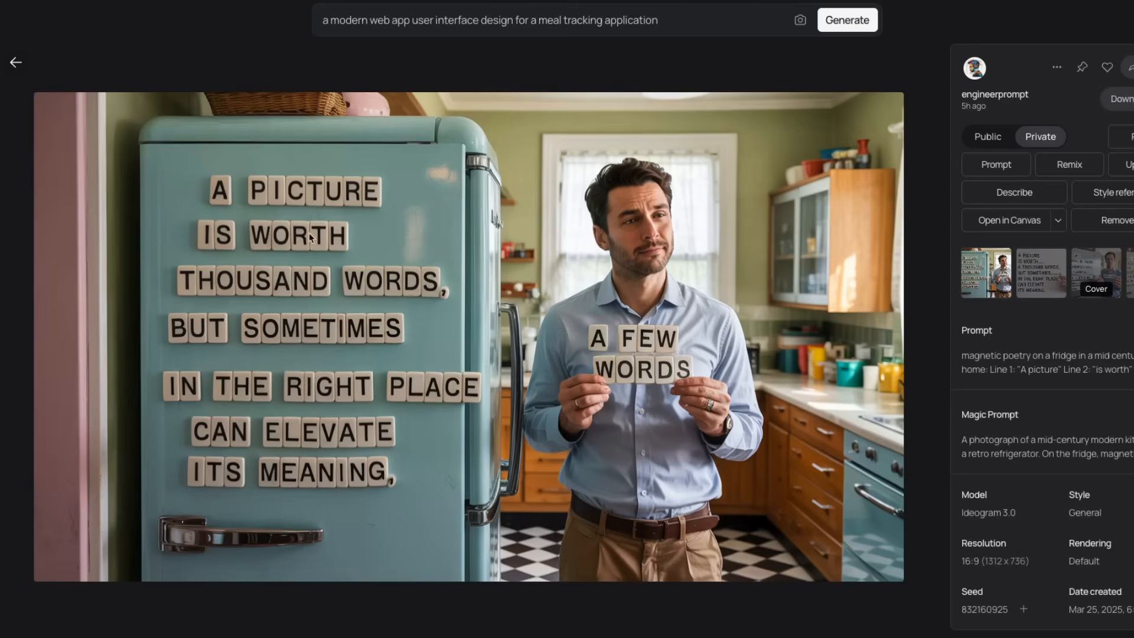
{"action": "mouse_move", "coordinate": [226, 208]}
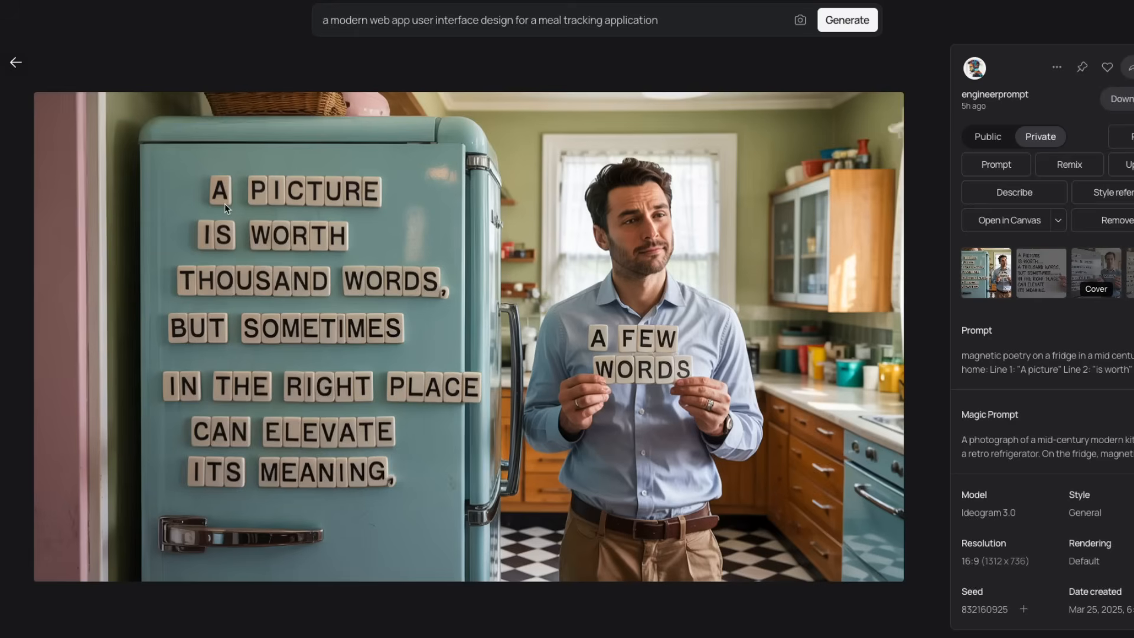
{"action": "mouse_move", "coordinate": [268, 201]}
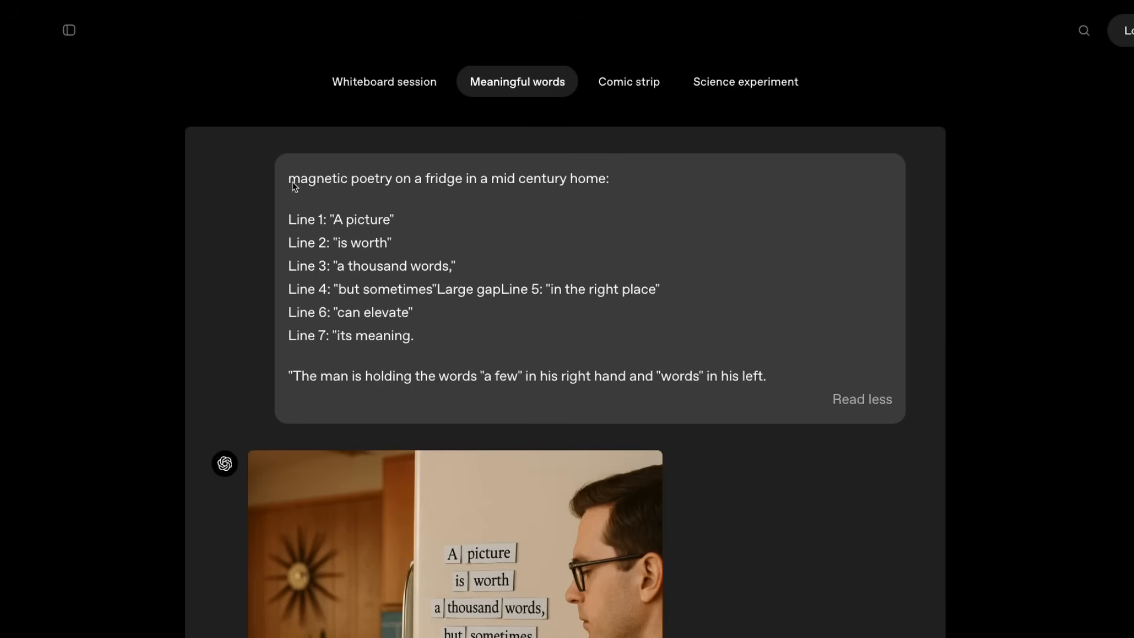
{"action": "left_click_drag", "start_coordinate": [350, 178], "coordinate": [535, 178]}
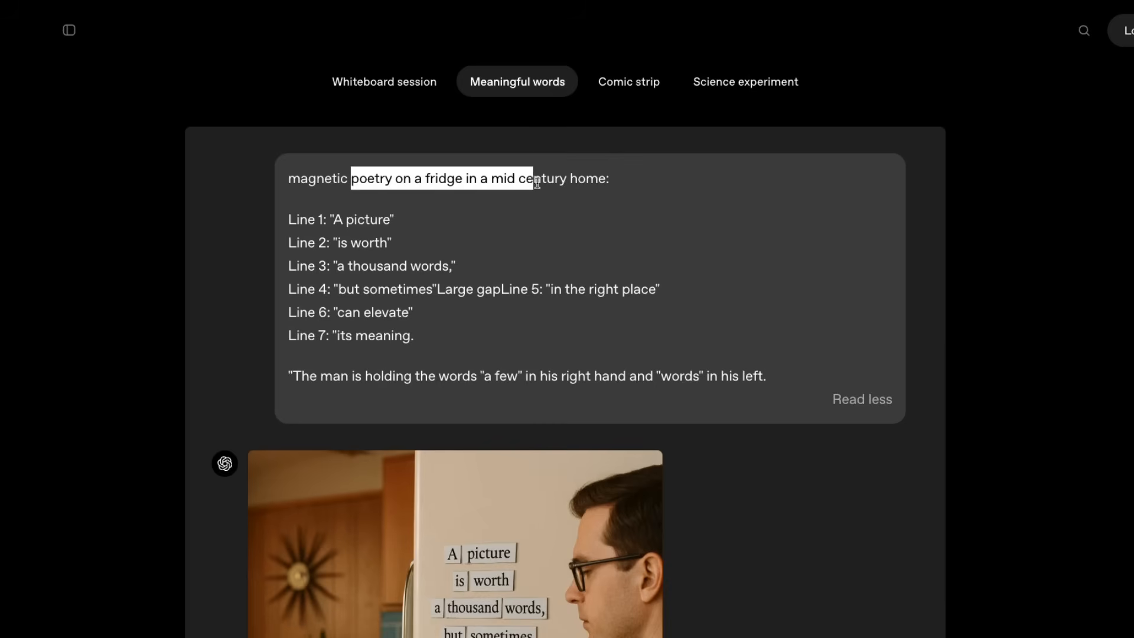
{"action": "left_click", "coordinate": [383, 205]}
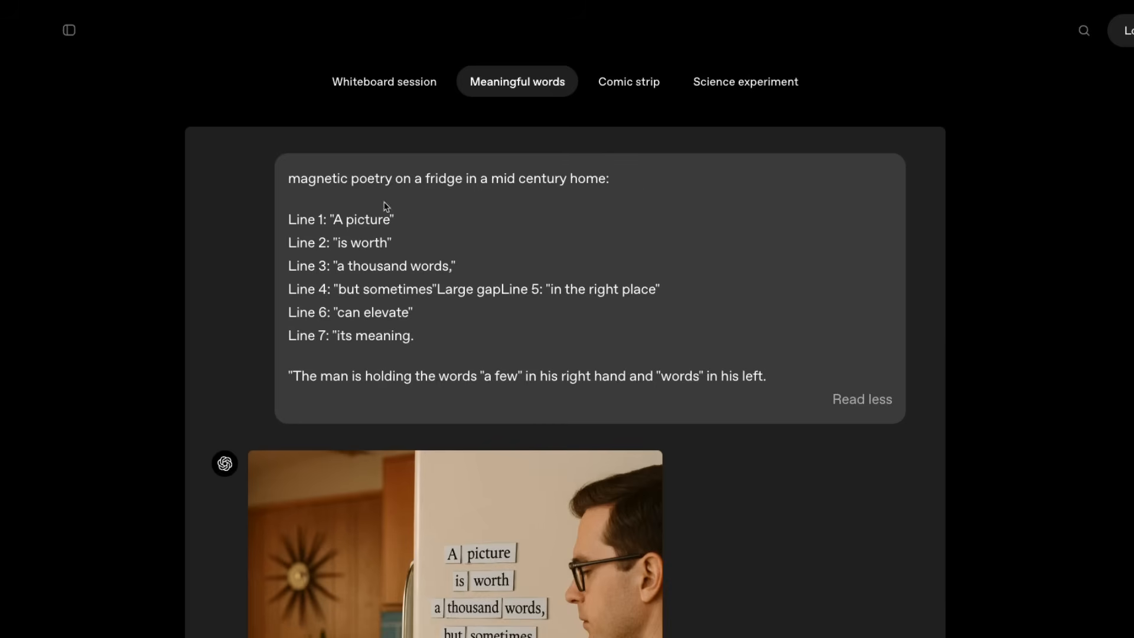
{"action": "mouse_move", "coordinate": [285, 248]}
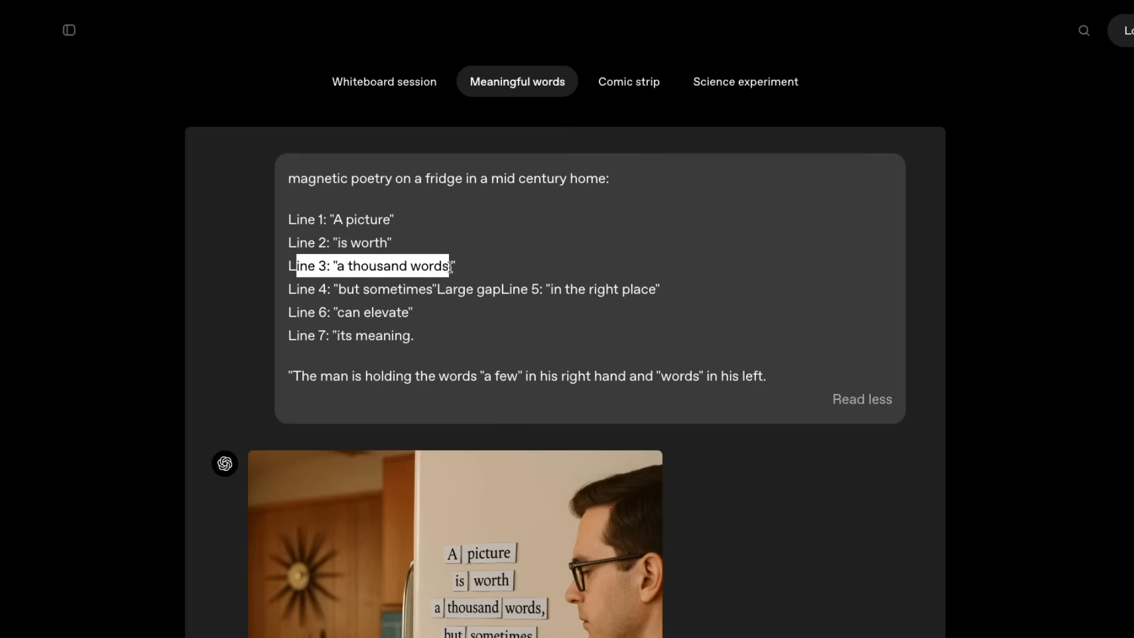
{"action": "mouse_move", "coordinate": [664, 382]}
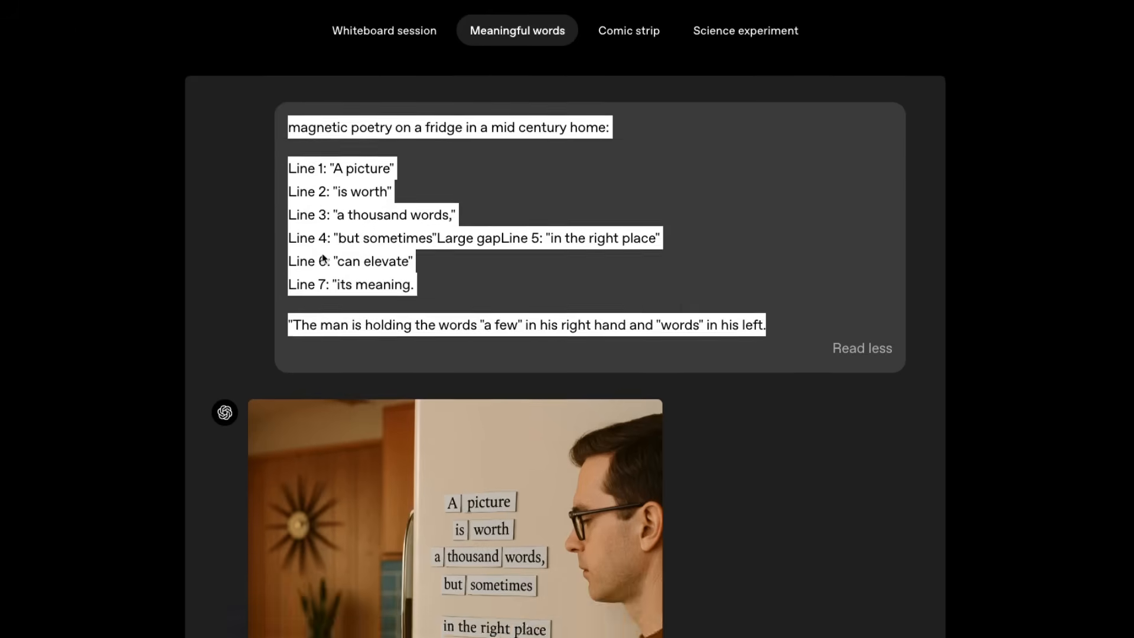
{"action": "scroll", "scroll_direction": "down", "scroll_amount": 3}
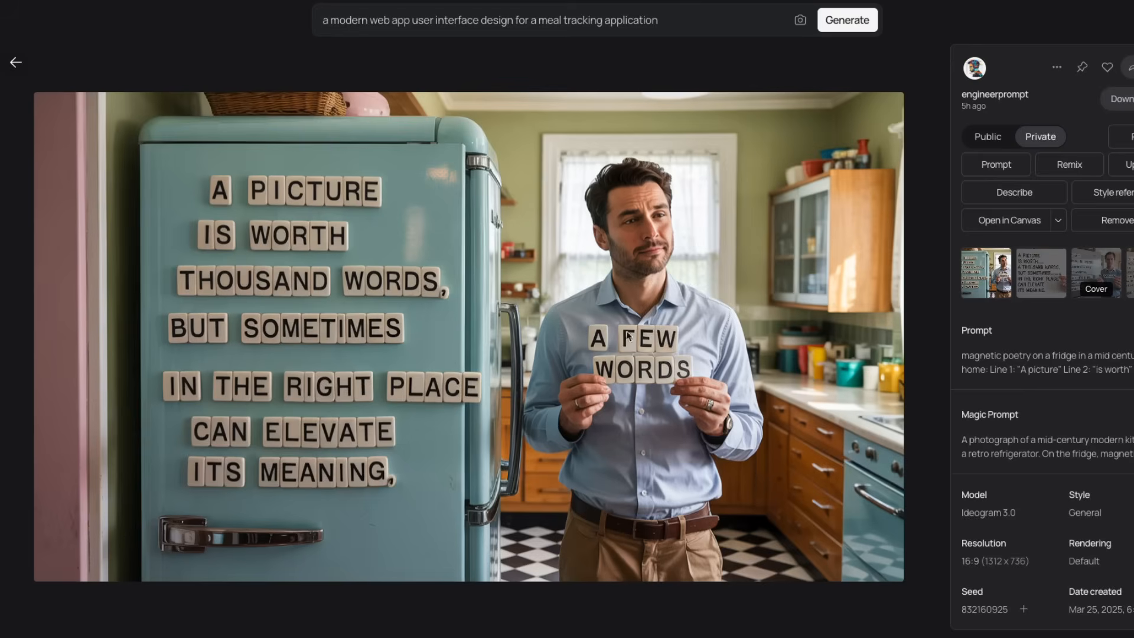
{"action": "mouse_move", "coordinate": [314, 365]}
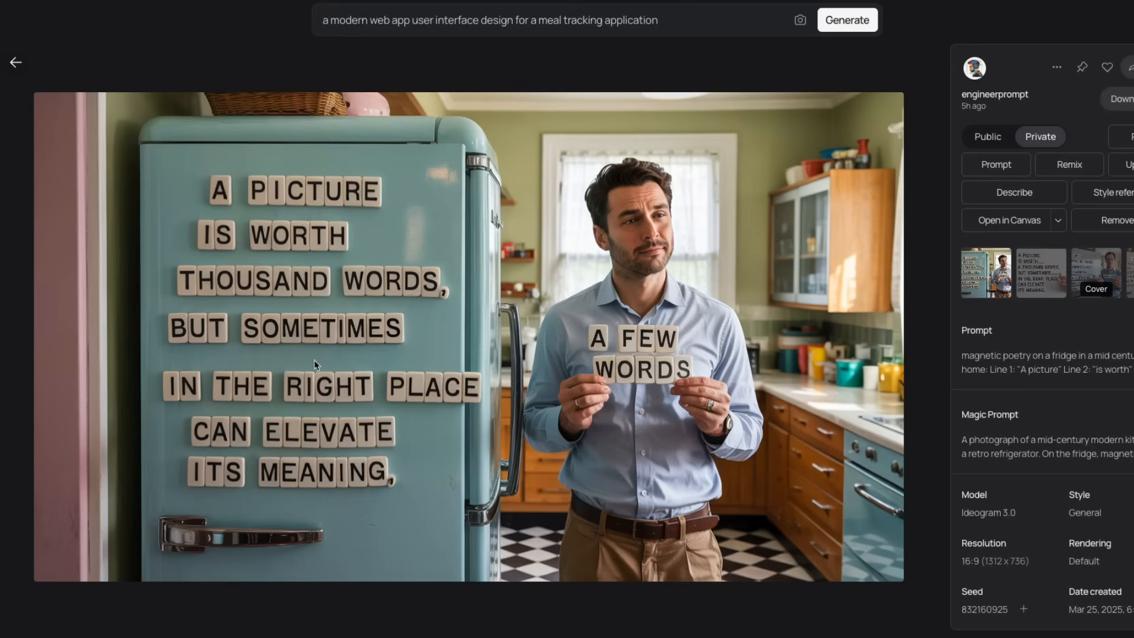
{"action": "mouse_move", "coordinate": [191, 450]}
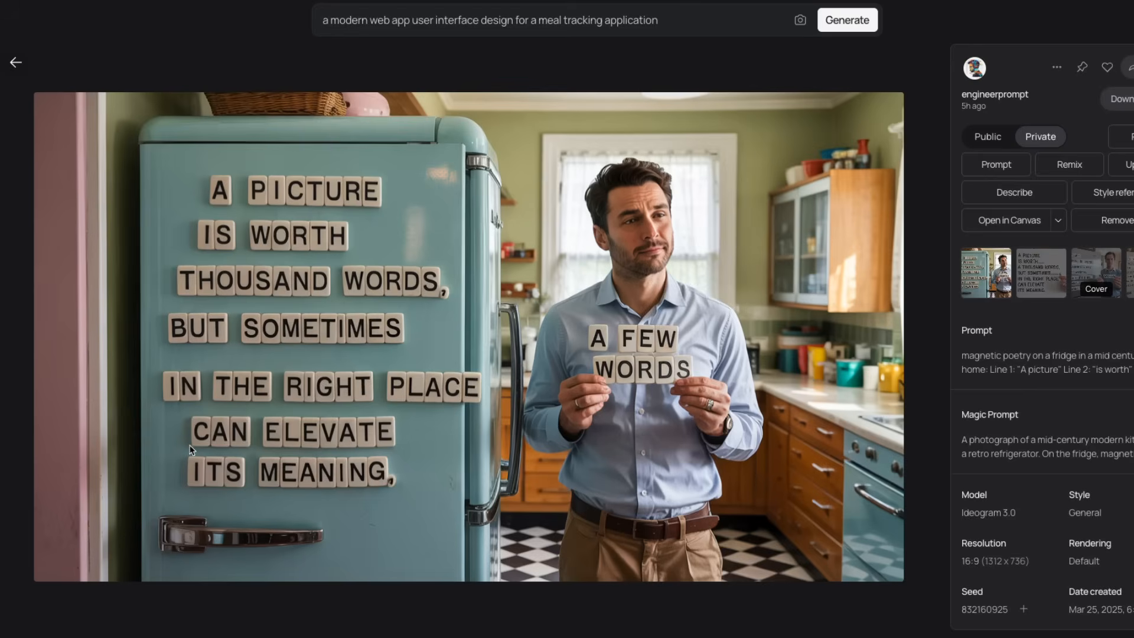
{"action": "mouse_move", "coordinate": [659, 349]}
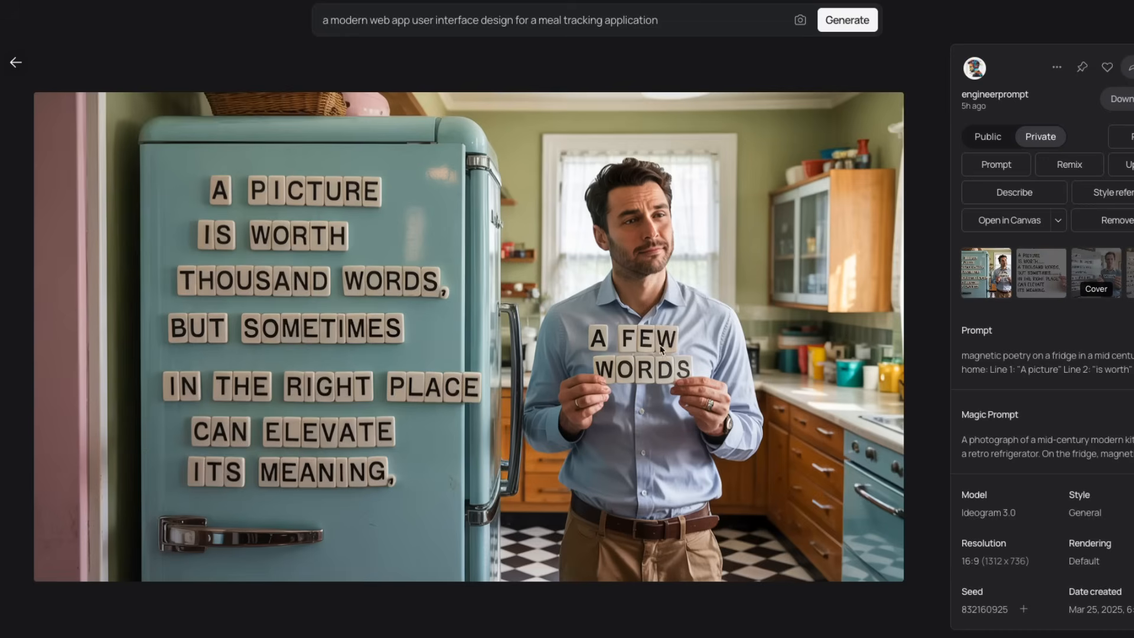
{"action": "mouse_move", "coordinate": [447, 302]}
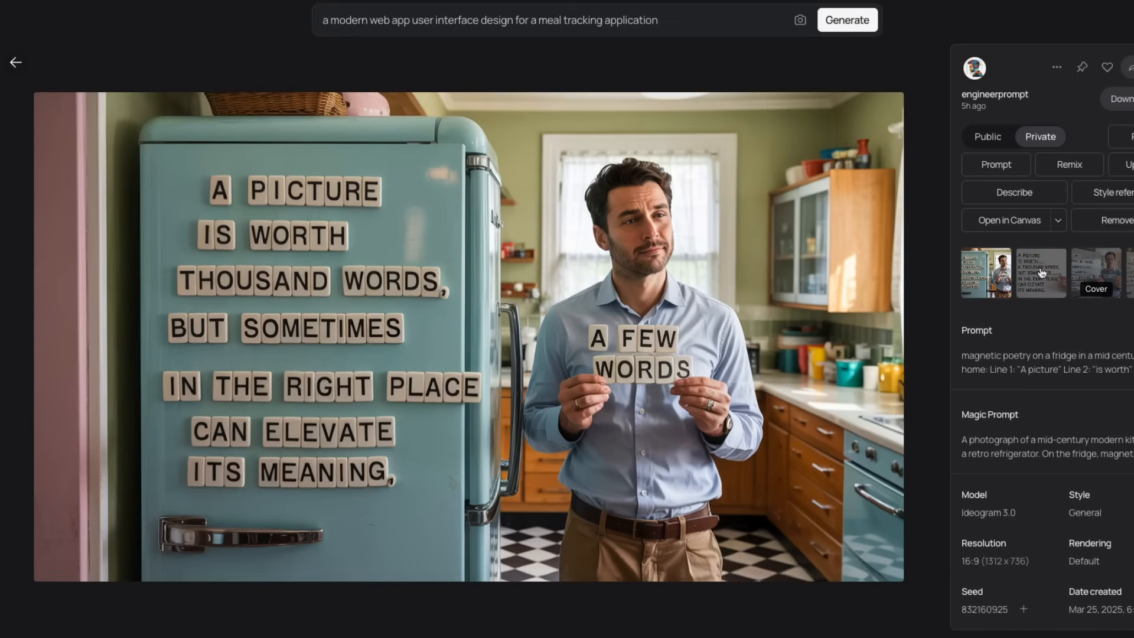
View the whiteboard-style fridge variation with bold black lettering and a hand placing a magnet.
{"action": "left_click", "coordinate": [985, 273]}
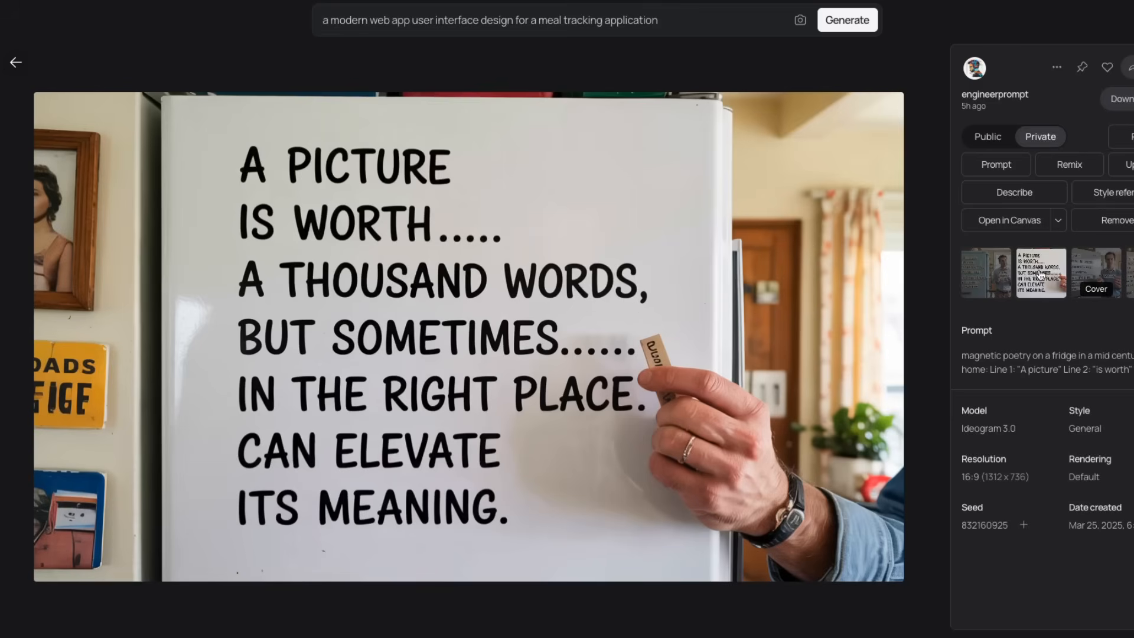
{"action": "mouse_move", "coordinate": [571, 296]}
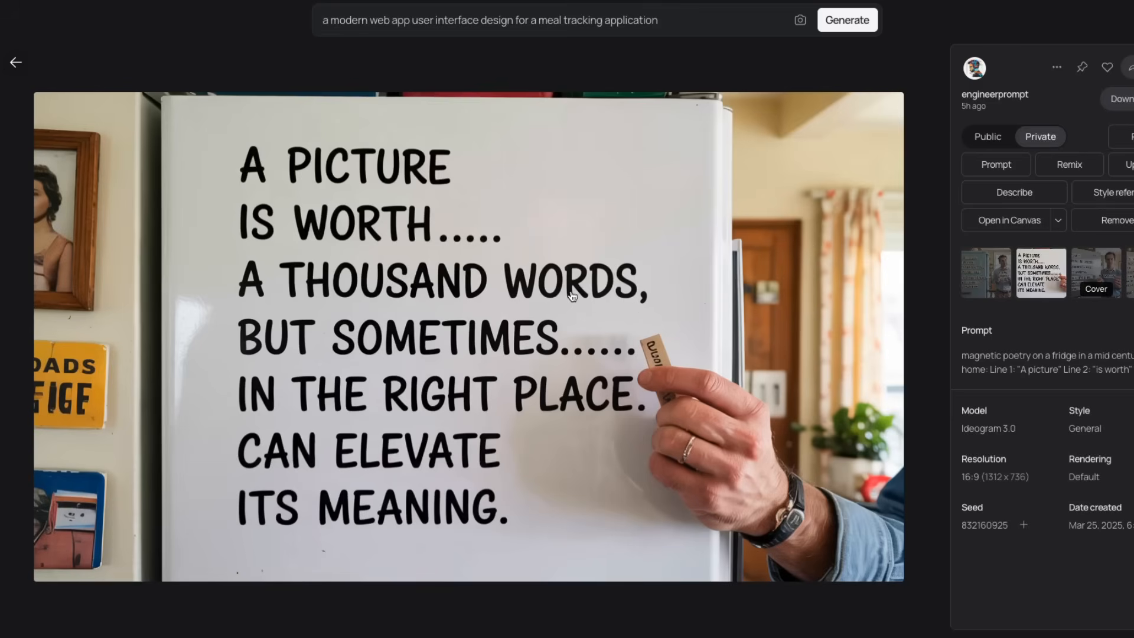
{"action": "mouse_move", "coordinate": [302, 199]}
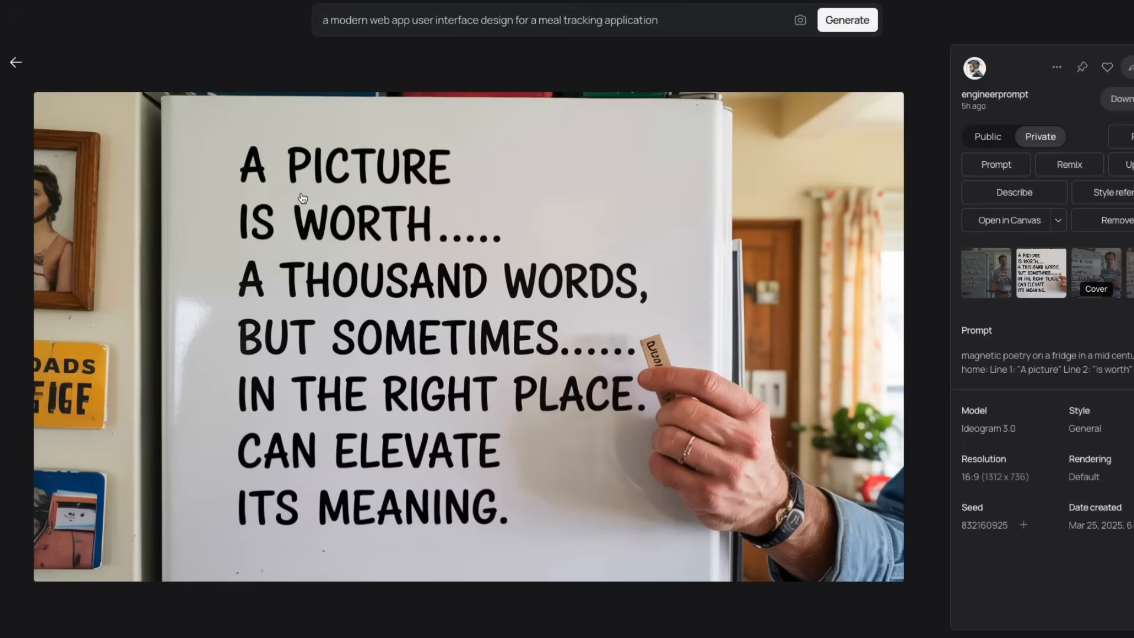
{"action": "mouse_move", "coordinate": [493, 205]}
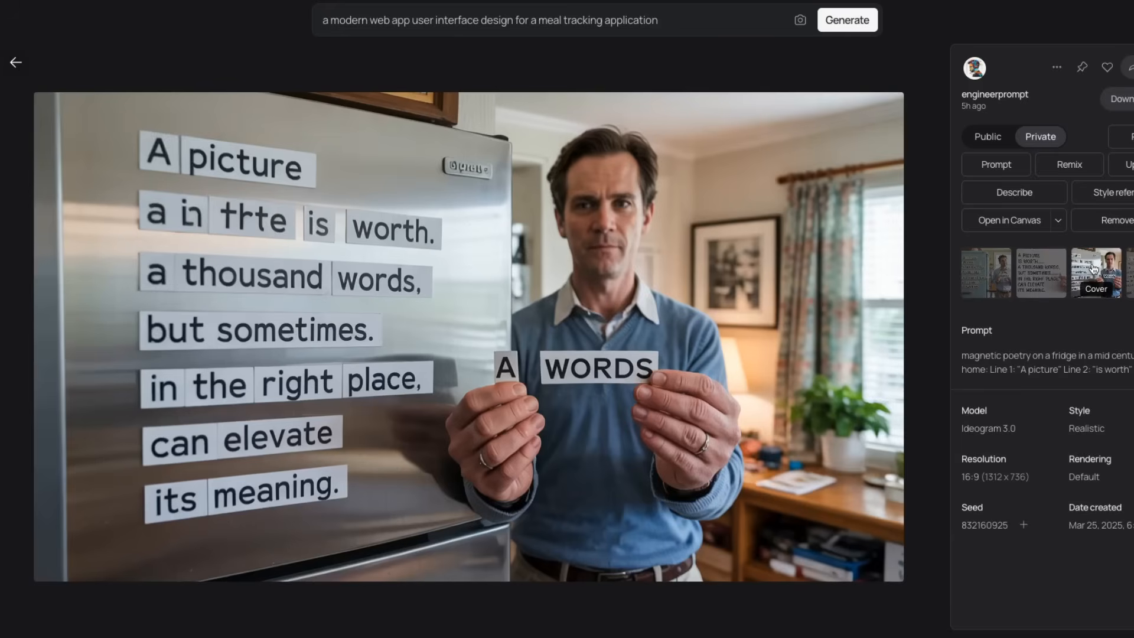
{"action": "mouse_move", "coordinate": [693, 351]}
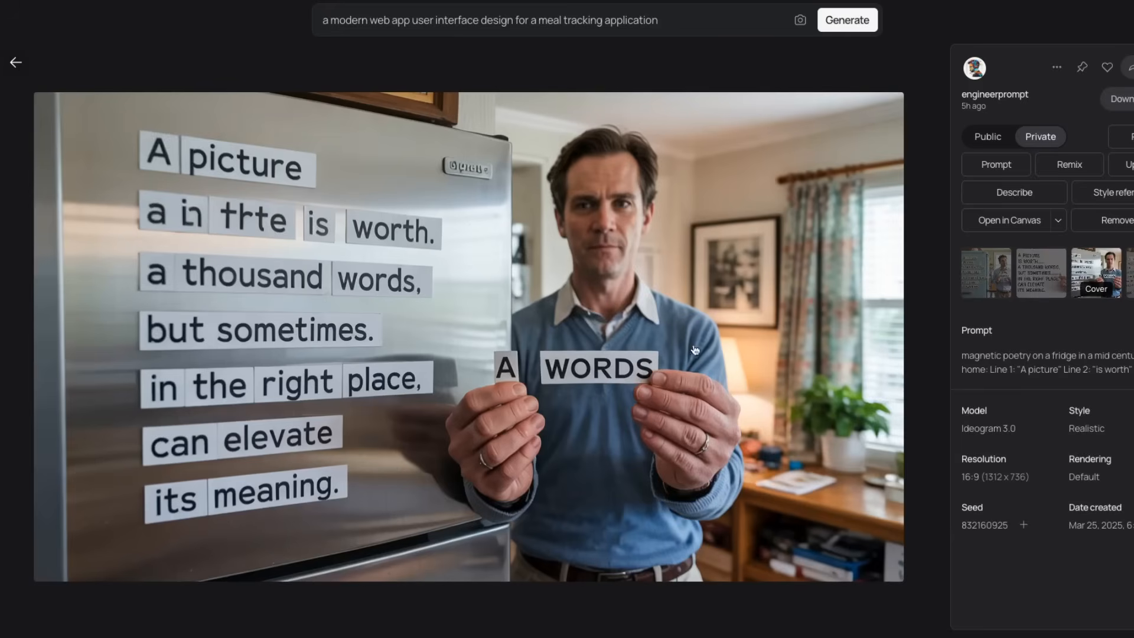
{"action": "mouse_move", "coordinate": [180, 214]}
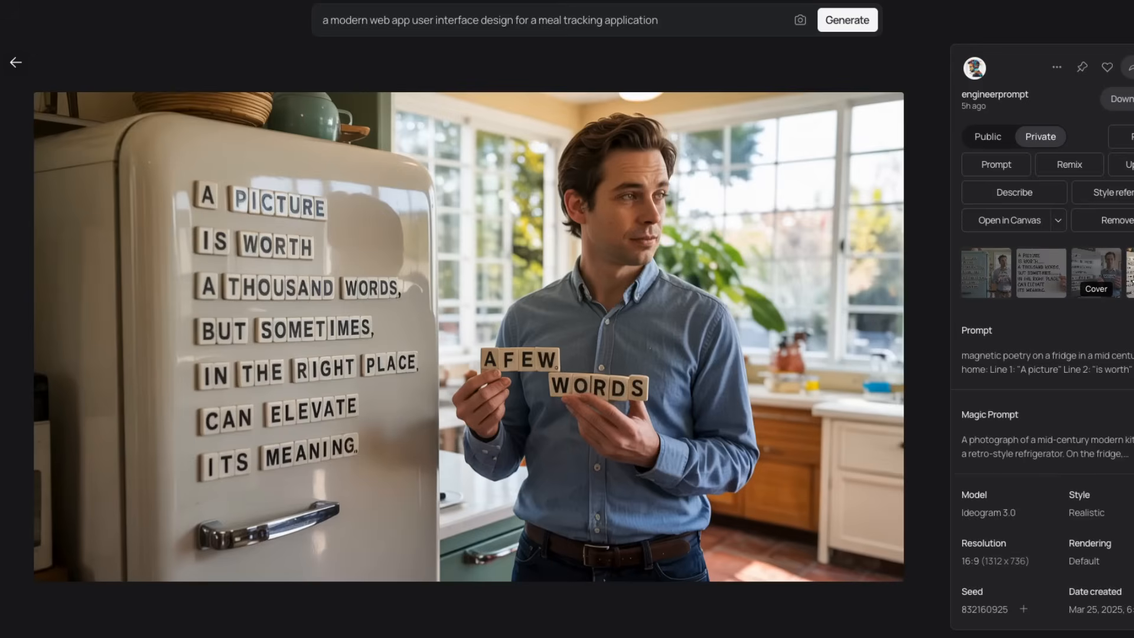
{"action": "mouse_move", "coordinate": [398, 398]}
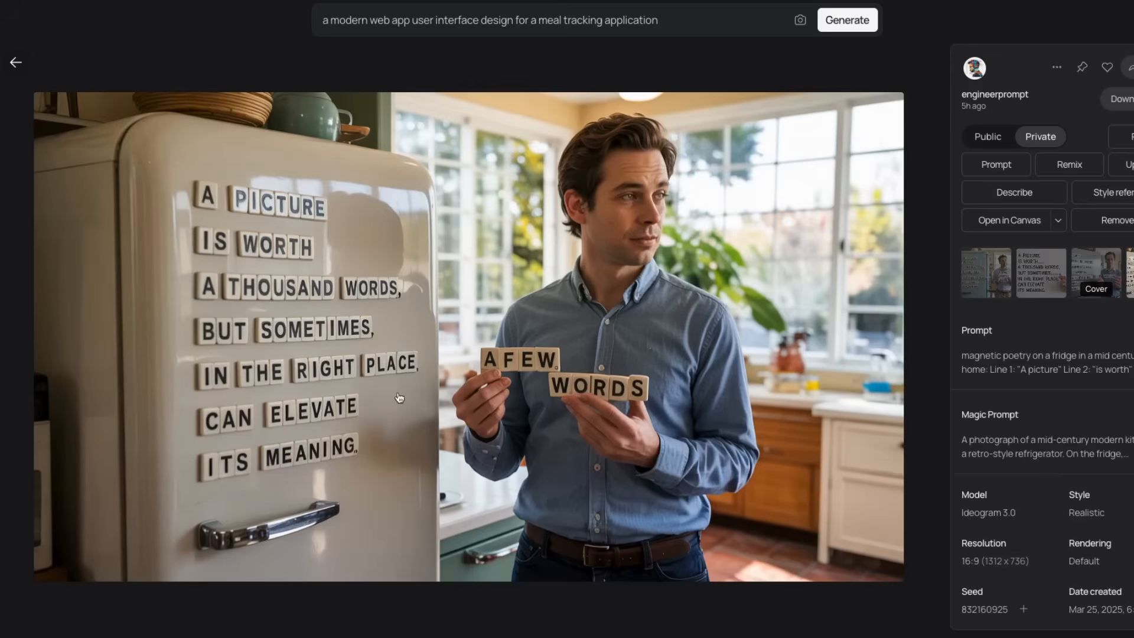
{"action": "mouse_move", "coordinate": [435, 436]}
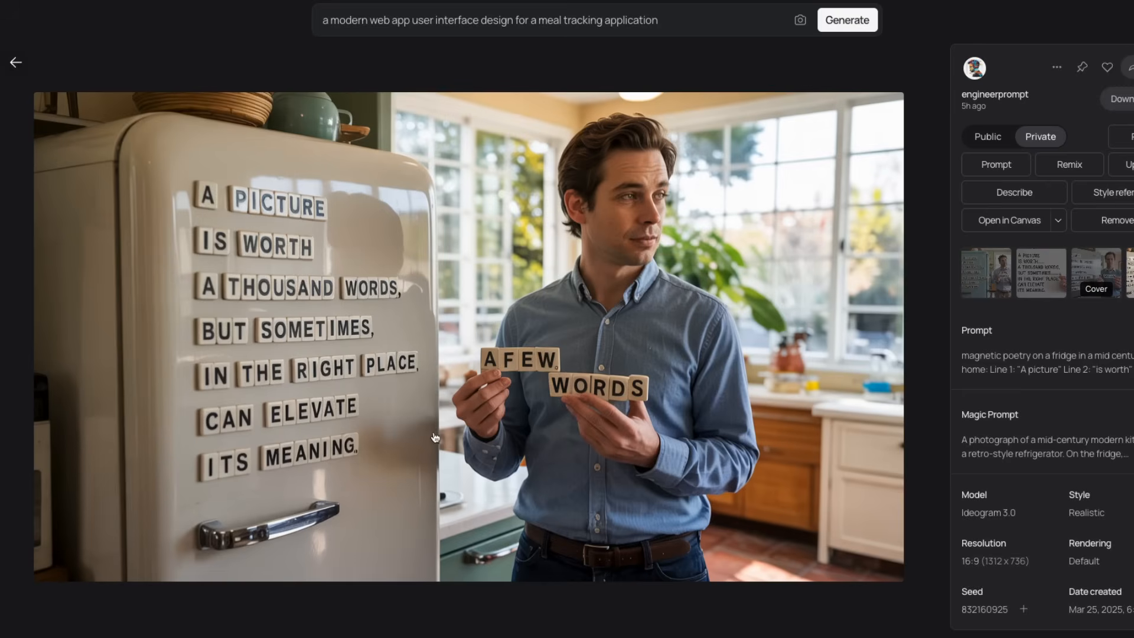
{"action": "mouse_move", "coordinate": [397, 318]}
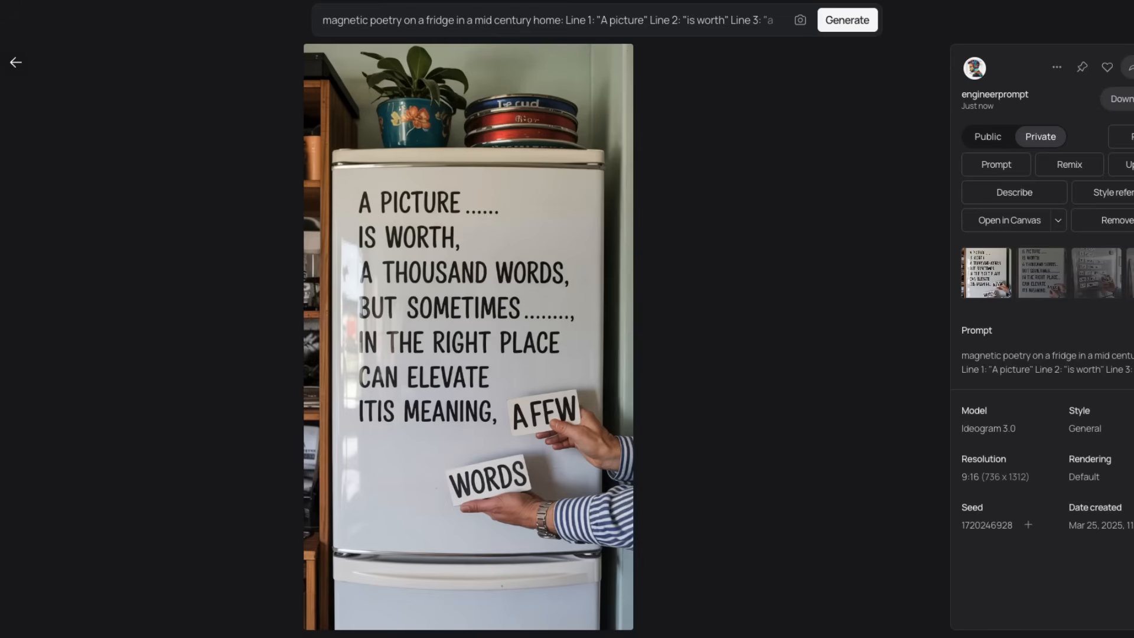
{"action": "mouse_move", "coordinate": [1039, 282]}
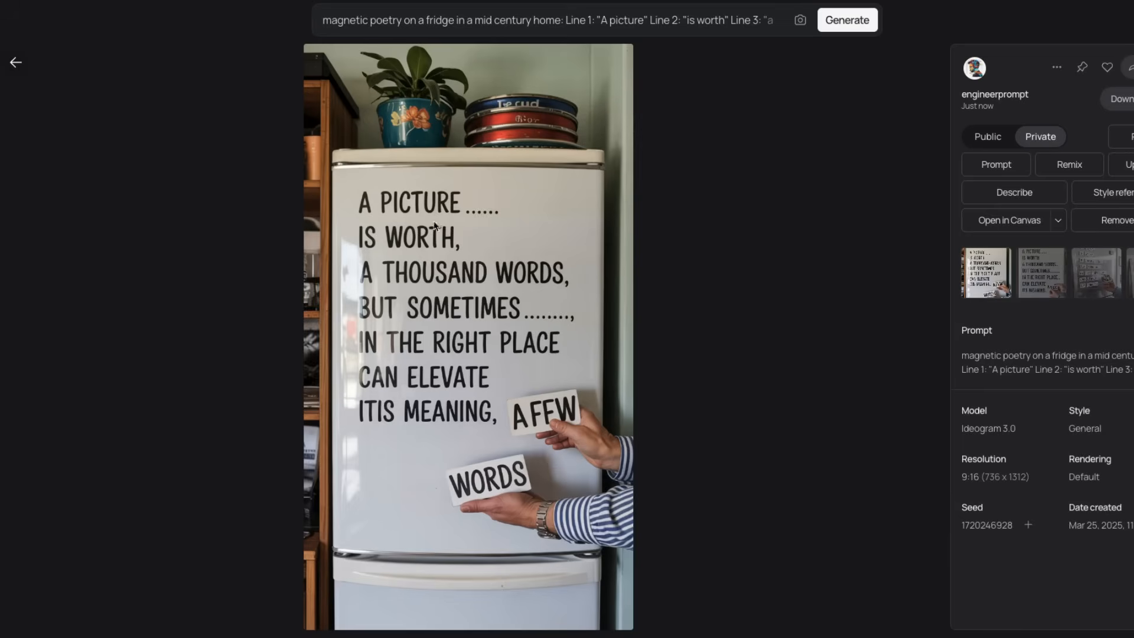
{"action": "mouse_move", "coordinate": [1035, 273]}
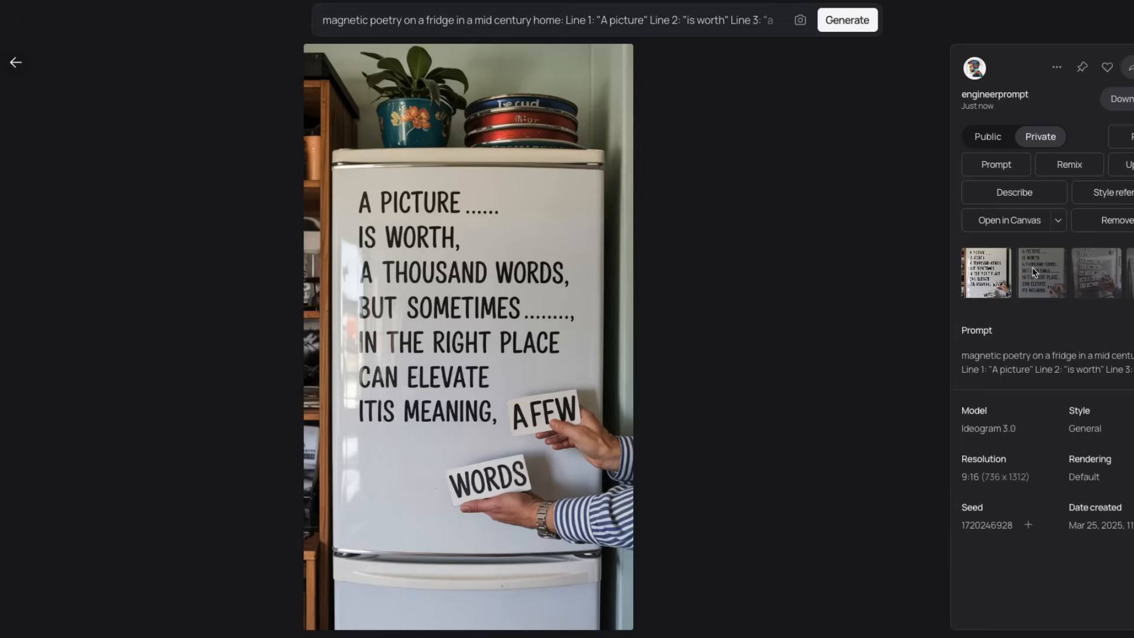
View the second and third portrait 9:16 variations, ending on the stainless-steel fridge with tile magnets.
{"action": "left_click", "coordinate": [1040, 273]}
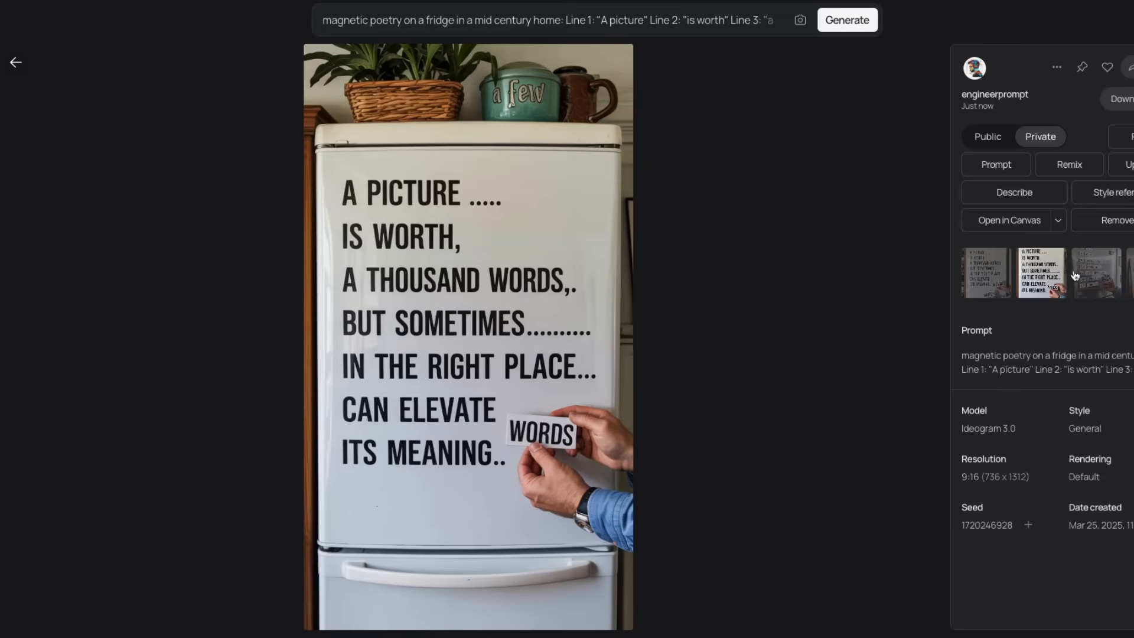
{"action": "left_click", "coordinate": [1095, 273]}
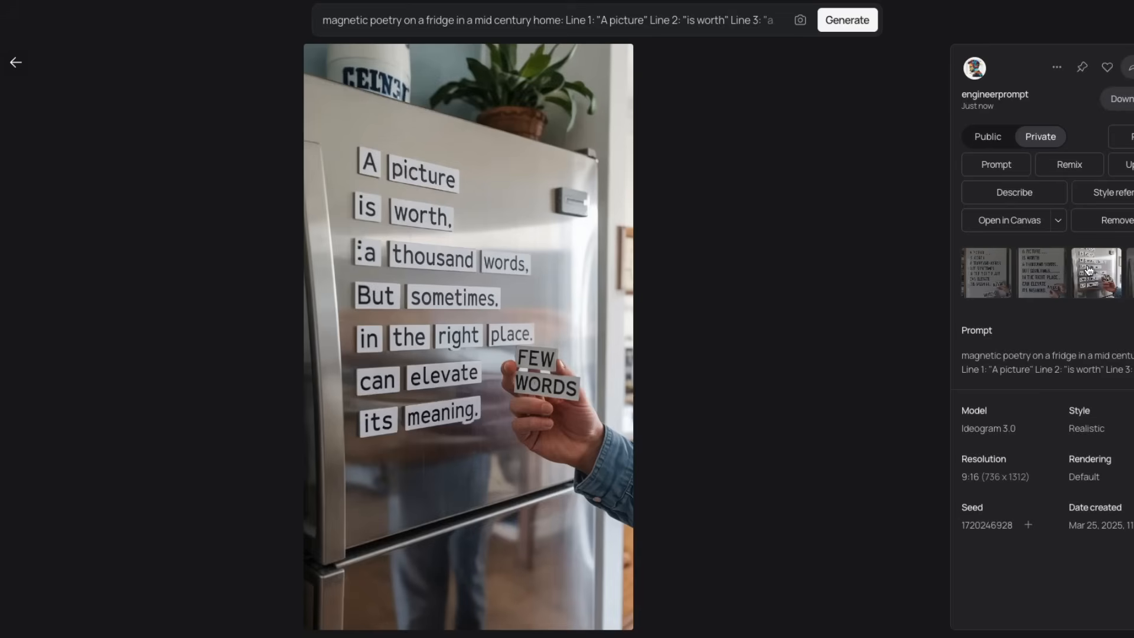
{"action": "mouse_move", "coordinate": [385, 247]}
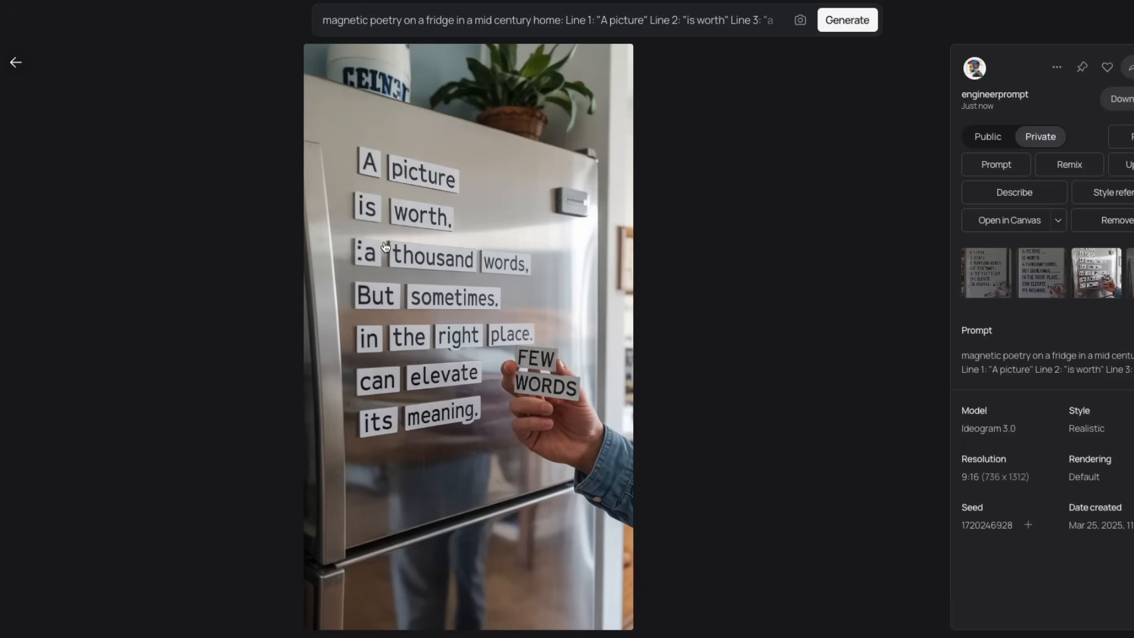
{"action": "mouse_move", "coordinate": [352, 263]}
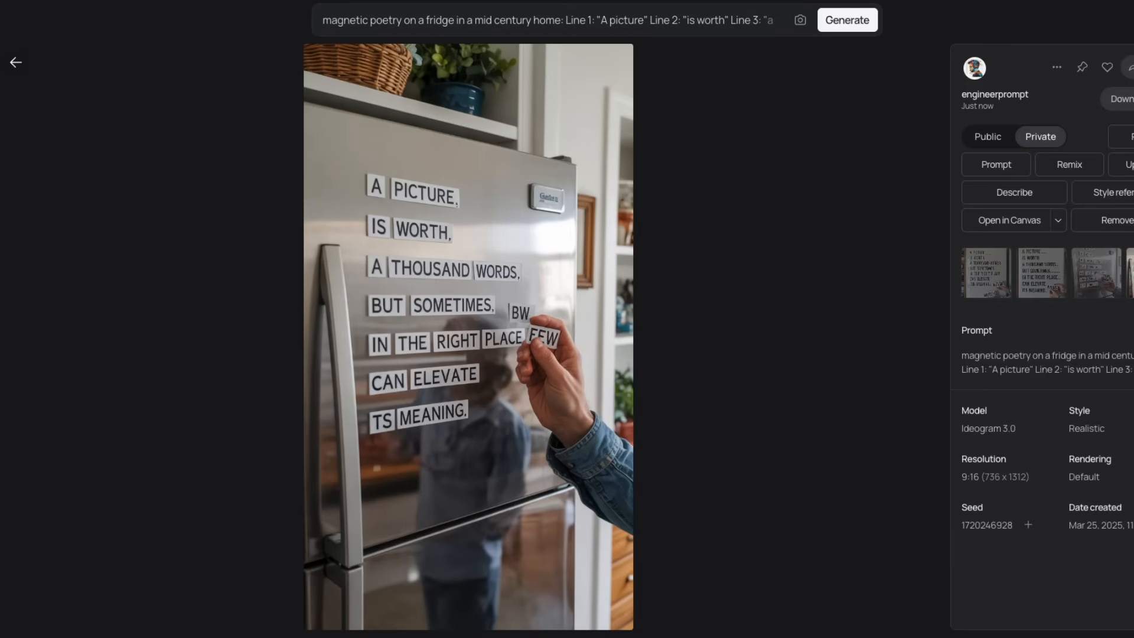
{"action": "mouse_move", "coordinate": [976, 363]}
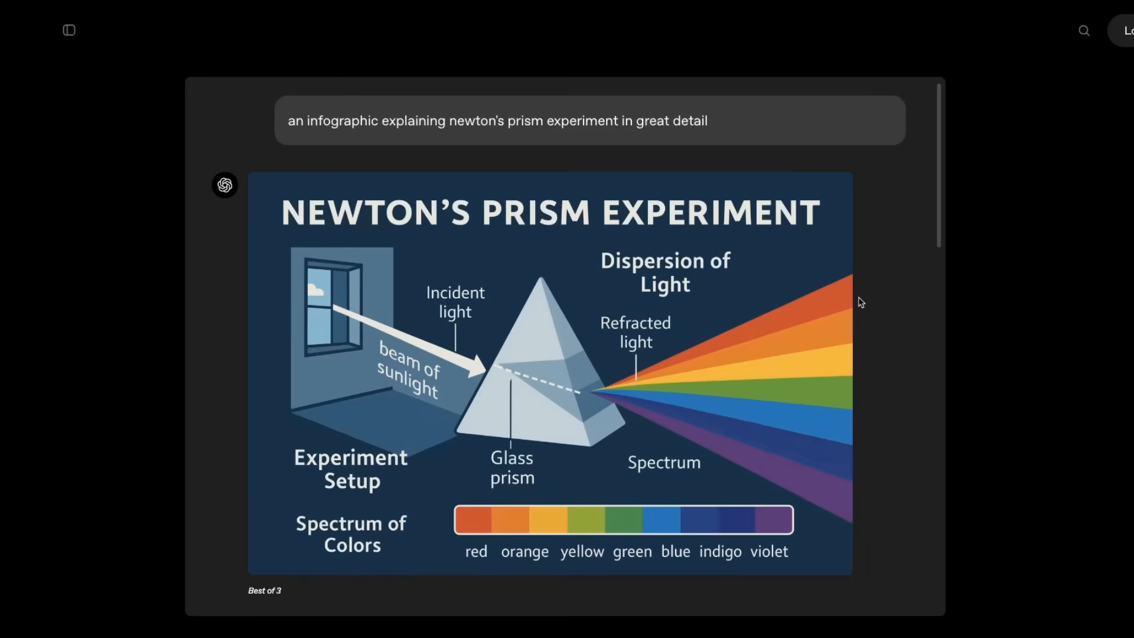
{"action": "mouse_move", "coordinate": [857, 301]}
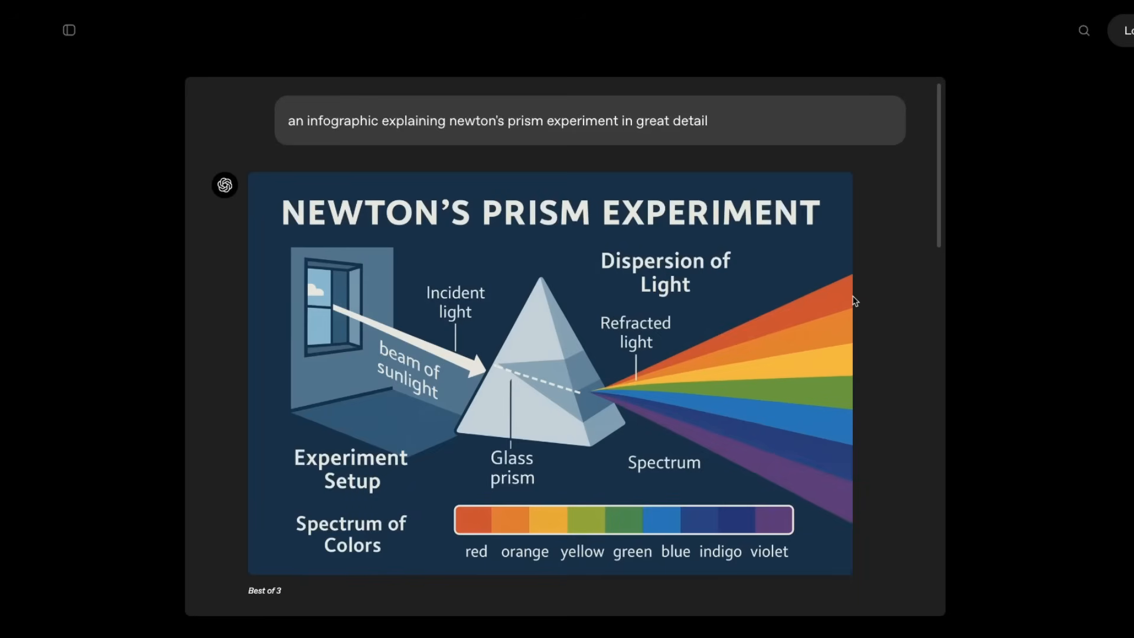
{"action": "mouse_move", "coordinate": [813, 305]}
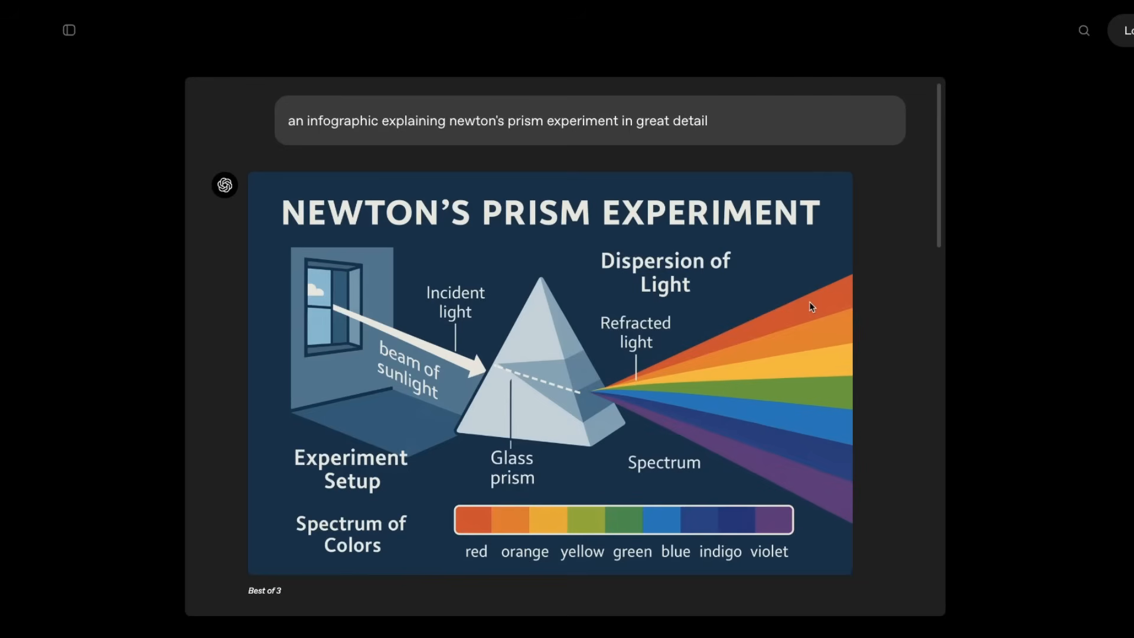
{"action": "mouse_move", "coordinate": [288, 127]}
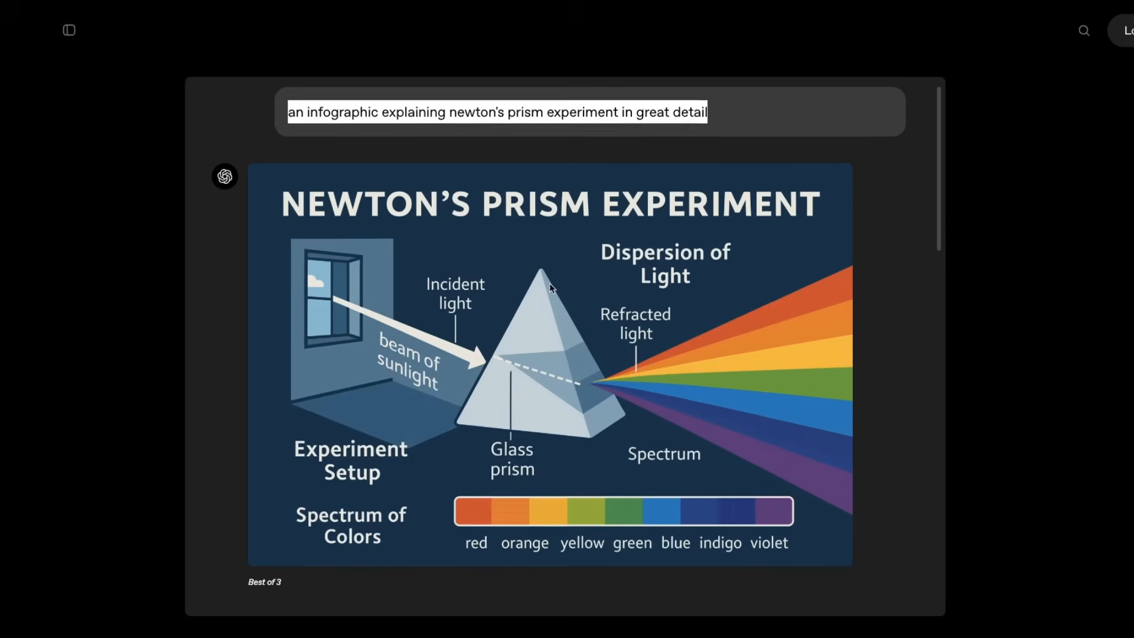
{"action": "scroll", "scroll_direction": "down", "scroll_amount": 3}
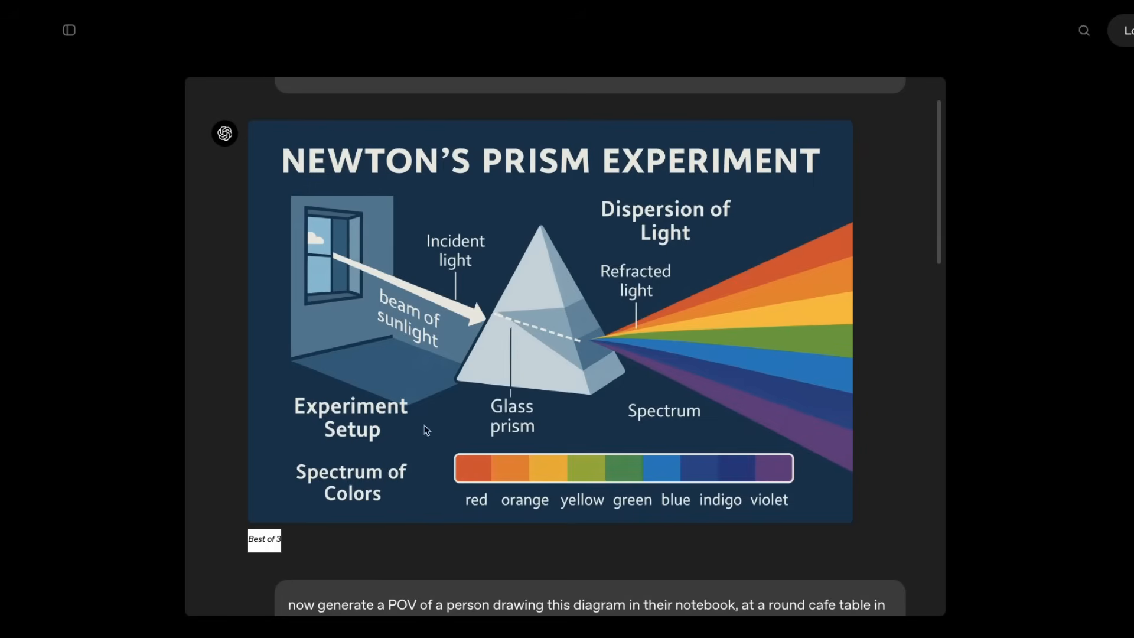
{"action": "mouse_move", "coordinate": [529, 389]}
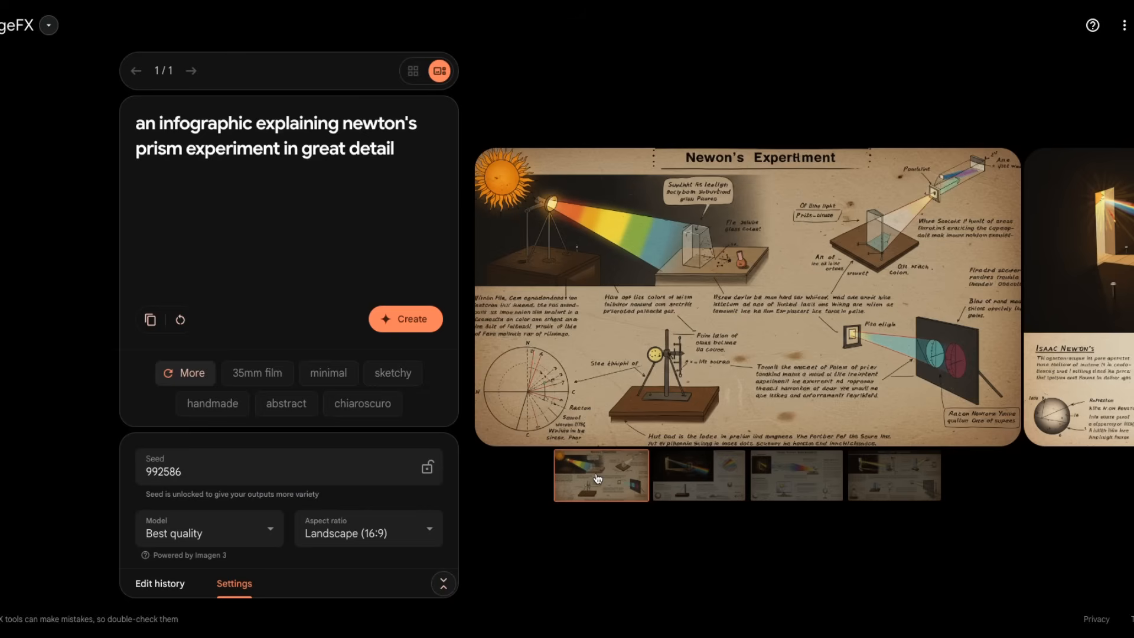
{"action": "mouse_move", "coordinate": [594, 224]}
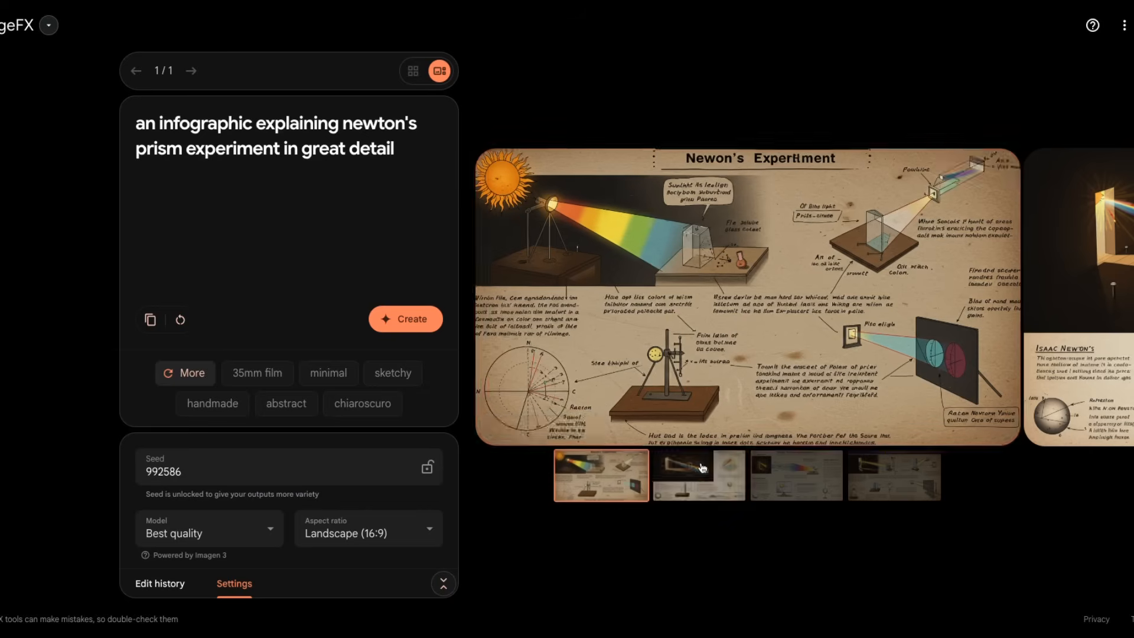
View the second, third and fourth vintage parchment-style prism infographic variants.
{"action": "left_click", "coordinate": [795, 475]}
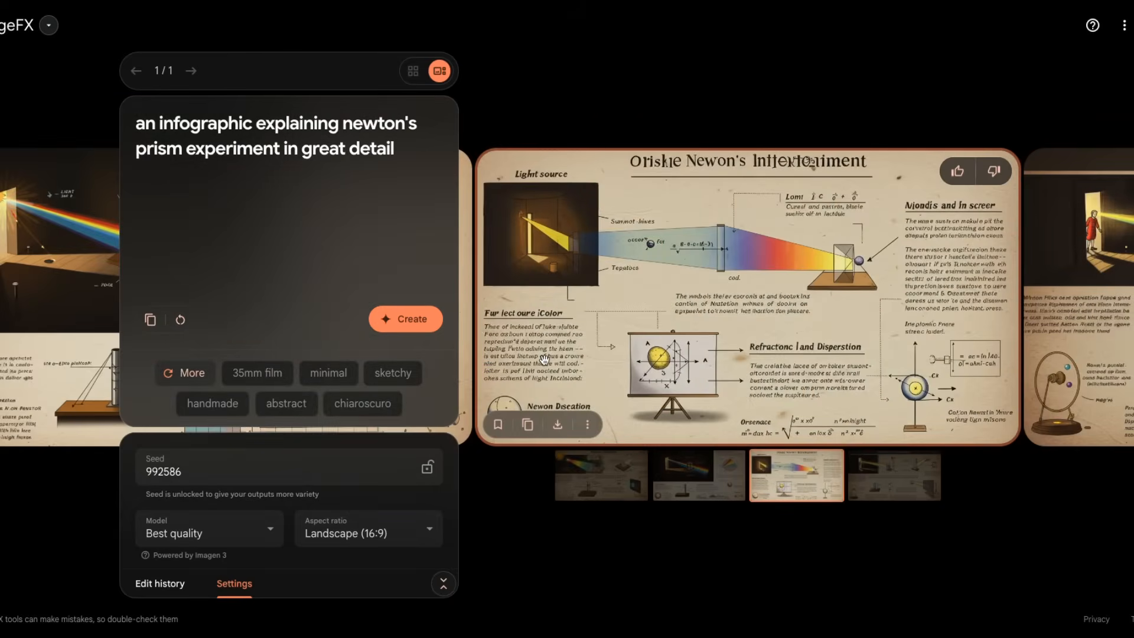
{"action": "left_click", "coordinate": [895, 473]}
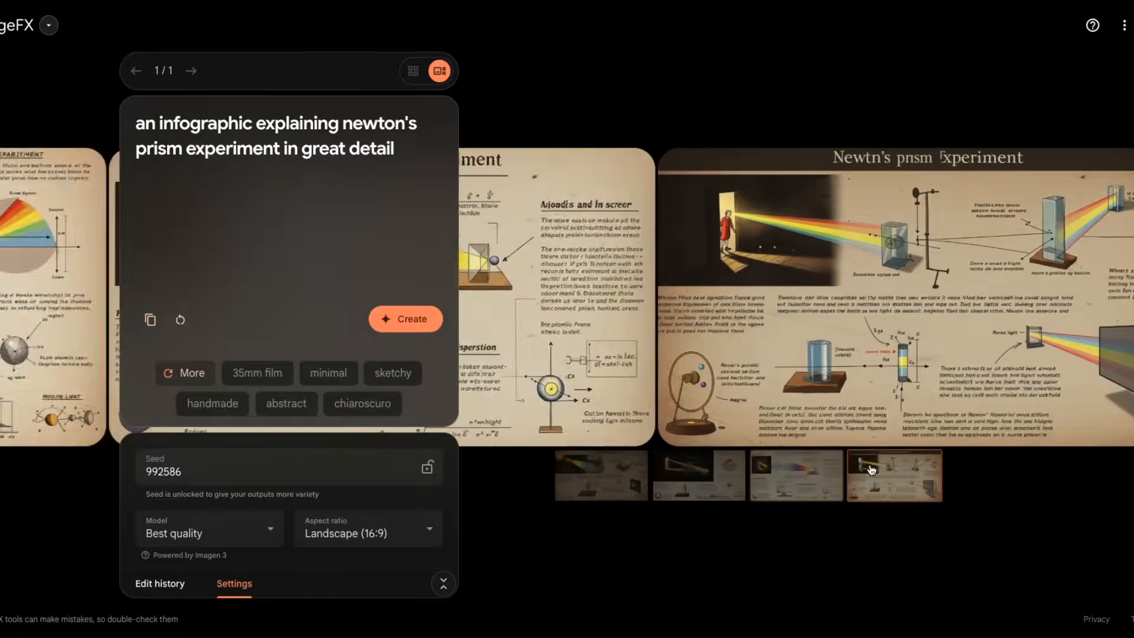
{"action": "left_click", "coordinate": [893, 474]}
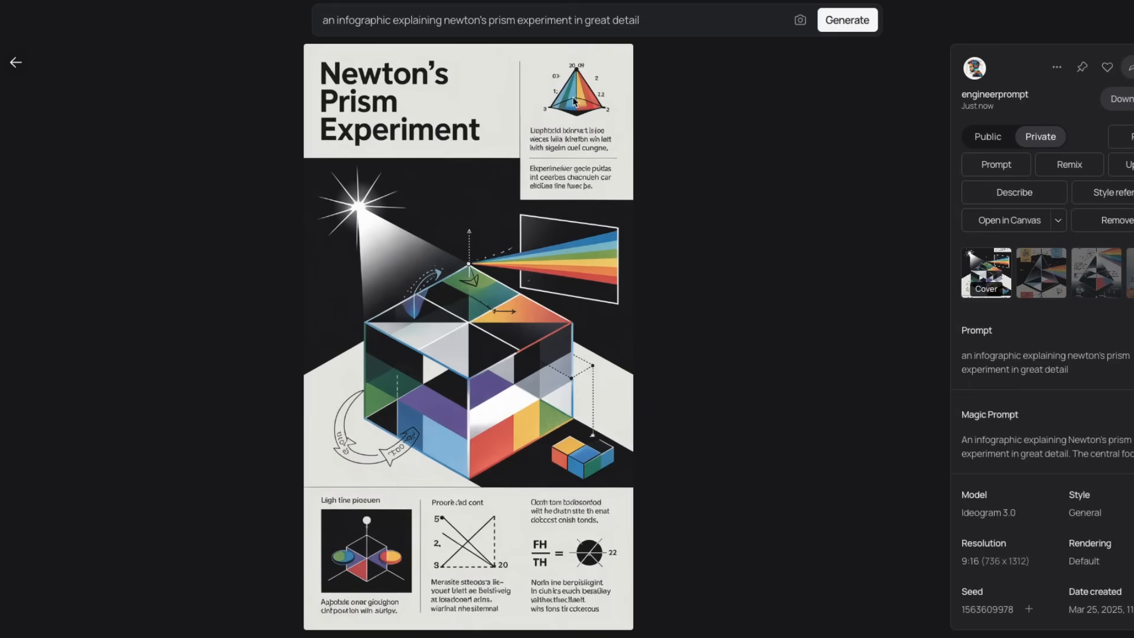
{"action": "mouse_move", "coordinate": [433, 432]}
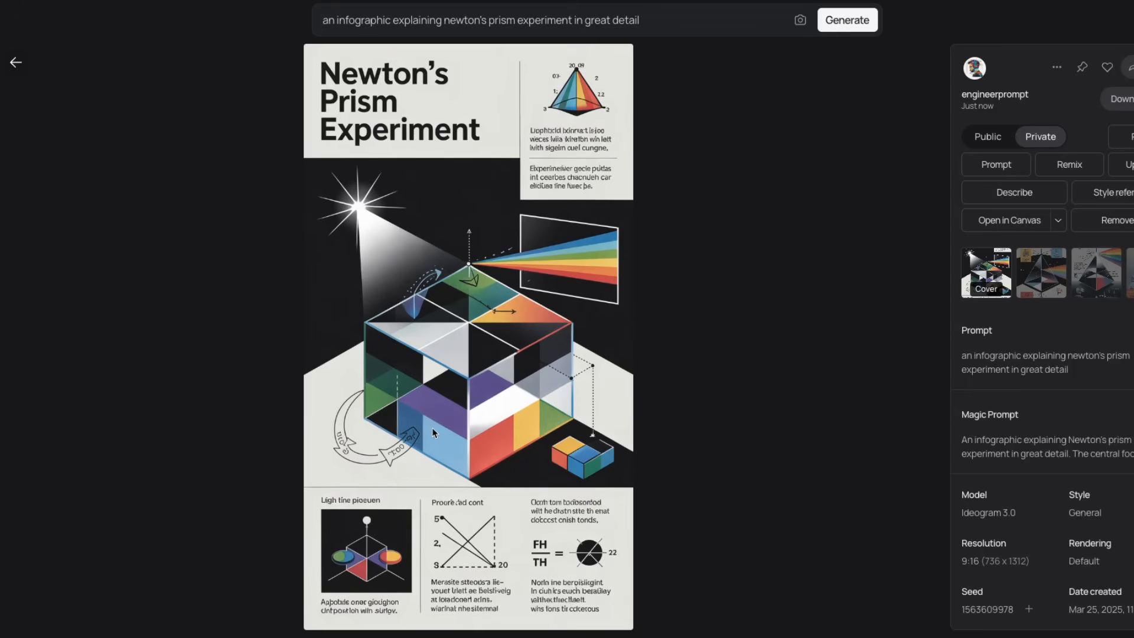
{"action": "mouse_move", "coordinate": [439, 428]}
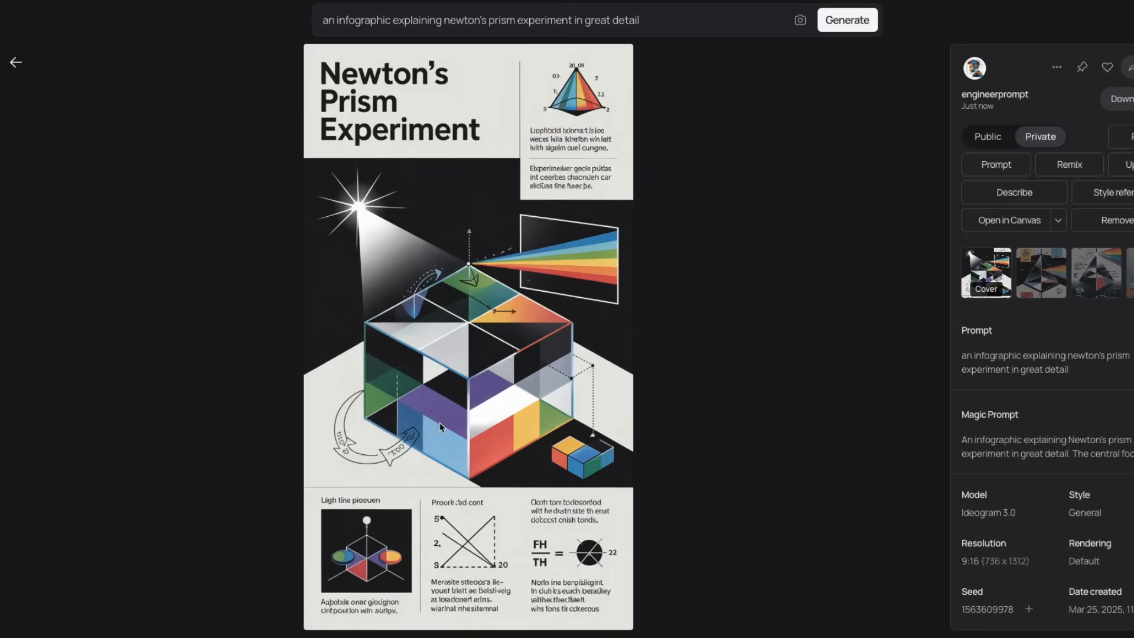
{"action": "mouse_move", "coordinate": [440, 427]}
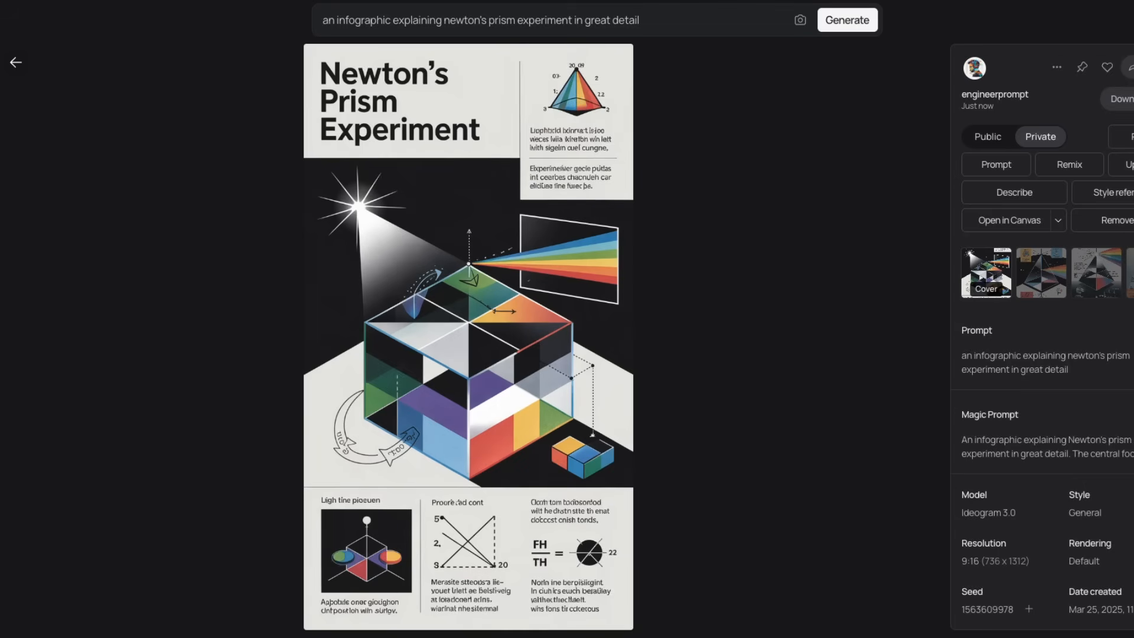
{"action": "left_click", "coordinate": [1041, 272]}
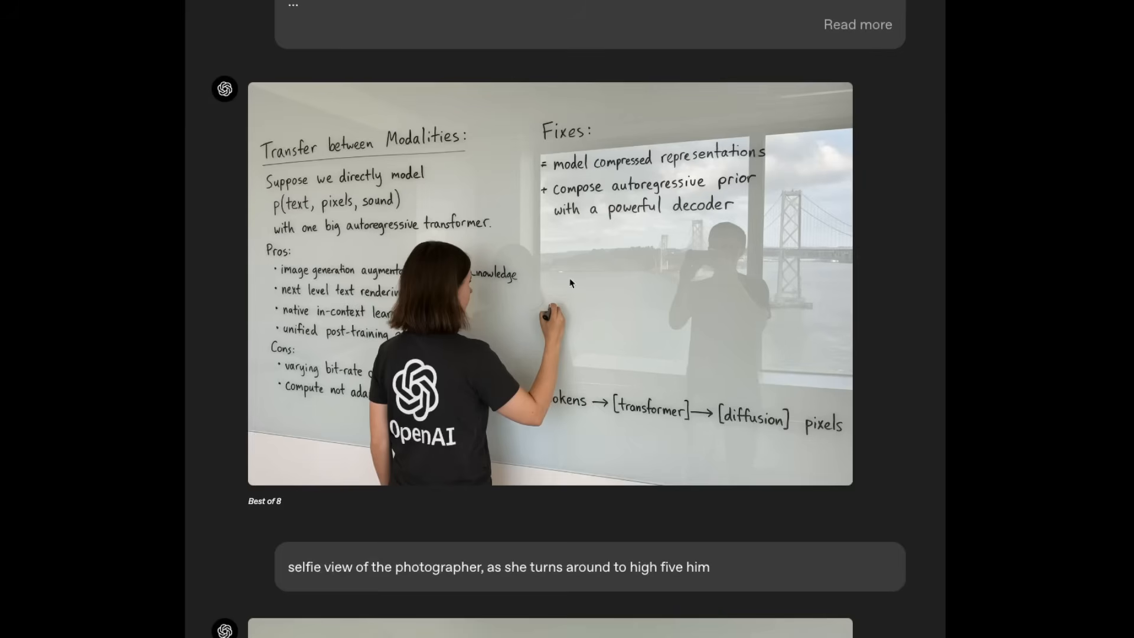
{"action": "mouse_move", "coordinate": [594, 347]}
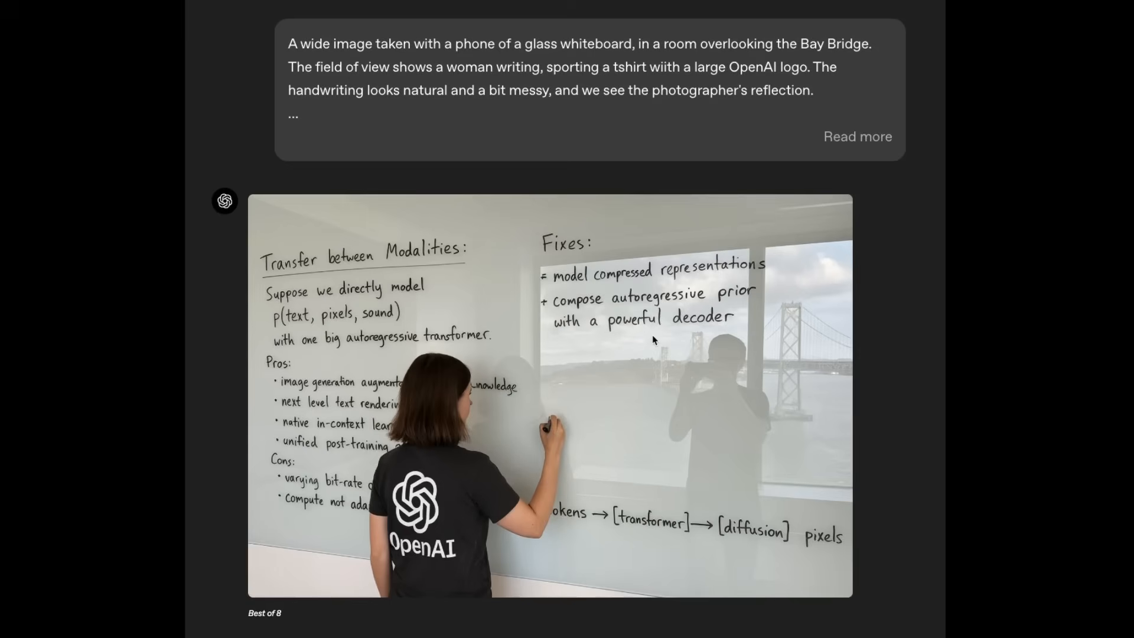
{"action": "mouse_move", "coordinate": [816, 331]}
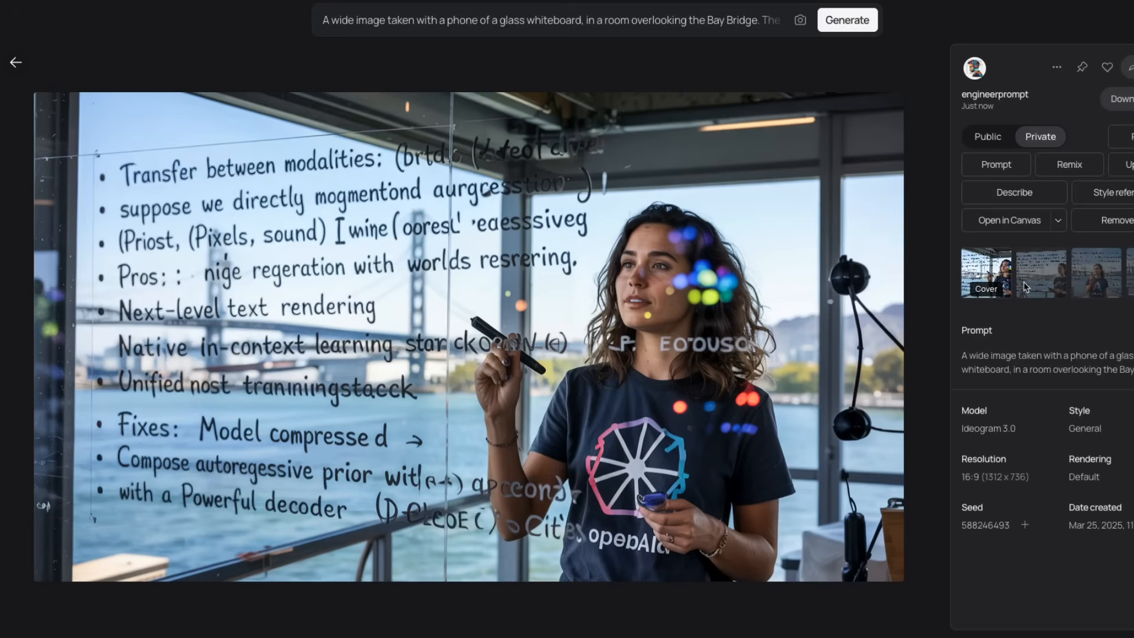
{"action": "mouse_move", "coordinate": [716, 326]}
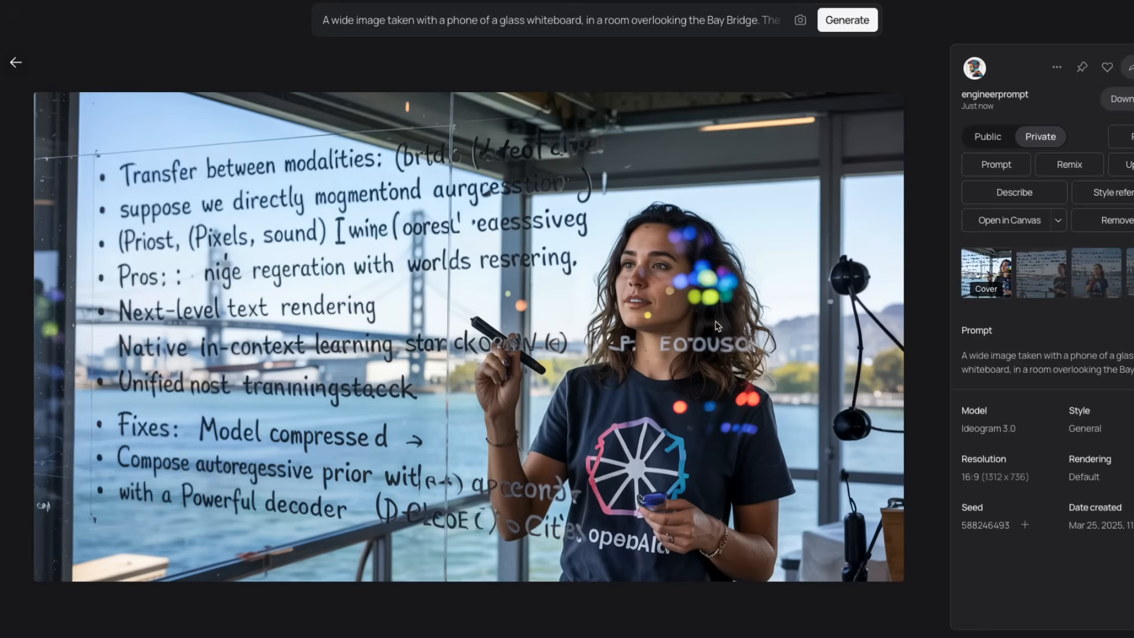
{"action": "mouse_move", "coordinate": [304, 186]}
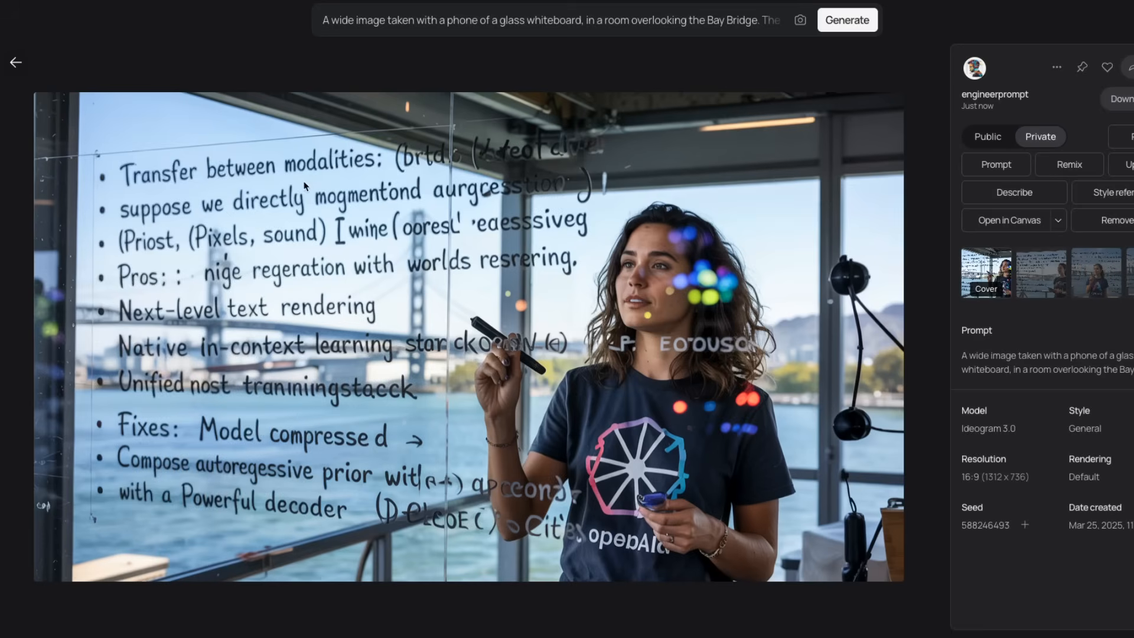
{"action": "mouse_move", "coordinate": [1053, 312]}
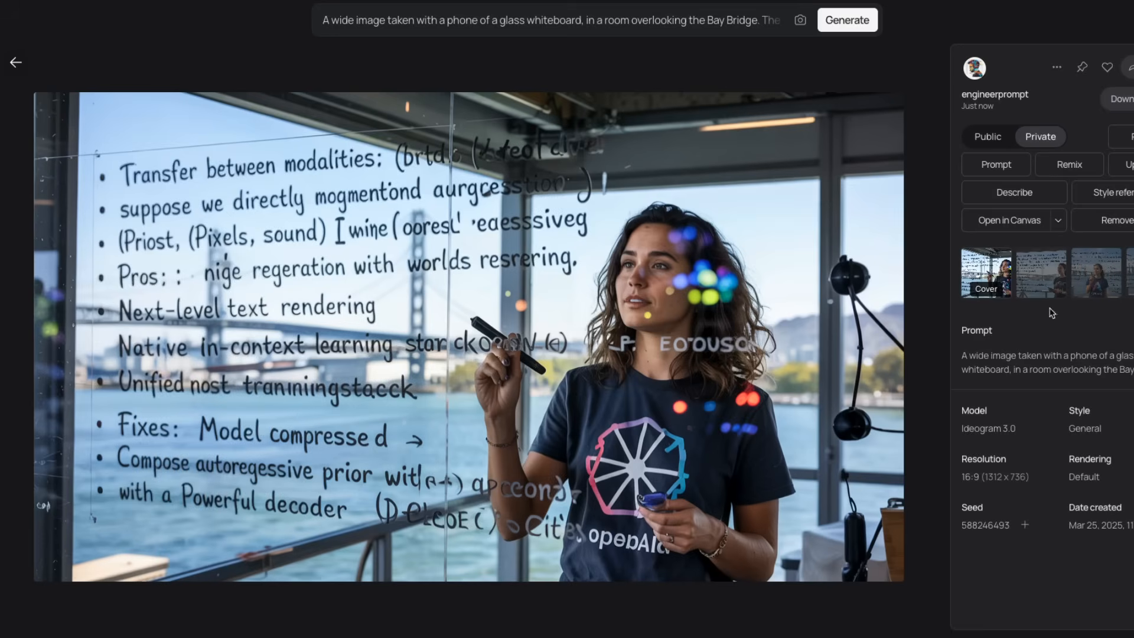
View the second and third whiteboard variants, then the 'Elon Musk as terminator' render.
{"action": "left_click", "coordinate": [1039, 272]}
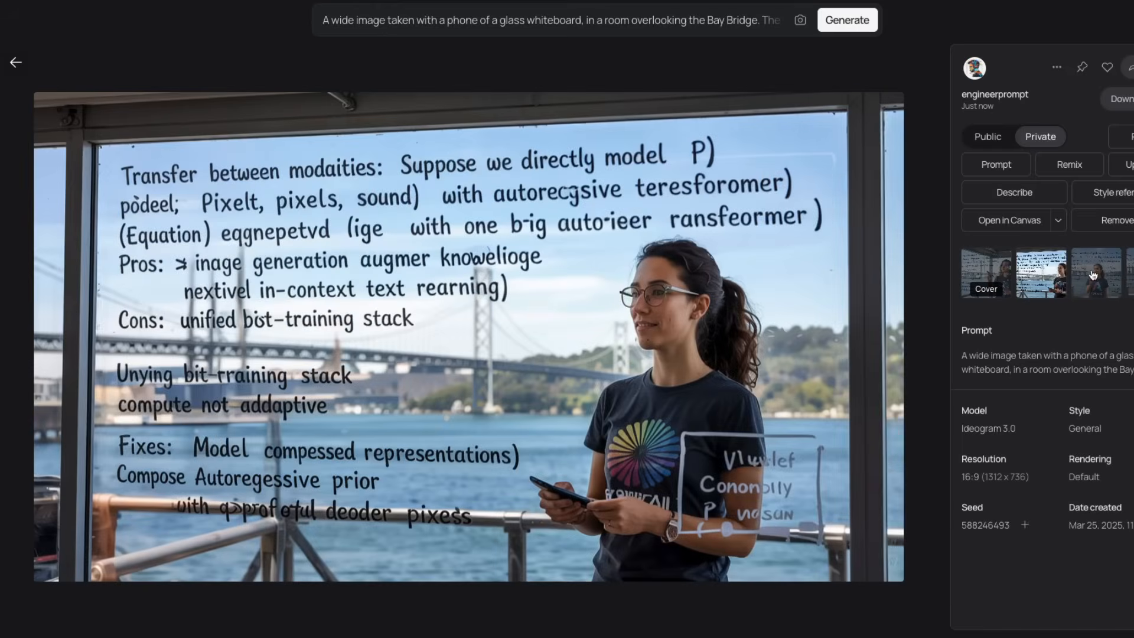
{"action": "left_click", "coordinate": [1096, 273]}
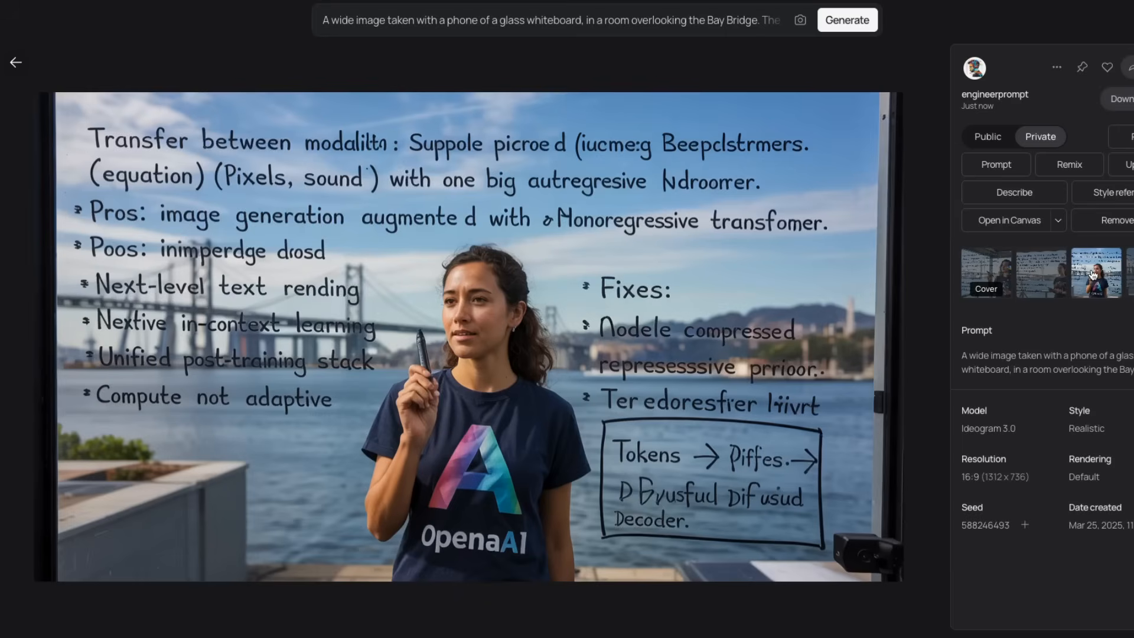
{"action": "mouse_move", "coordinate": [753, 362]}
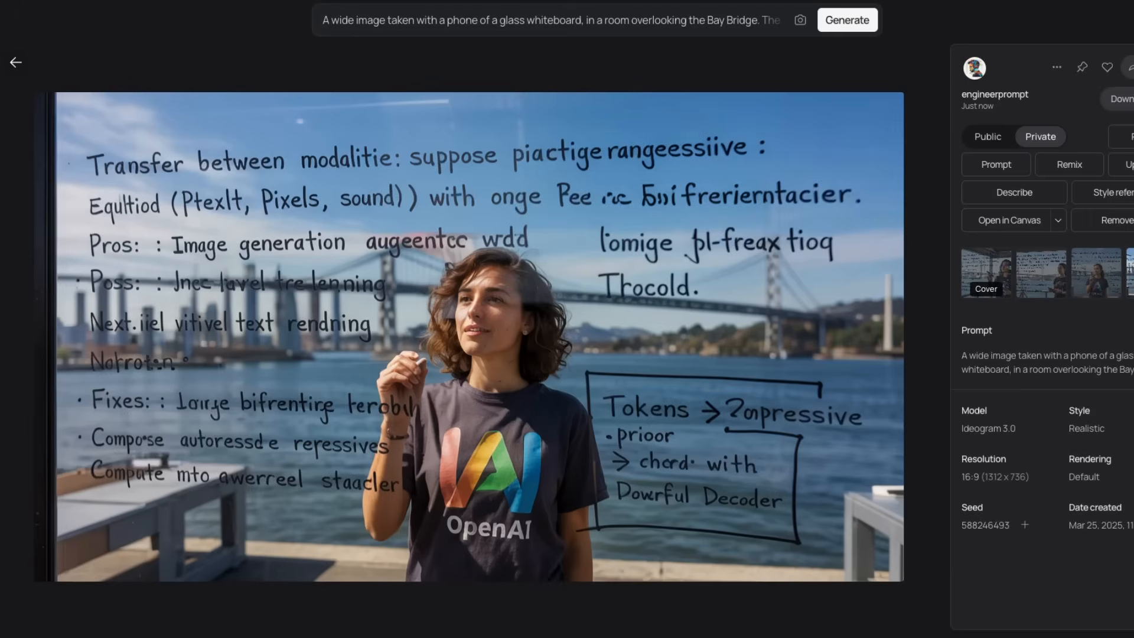
{"action": "mouse_move", "coordinate": [1032, 281]}
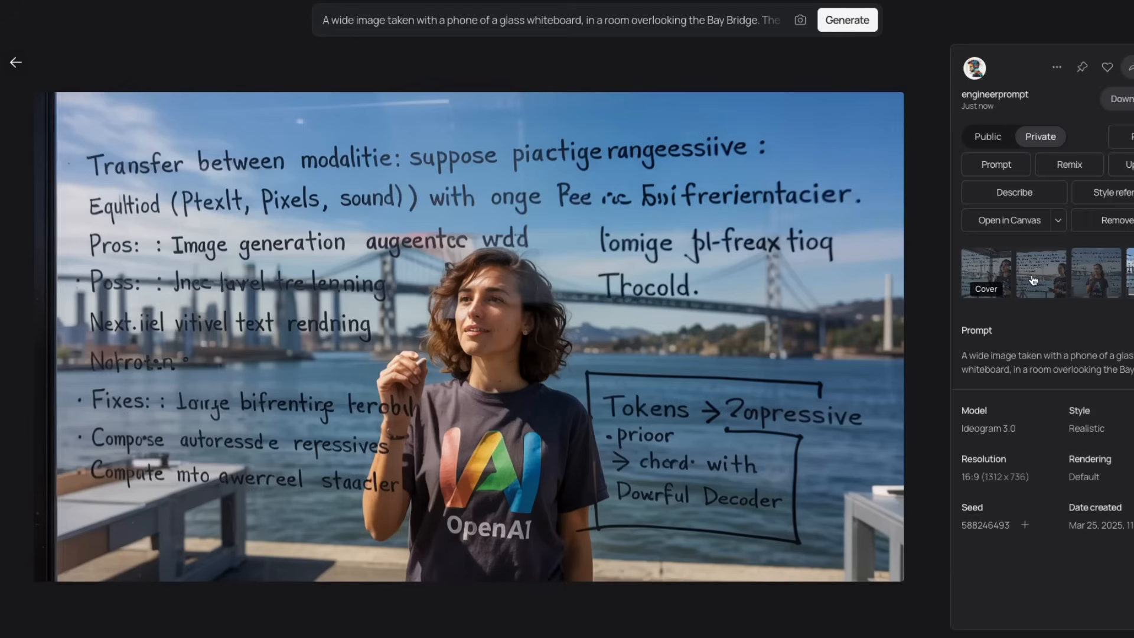
{"action": "left_click", "coordinate": [1039, 273]}
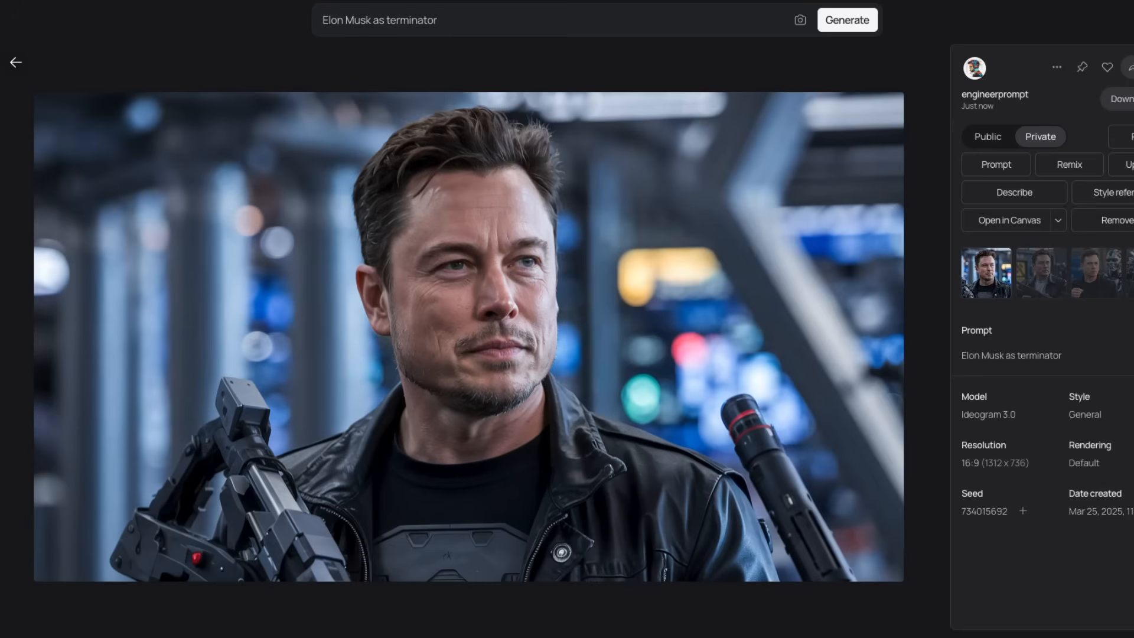
{"action": "mouse_move", "coordinate": [1039, 283]}
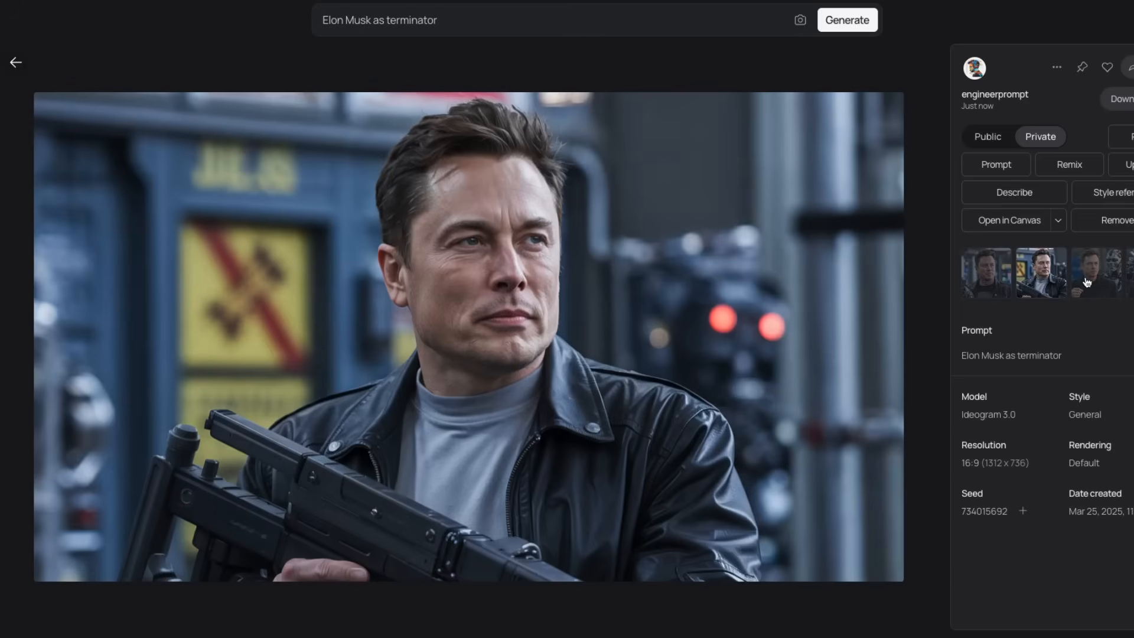
View the robotic endoskeleton terminator variant and the next one leading to the 'A BIG CHANGE IS COMING SOON' poster.
{"action": "left_click", "coordinate": [1095, 272]}
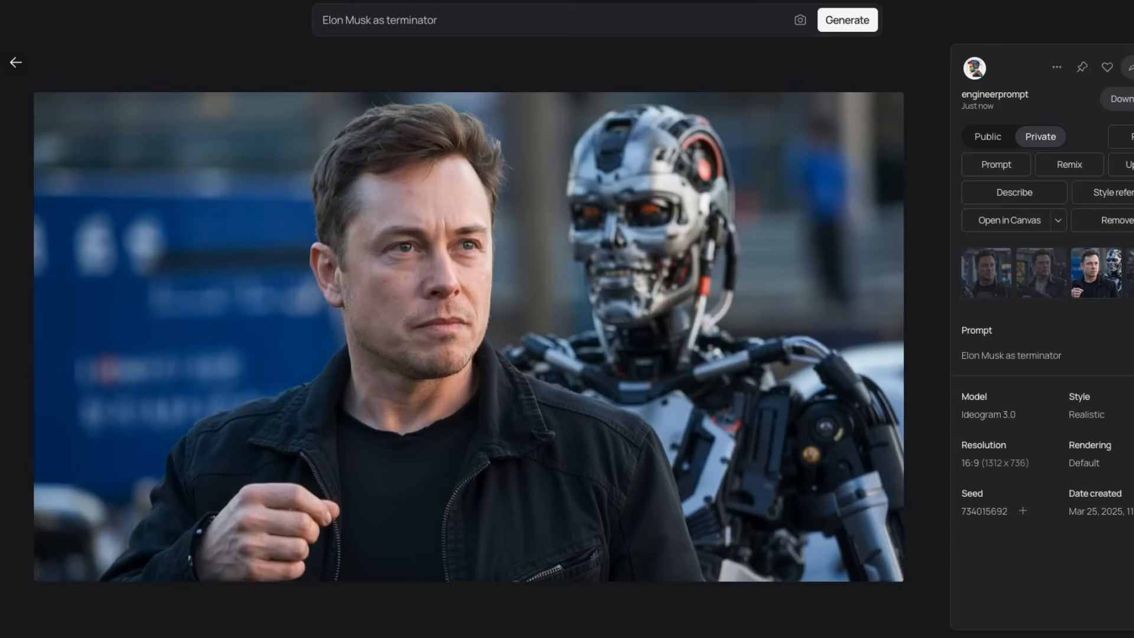
{"action": "left_click", "coordinate": [1040, 273]}
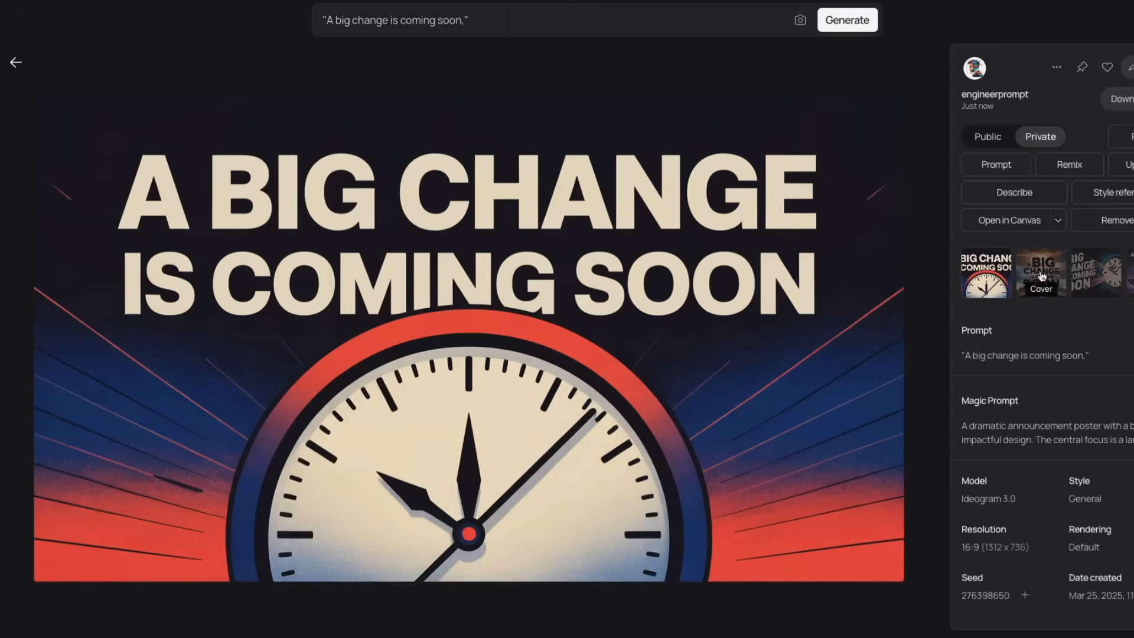
Compare the stormy-sky and slanted-text clock poster variants and the cycling sketch, then return to the home page.
{"action": "left_click", "coordinate": [1041, 273]}
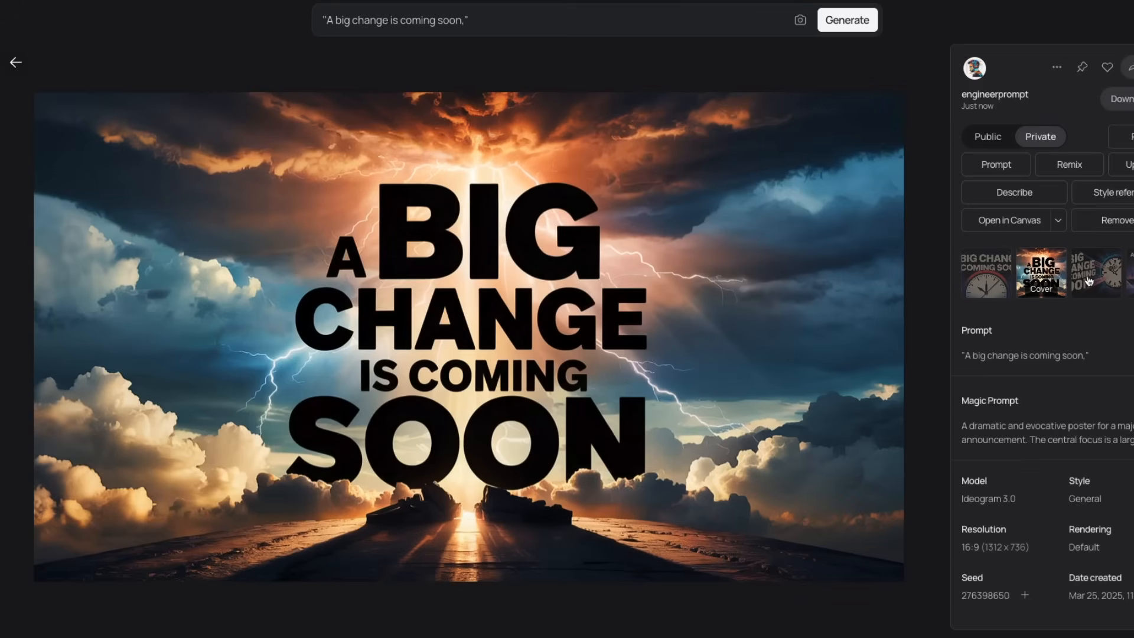
{"action": "left_click", "coordinate": [1095, 273]}
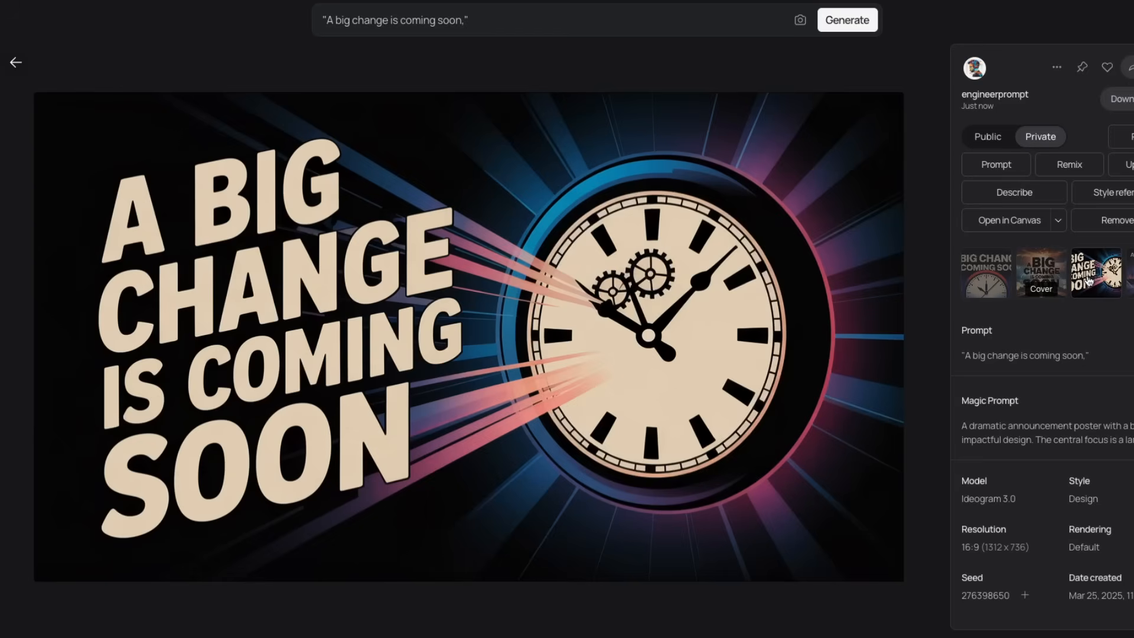
{"action": "left_click", "coordinate": [1097, 272]}
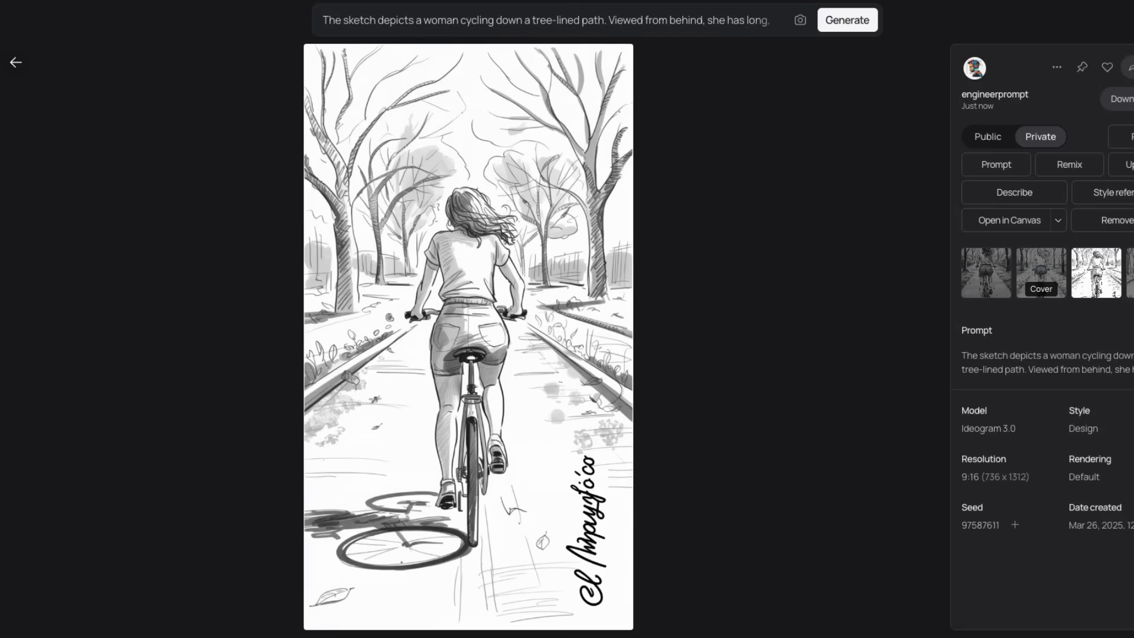
{"action": "left_click", "coordinate": [15, 63]}
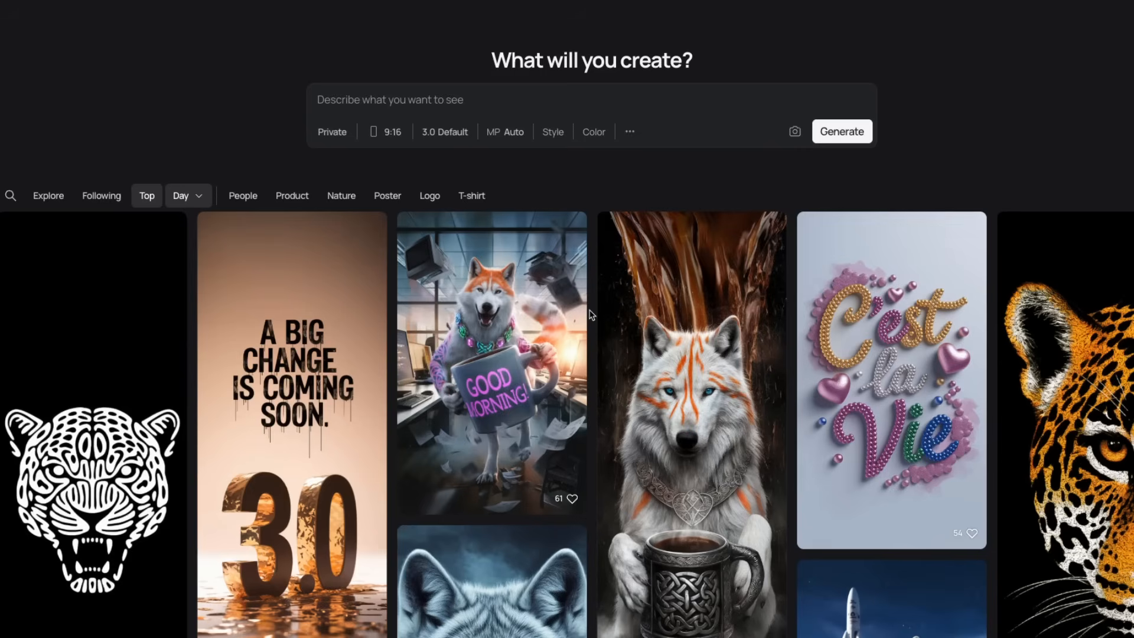
Set the aspect ratio to landscape 16:9 and start an almost empty prompt yielding sailing ships at sunset.
{"action": "left_click", "coordinate": [385, 131]}
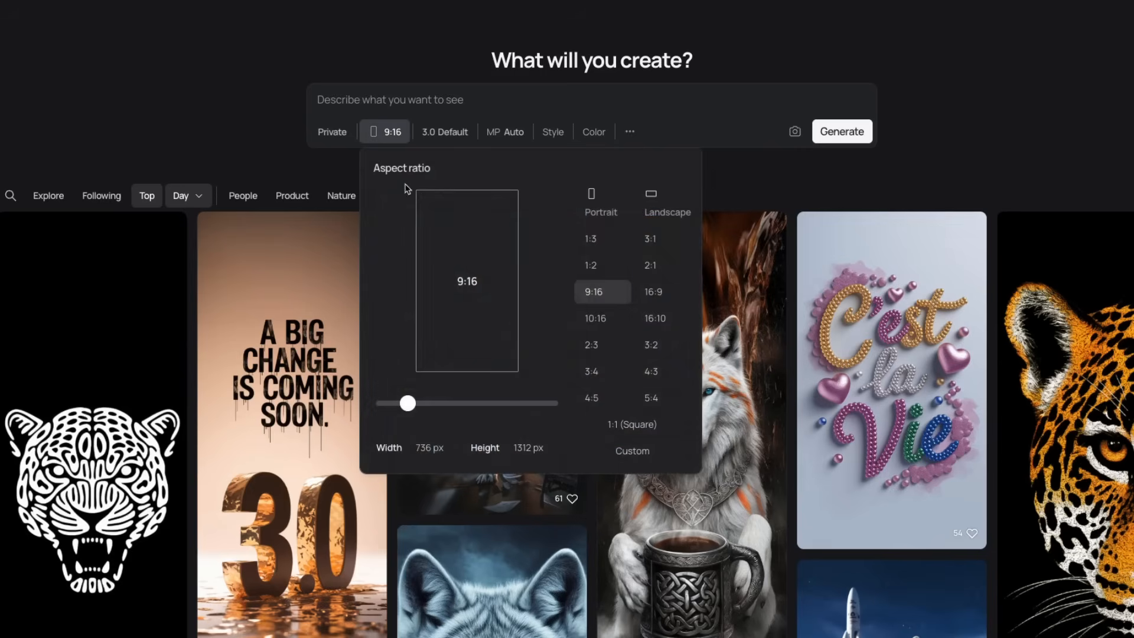
{"action": "left_click", "coordinate": [651, 292]}
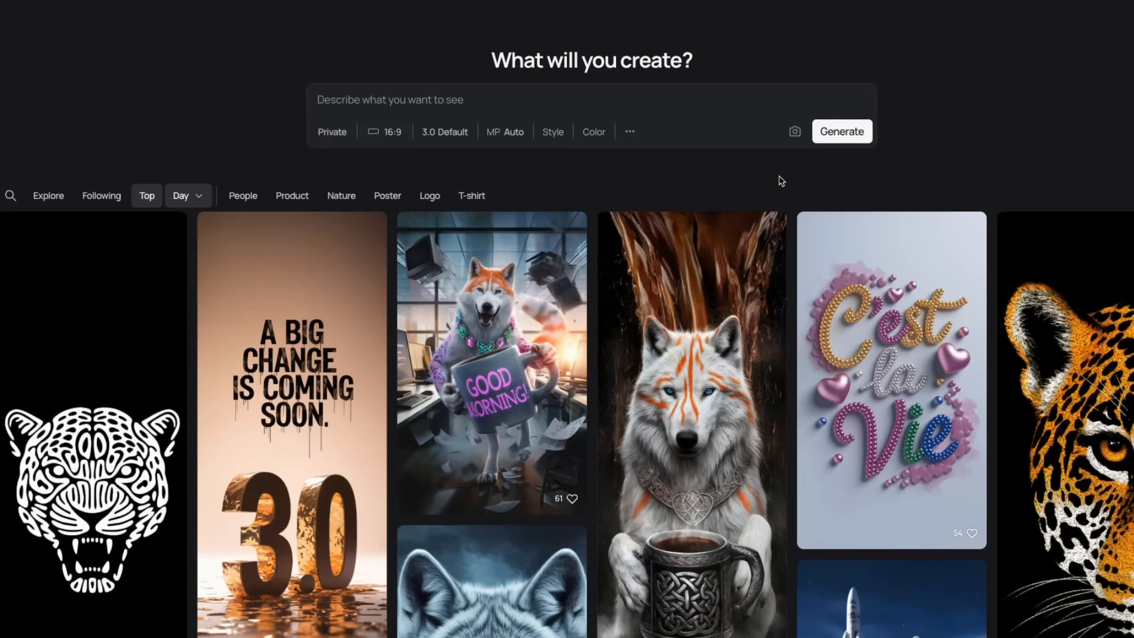
{"action": "mouse_move", "coordinate": [636, 120]}
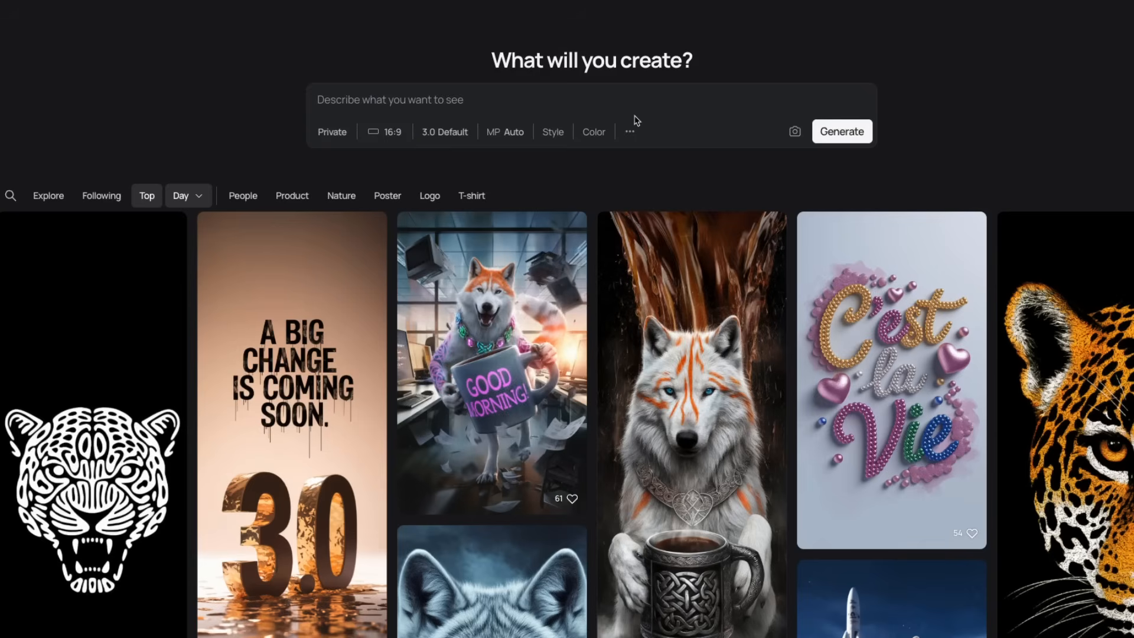
{"action": "left_click", "coordinate": [388, 99]}
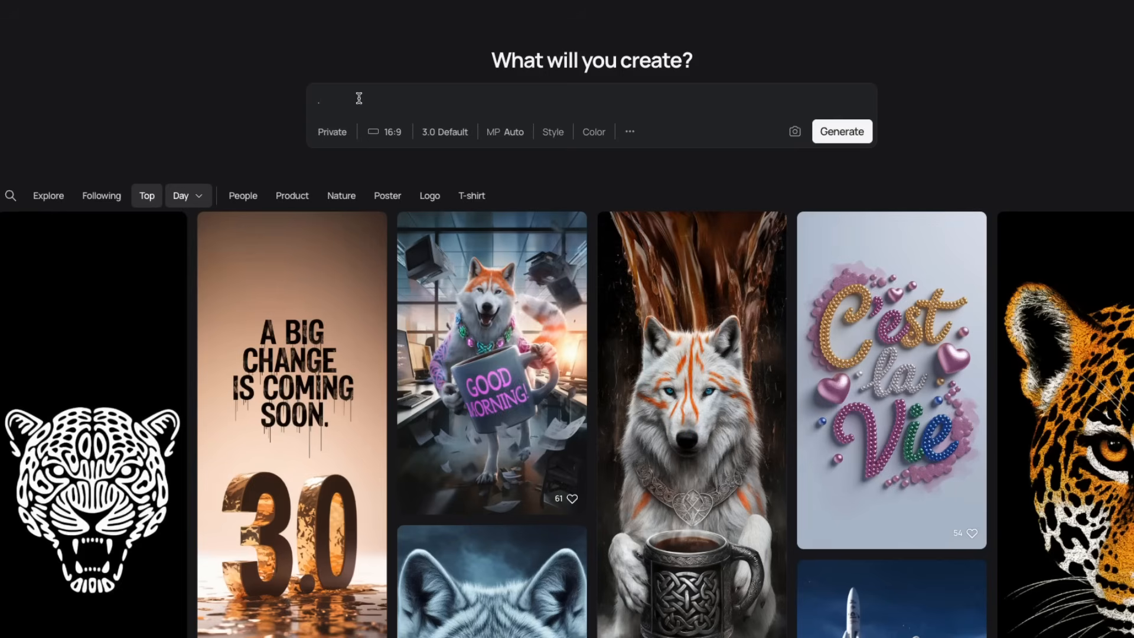
{"action": "mouse_move", "coordinate": [627, 144]}
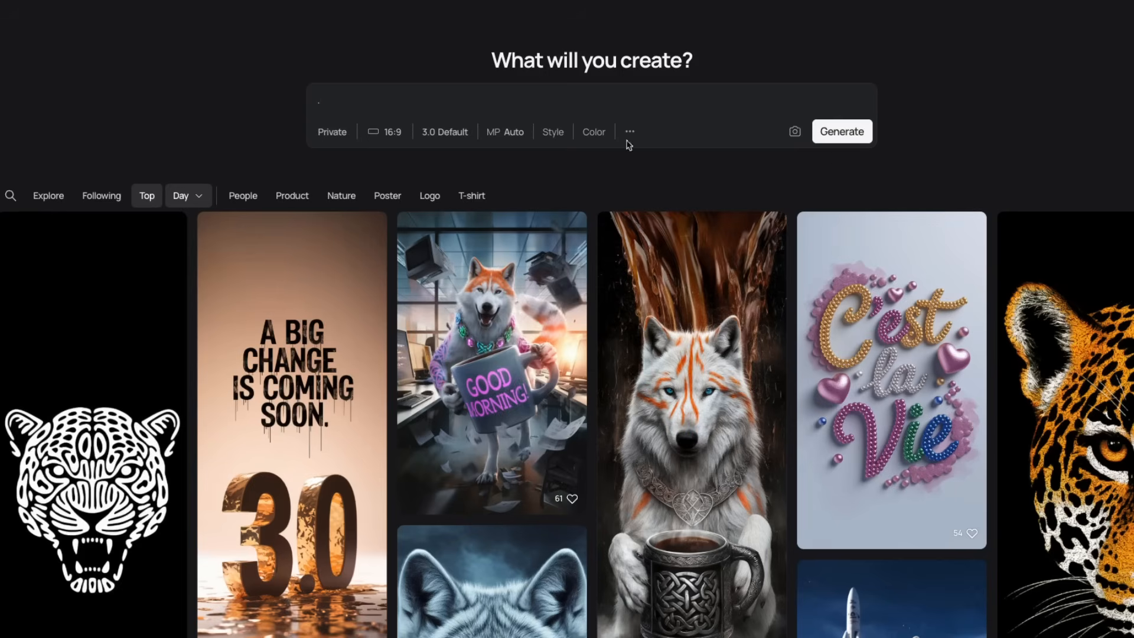
{"action": "left_click", "coordinate": [318, 99]}
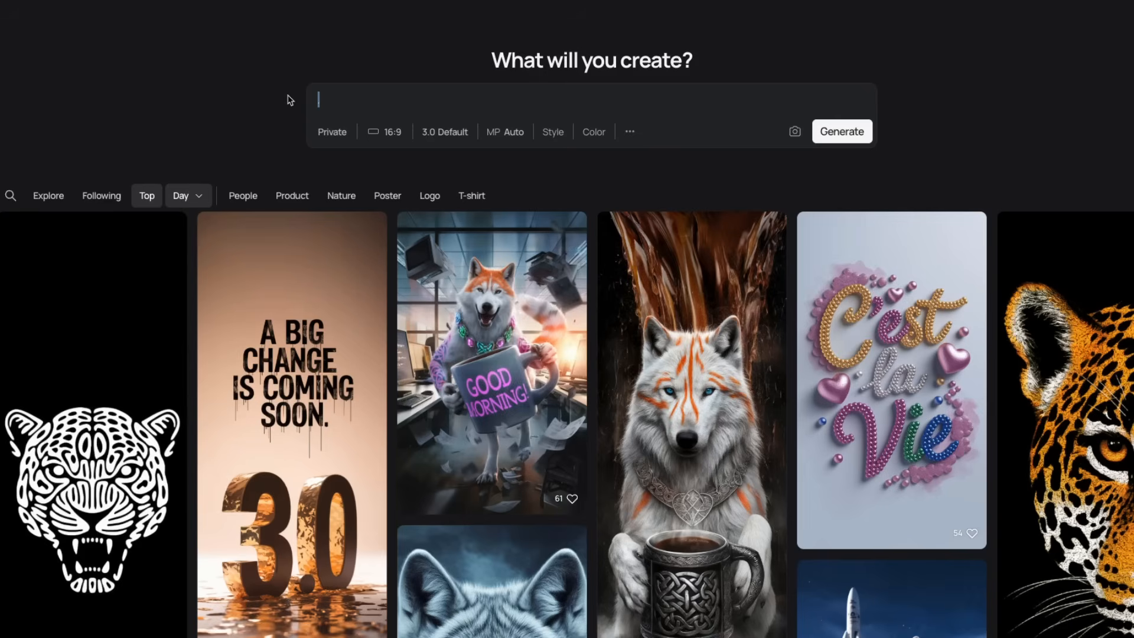
{"action": "left_click", "coordinate": [841, 131]}
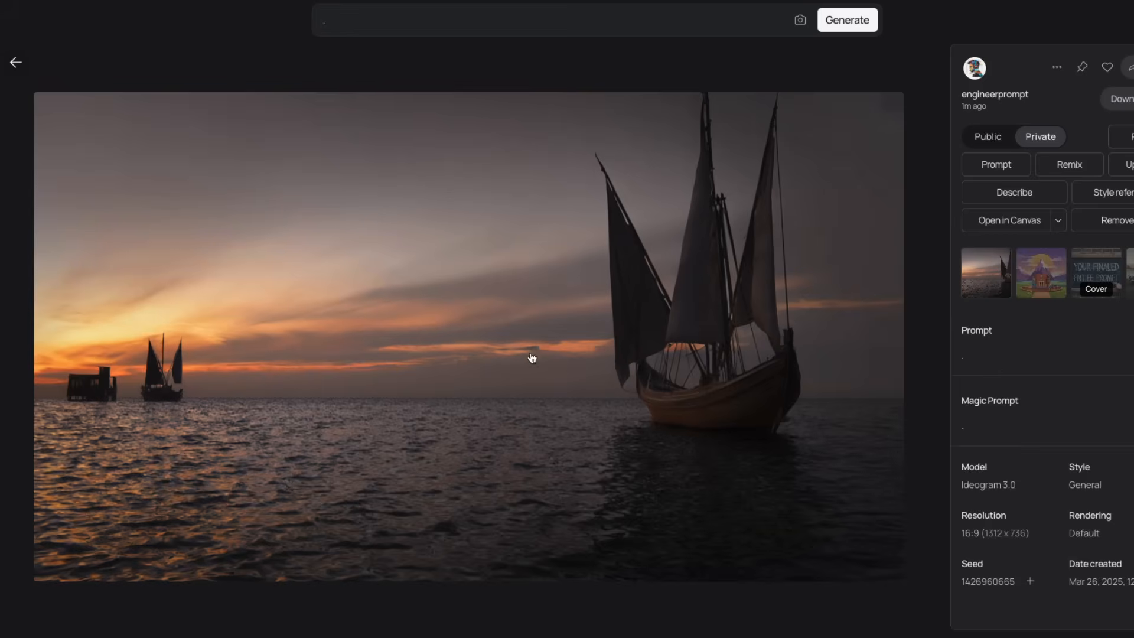
{"action": "mouse_move", "coordinate": [1042, 281]}
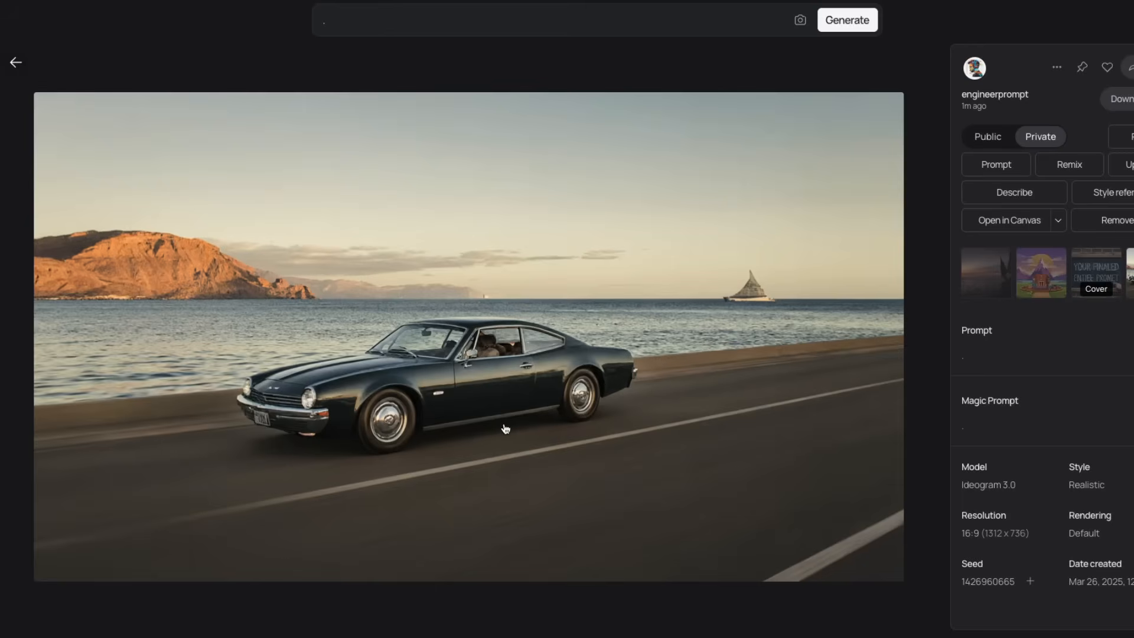
{"action": "mouse_move", "coordinate": [468, 434]}
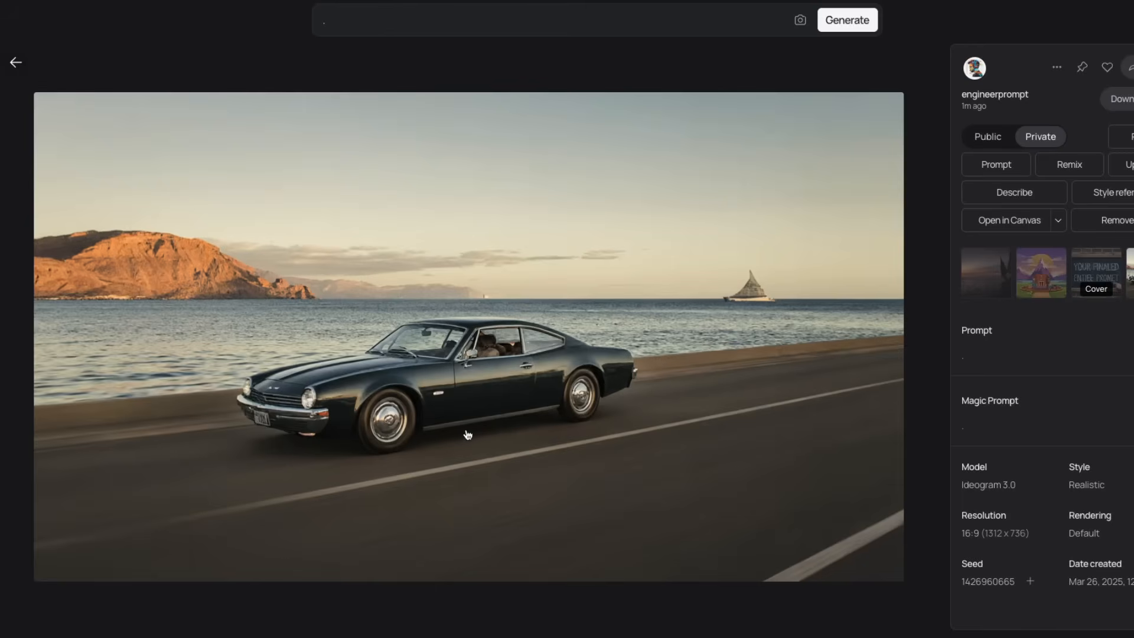
View the vintage car by the sea variation from the dot prompt.
{"action": "left_click", "coordinate": [984, 273]}
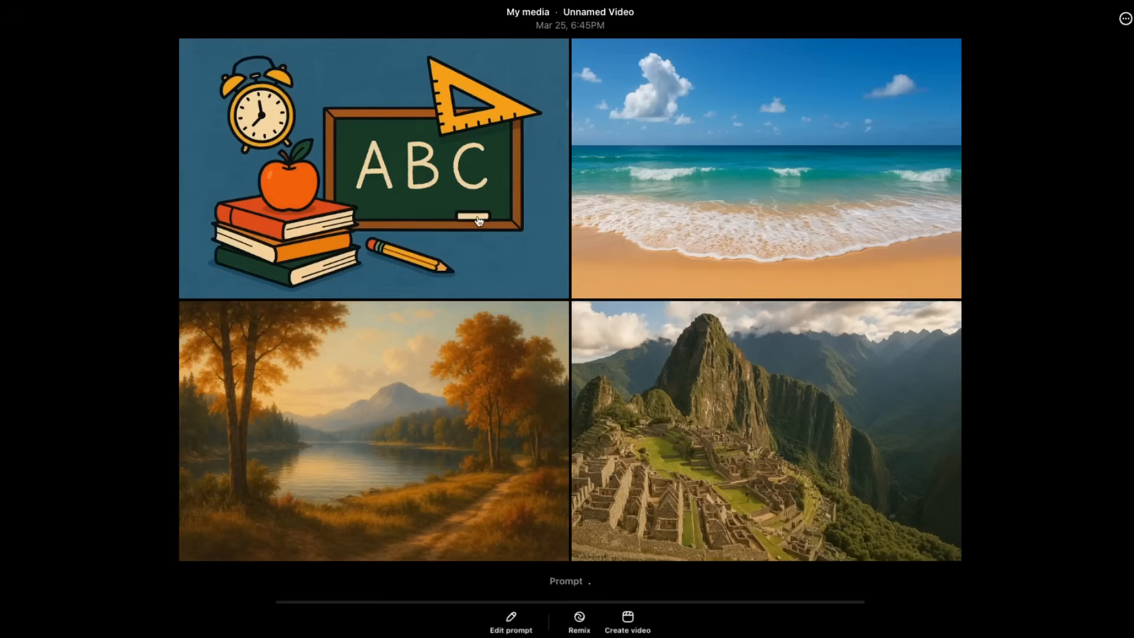
View Sora's dot-prompt four-image grid of school supplies, beach, autumn lake and mountain ruins.
{"action": "left_click", "coordinate": [765, 167]}
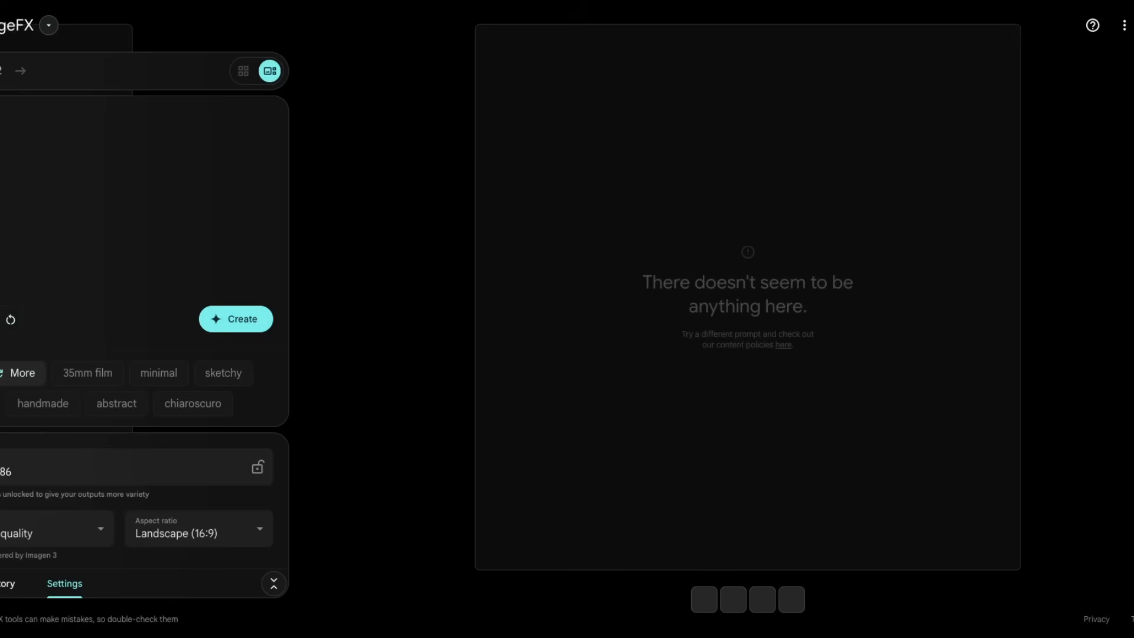
{"action": "mouse_move", "coordinate": [791, 316]}
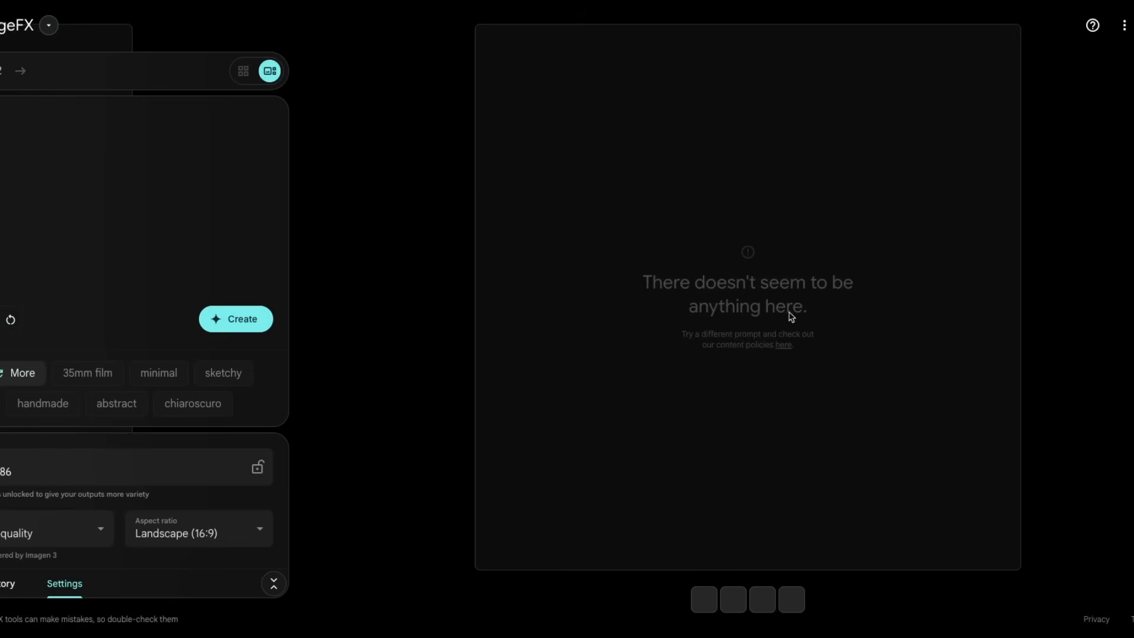
{"action": "mouse_move", "coordinate": [449, 143]}
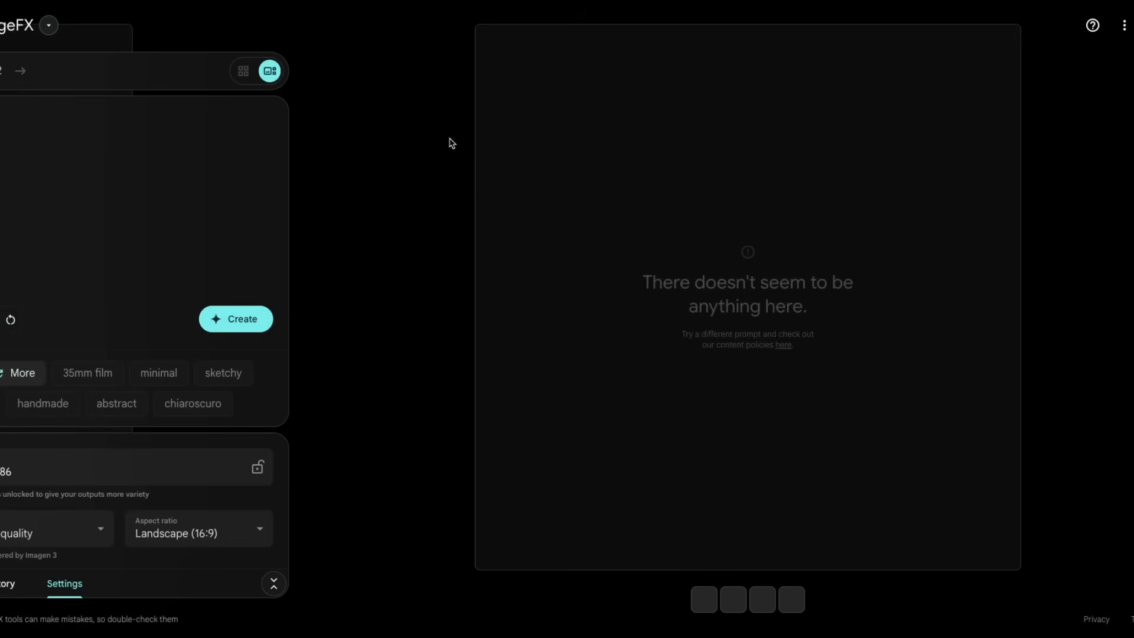
{"action": "mouse_move", "coordinate": [632, 284]}
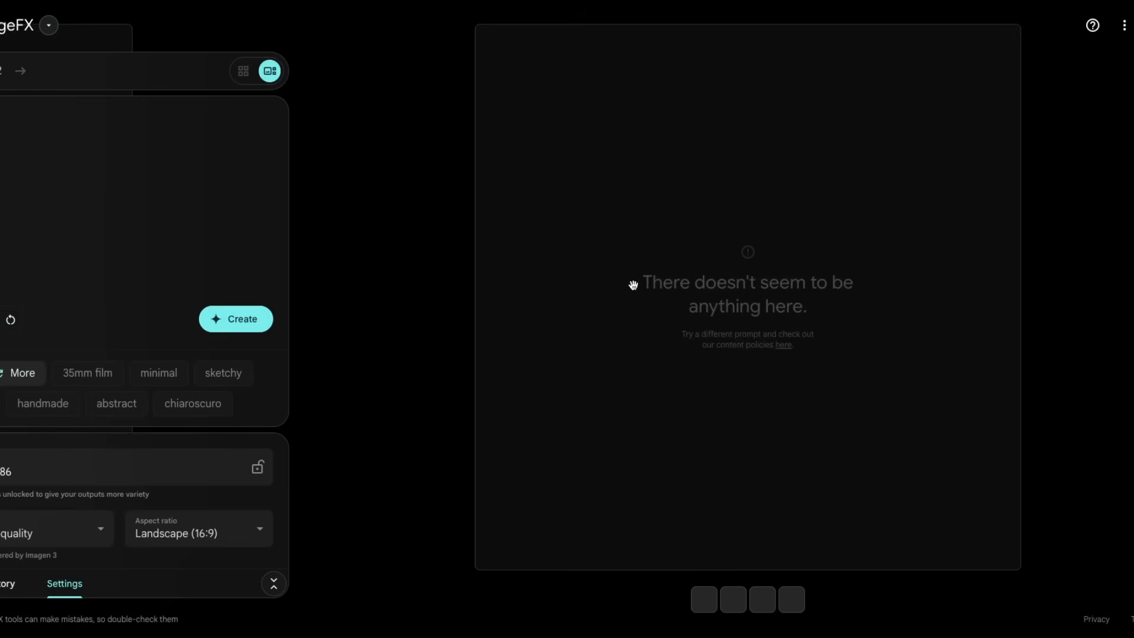
{"action": "mouse_move", "coordinate": [705, 323]}
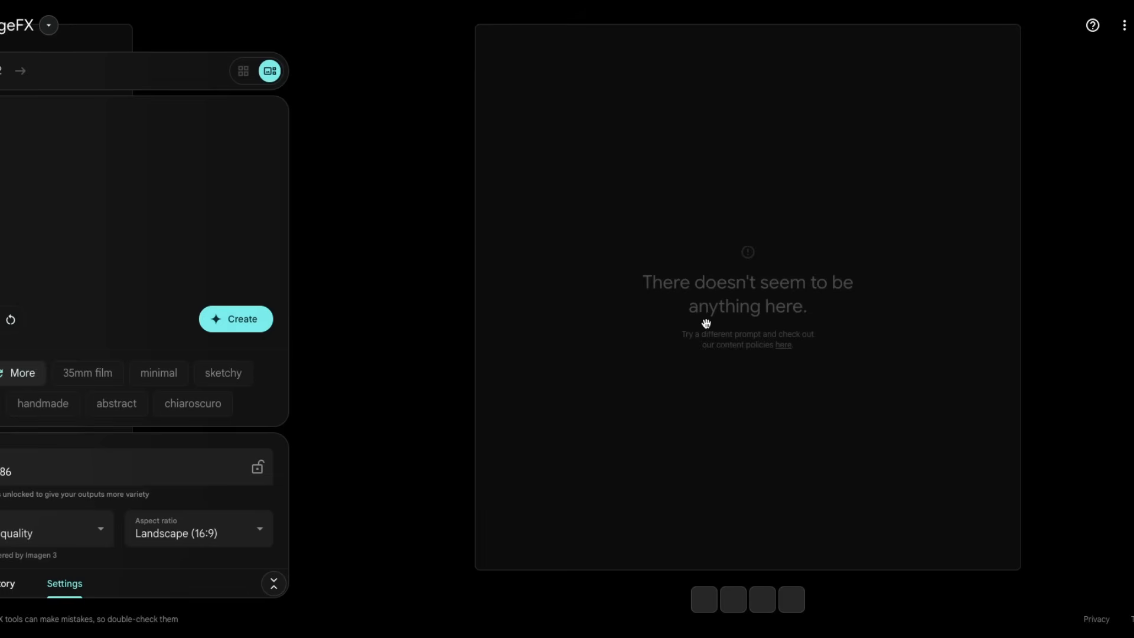
{"action": "mouse_move", "coordinate": [856, 337]}
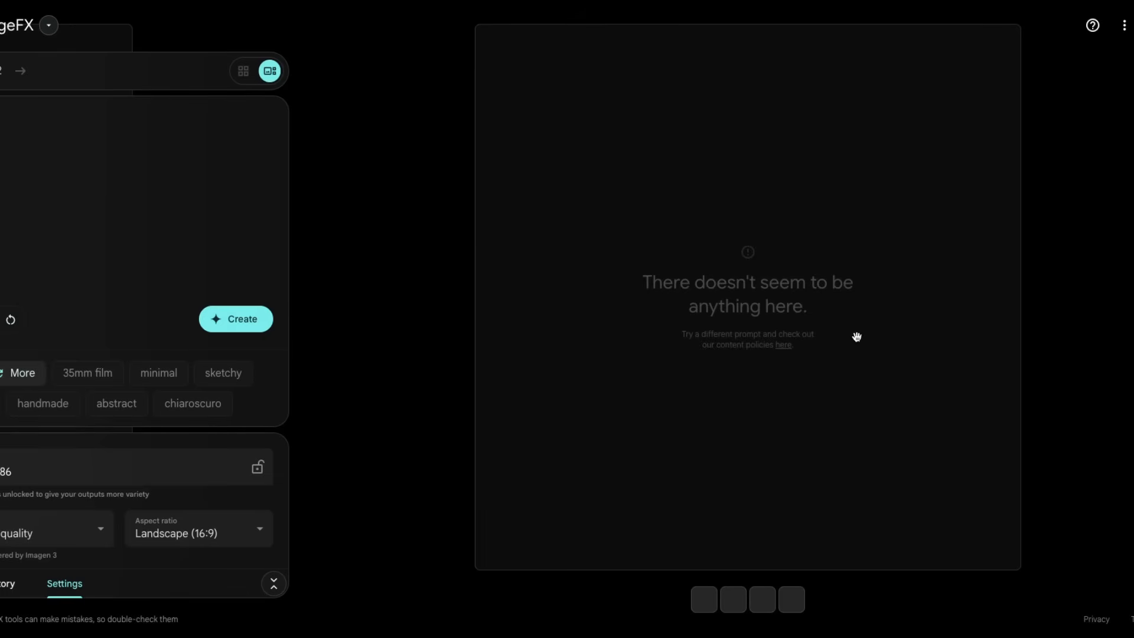
{"action": "mouse_move", "coordinate": [808, 349]}
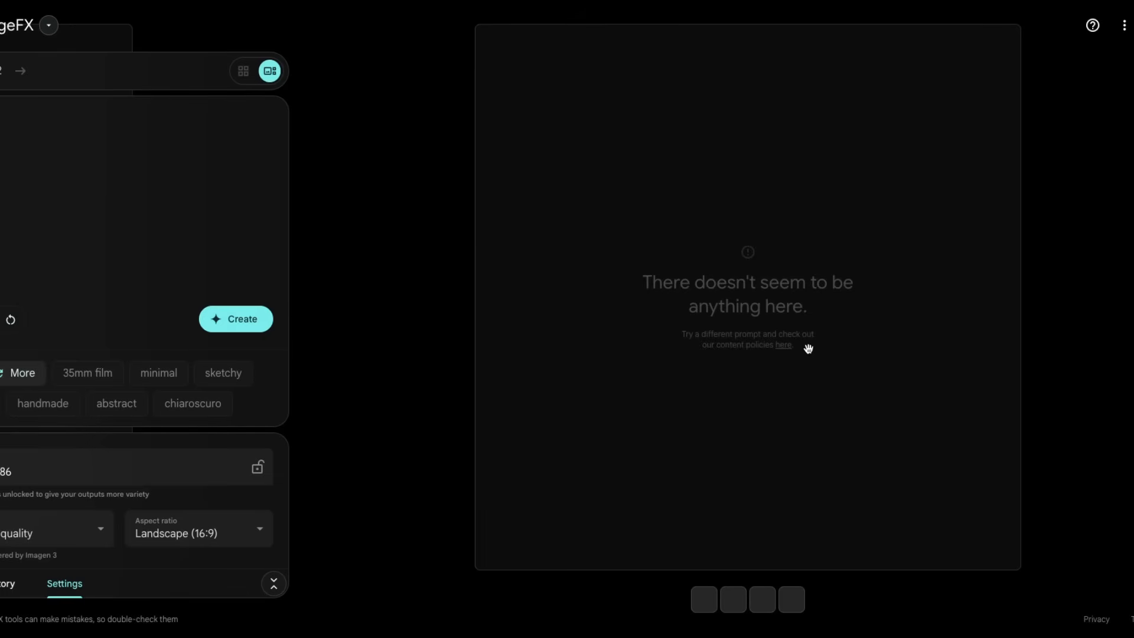
{"action": "mouse_move", "coordinate": [458, 281]}
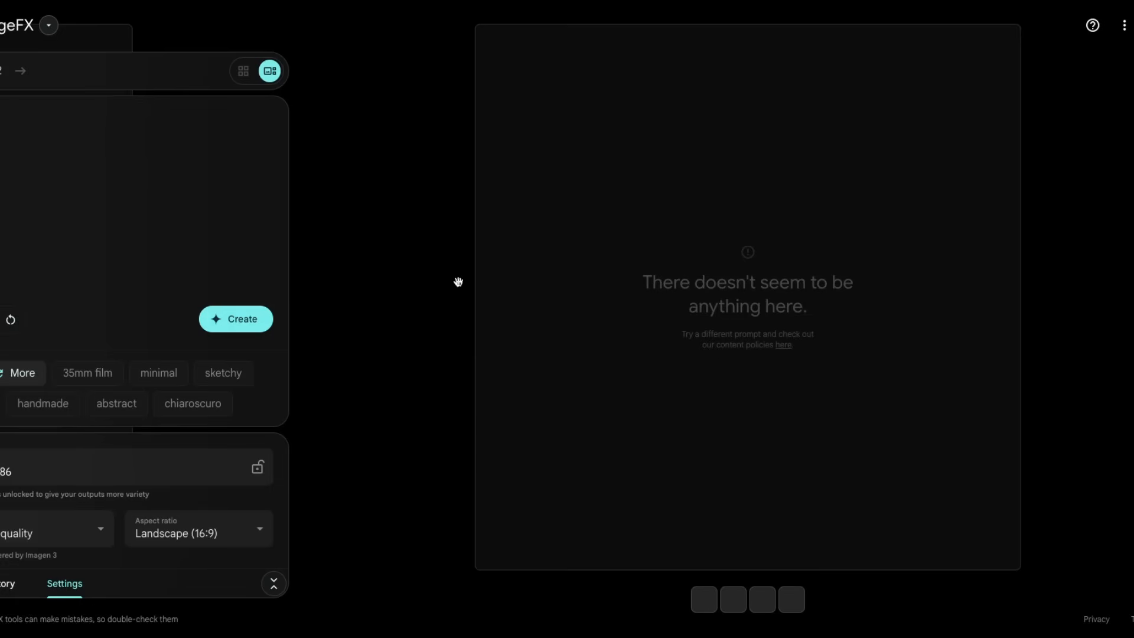
{"action": "mouse_move", "coordinate": [735, 598]}
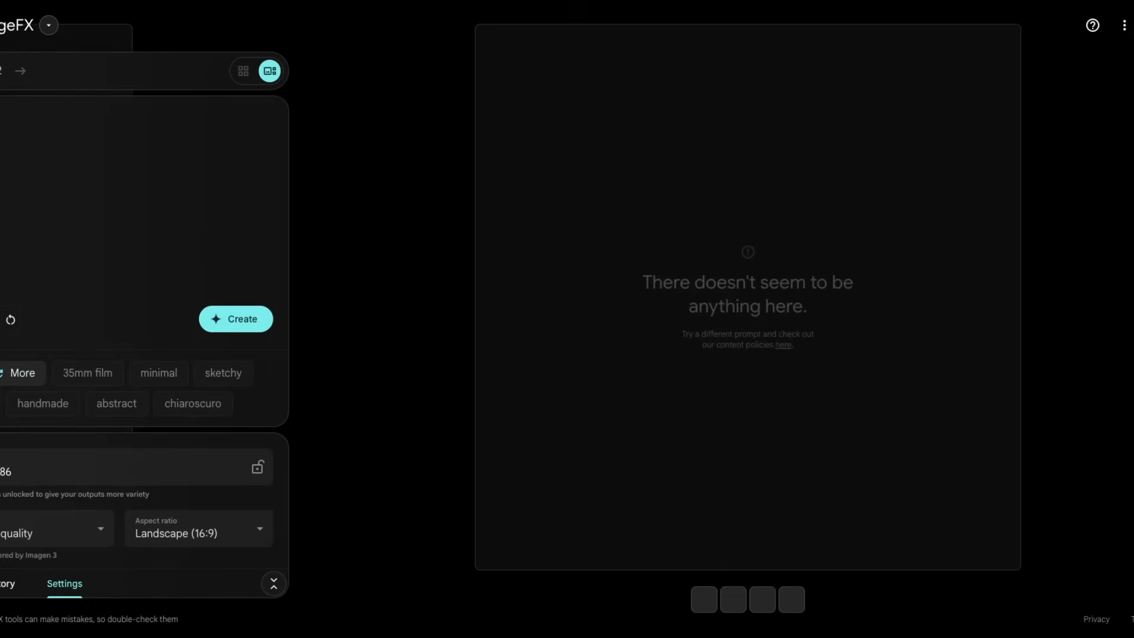
Leave ImageFX's empty result for the 'Unexpected Adventure Unfolds' lakeside village media page.
{"action": "left_click", "coordinate": [236, 319]}
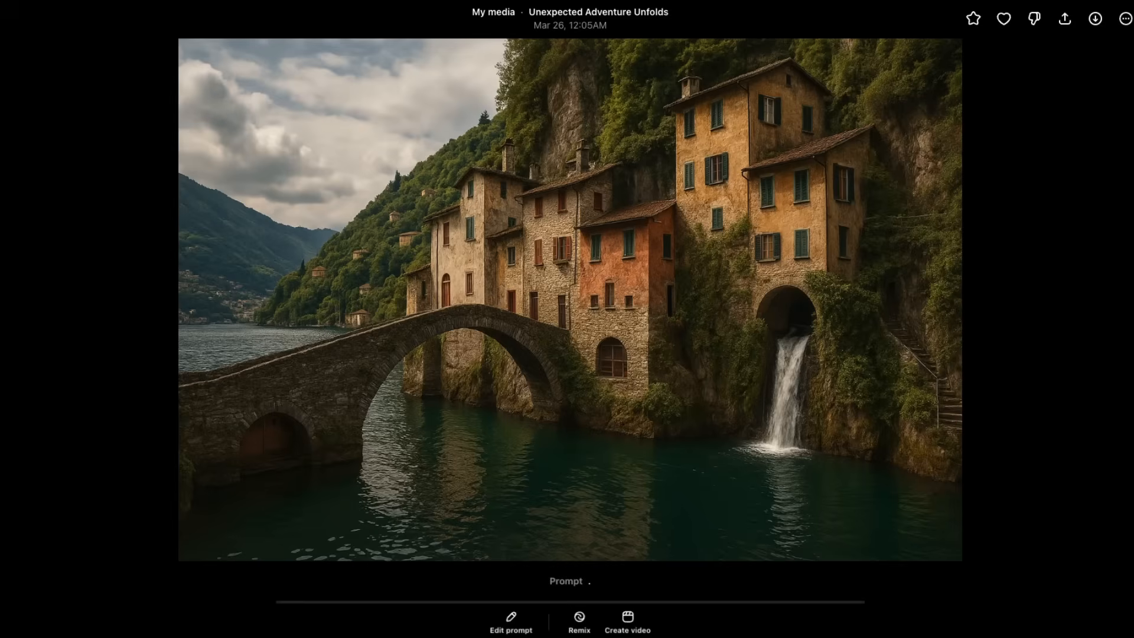
{"action": "mouse_move", "coordinate": [1088, 323]}
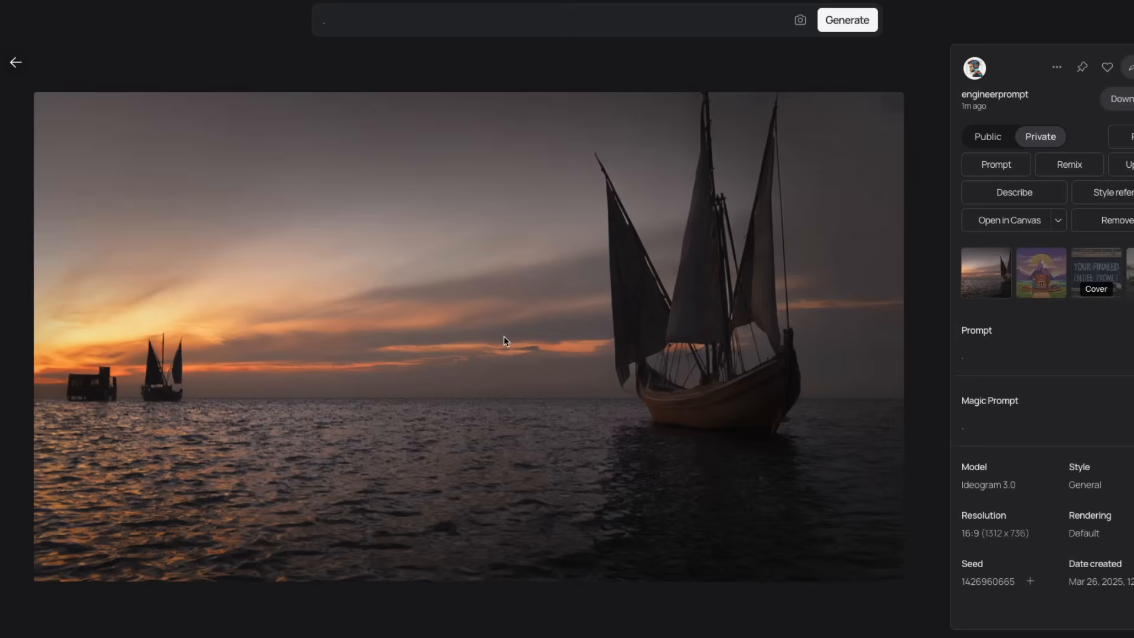
{"action": "mouse_move", "coordinate": [517, 343]}
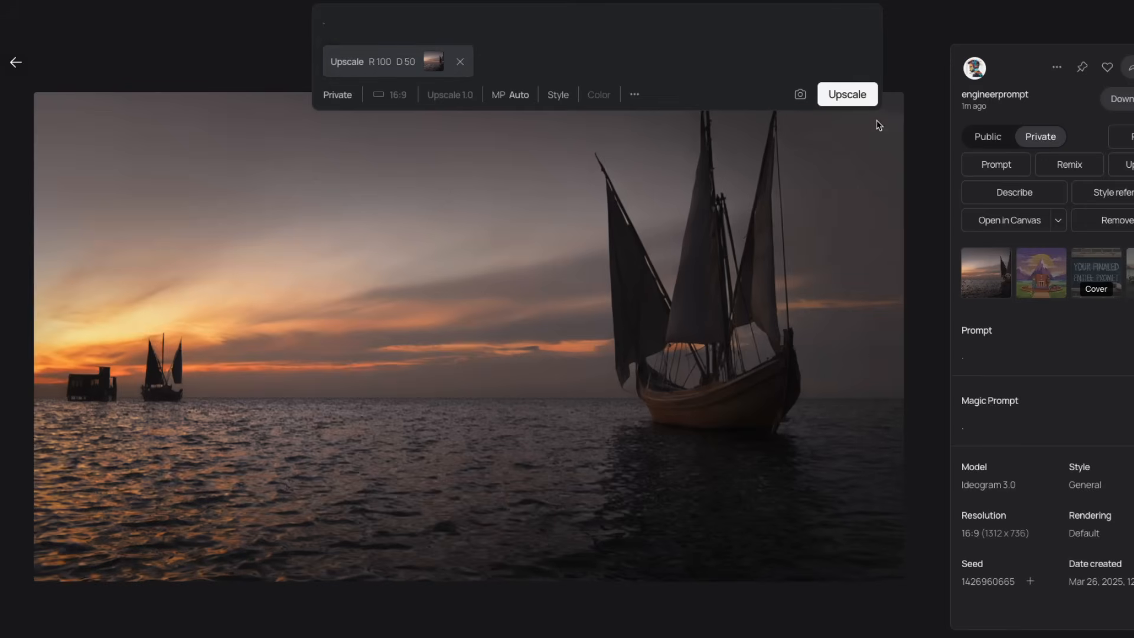
Upscale the sunset sailing ship image with resemblance 100 and detail 50.
{"action": "left_click", "coordinate": [846, 94]}
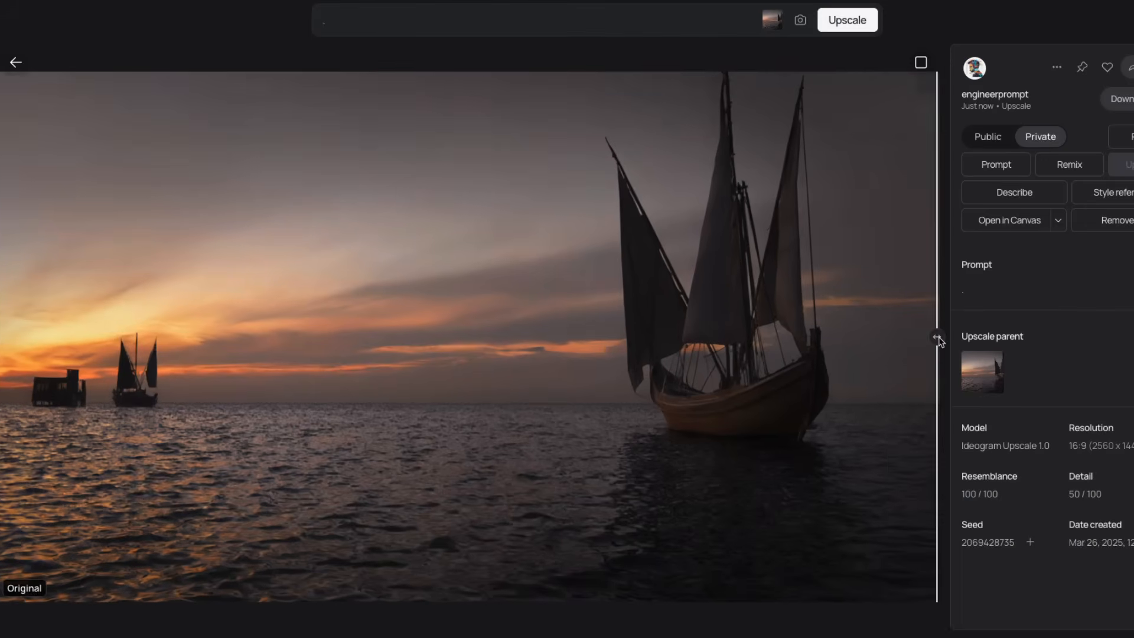
Sweep the Original/Upscaled slider over the sails, sunset and big ship, then return home.
{"action": "left_click_drag", "start_coordinate": [937, 339], "coordinate": [614, 339]}
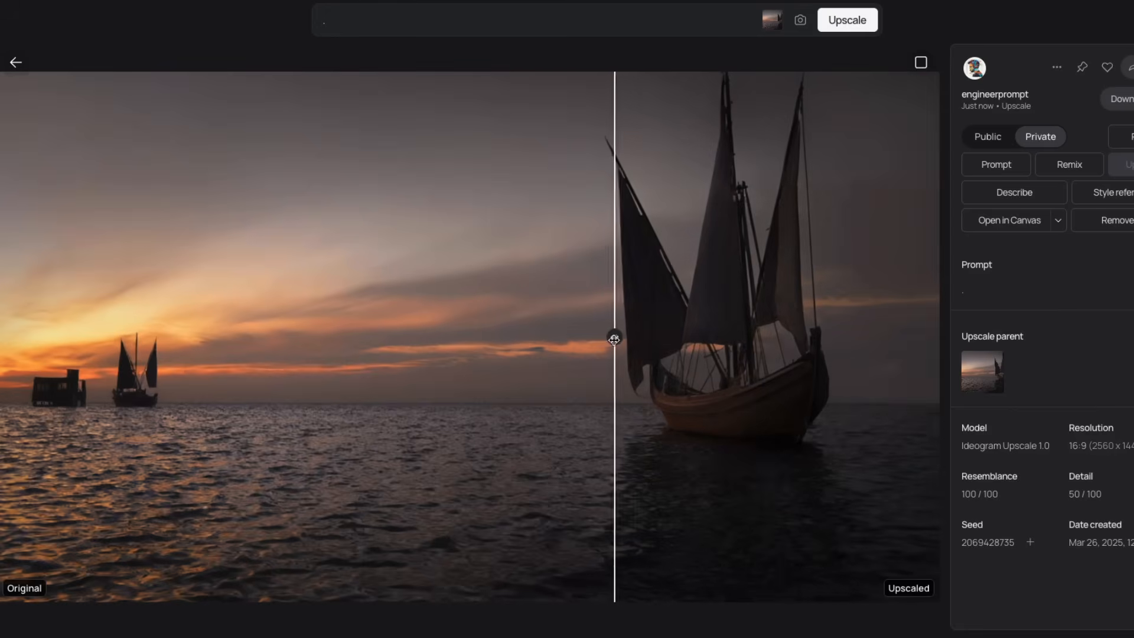
{"action": "left_click_drag", "start_coordinate": [613, 339], "coordinate": [715, 339]}
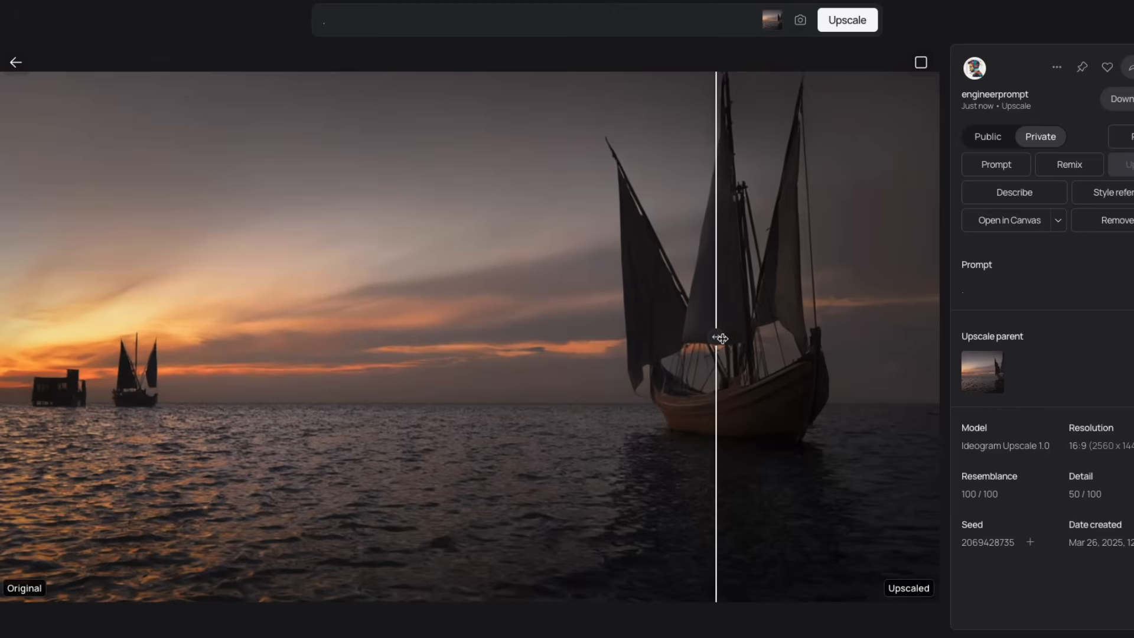
{"action": "left_click_drag", "start_coordinate": [713, 337], "coordinate": [187, 337]}
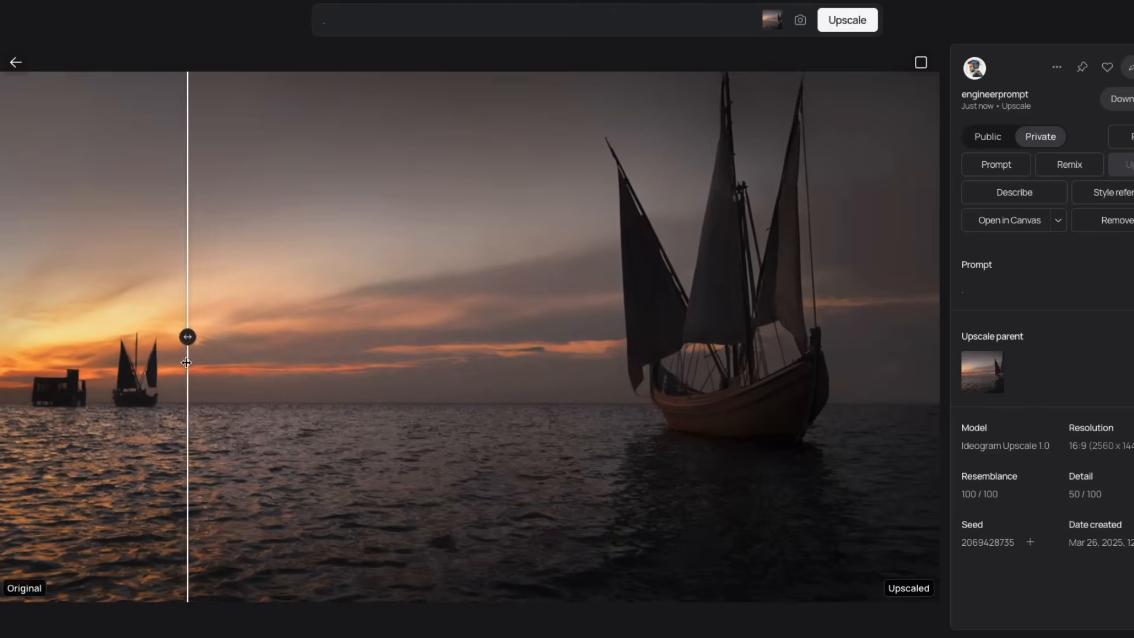
{"action": "left_click_drag", "start_coordinate": [187, 337], "coordinate": [505, 336]}
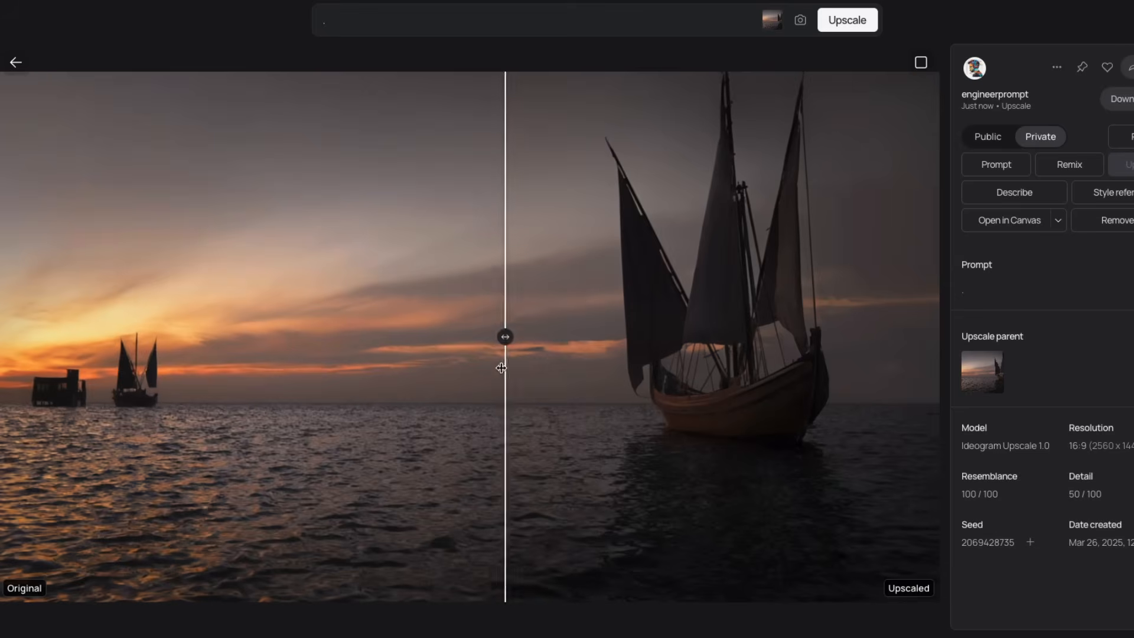
{"action": "left_click_drag", "start_coordinate": [504, 336], "coordinate": [434, 337]}
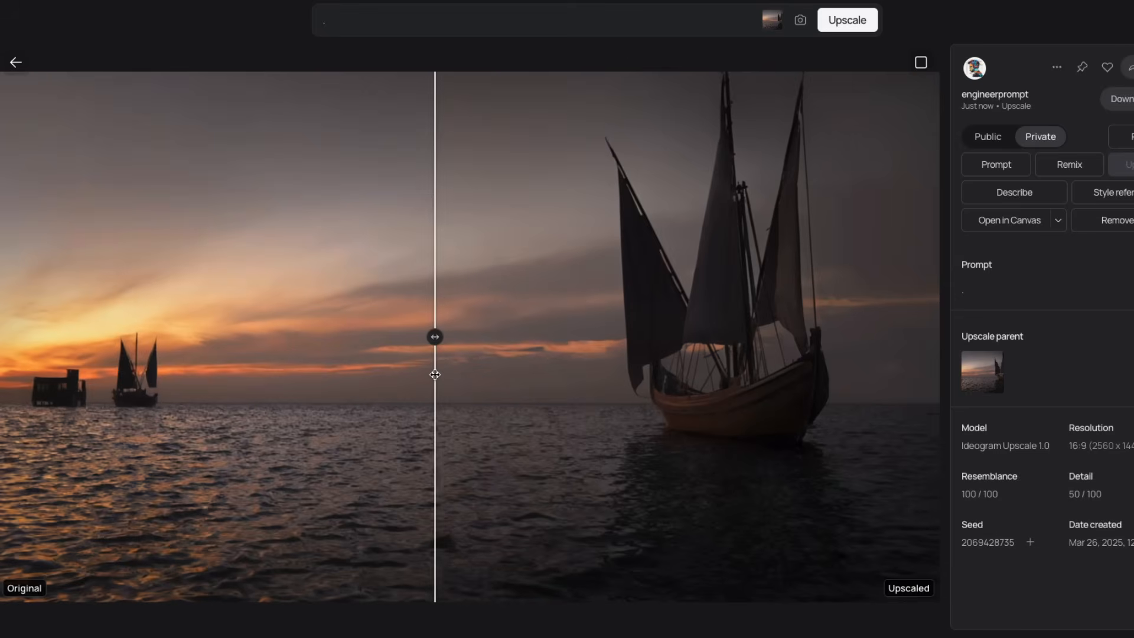
{"action": "left_click_drag", "start_coordinate": [434, 336], "coordinate": [673, 330]}
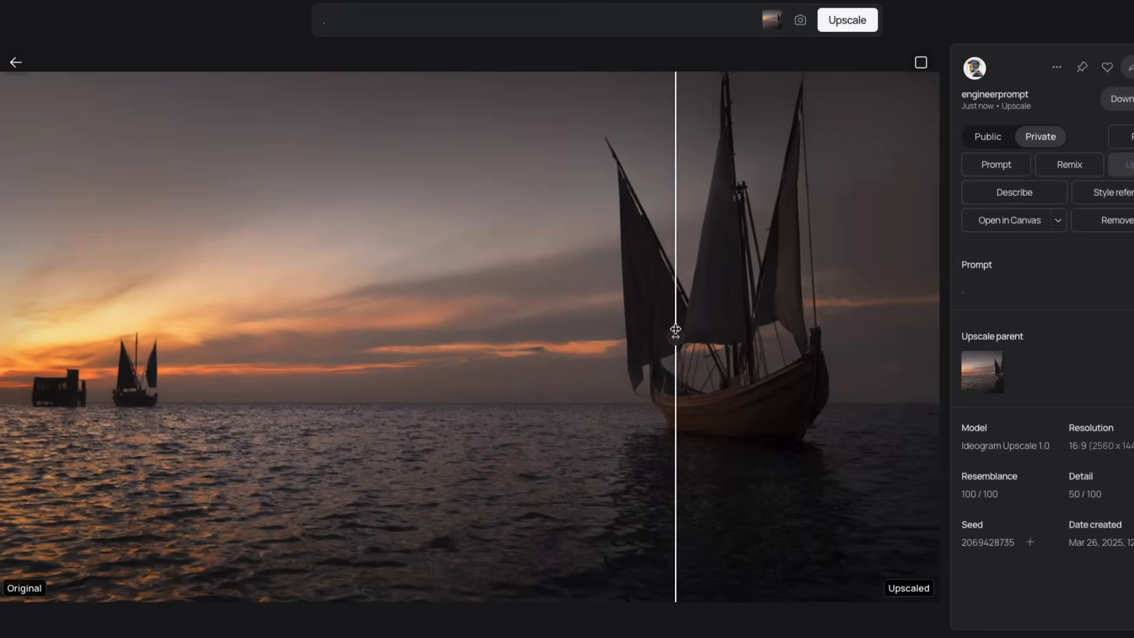
{"action": "left_click", "coordinate": [15, 62]}
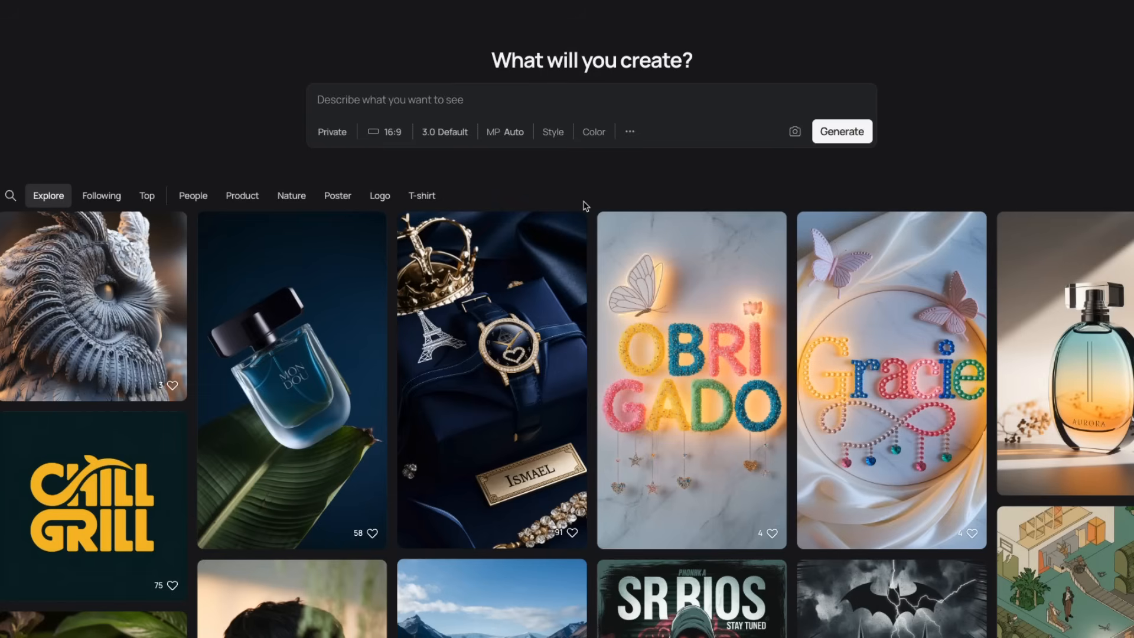
{"action": "mouse_move", "coordinate": [588, 204]}
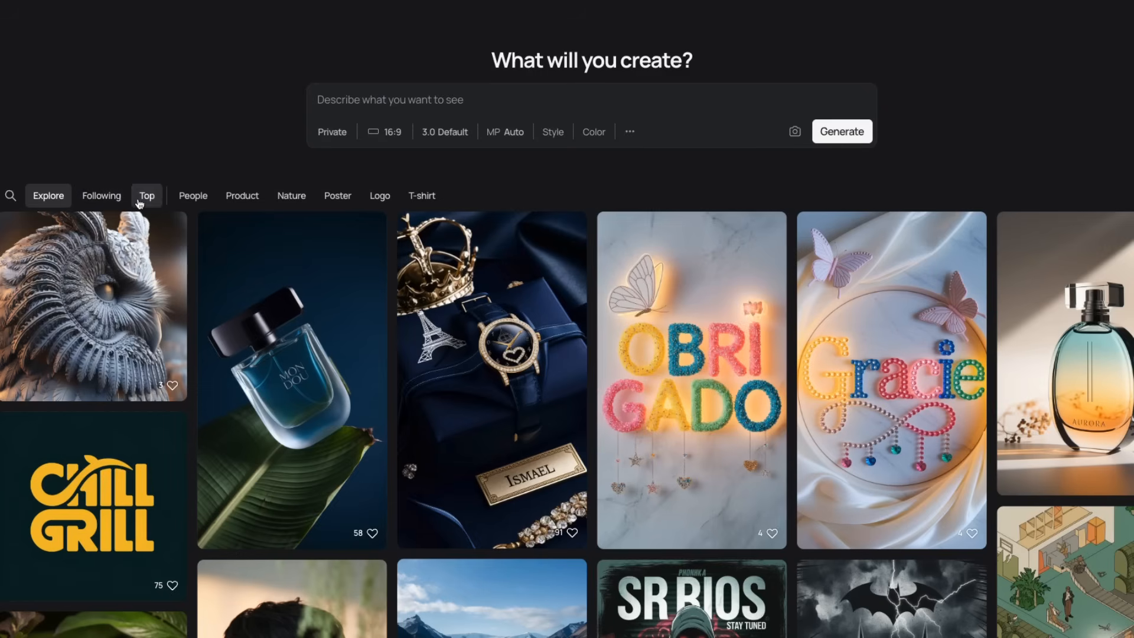
Switch the home gallery from Explore to the day's Top images.
{"action": "left_click", "coordinate": [146, 196]}
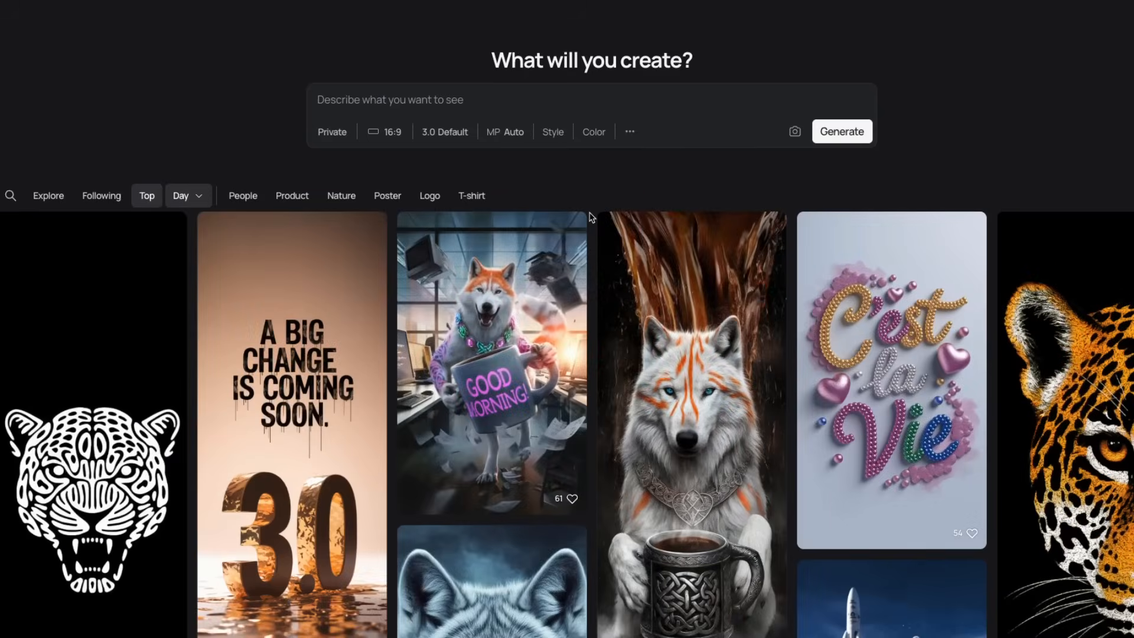